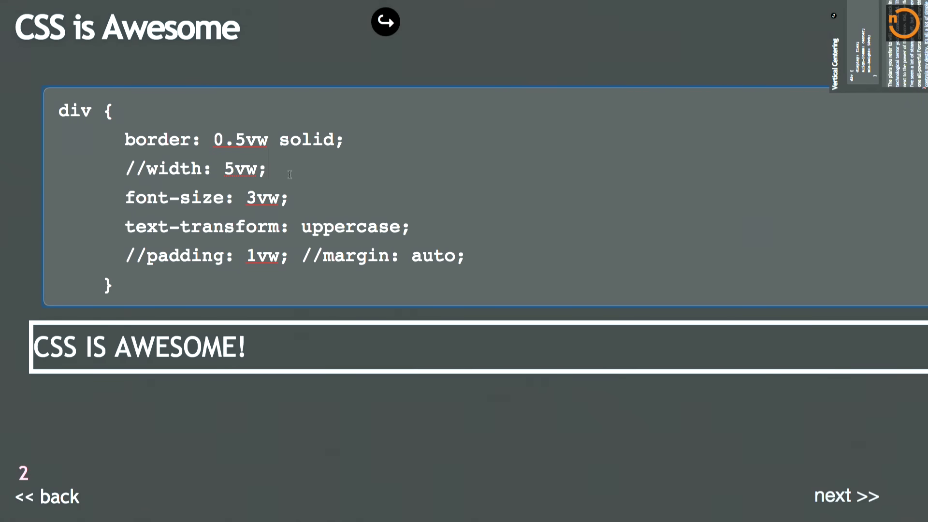
- Add 'display: inline-block;' to the div rule so the border hugs the CSS IS AWESOME text
{"action": "type", "text": "disp"}
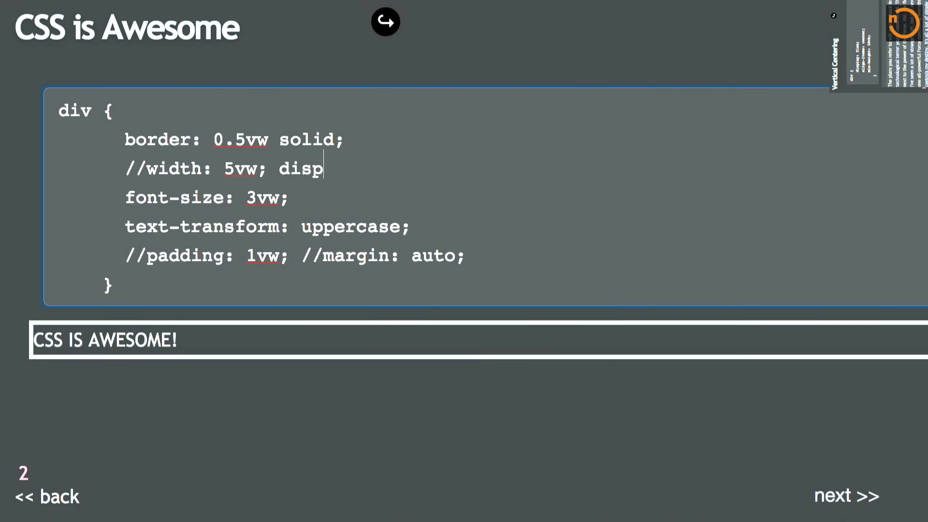
{"action": "type", "text": "lay: inline"}
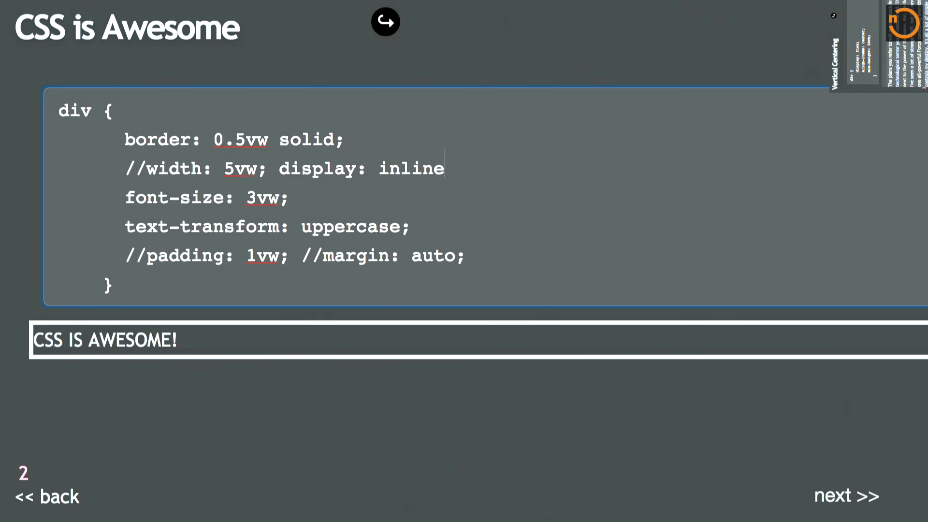
{"action": "type", "text": "-blocl"}
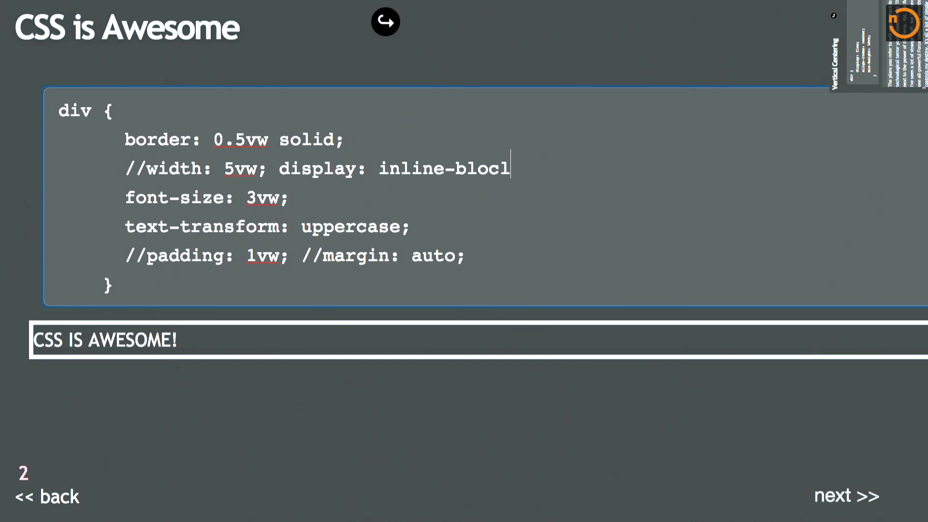
{"action": "type", "text": "k;"}
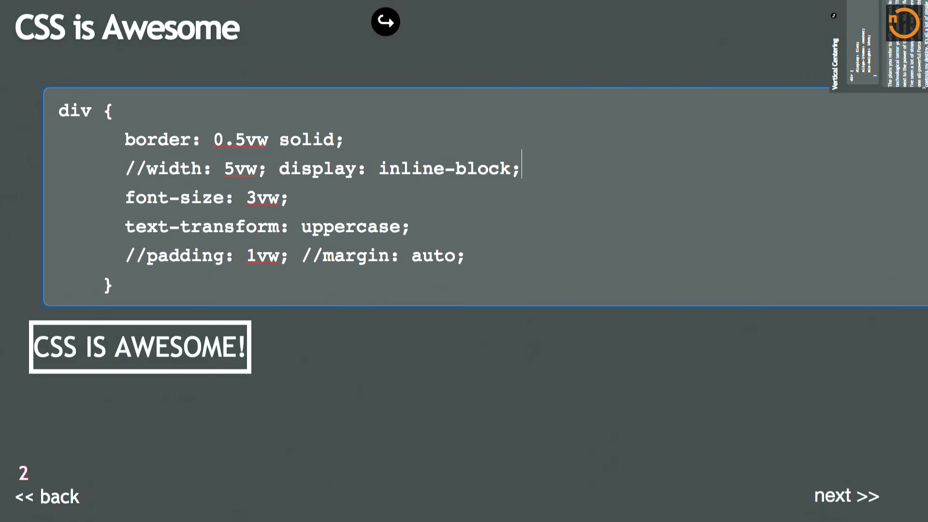
{"action": "mouse_move", "coordinate": [804, 499]}
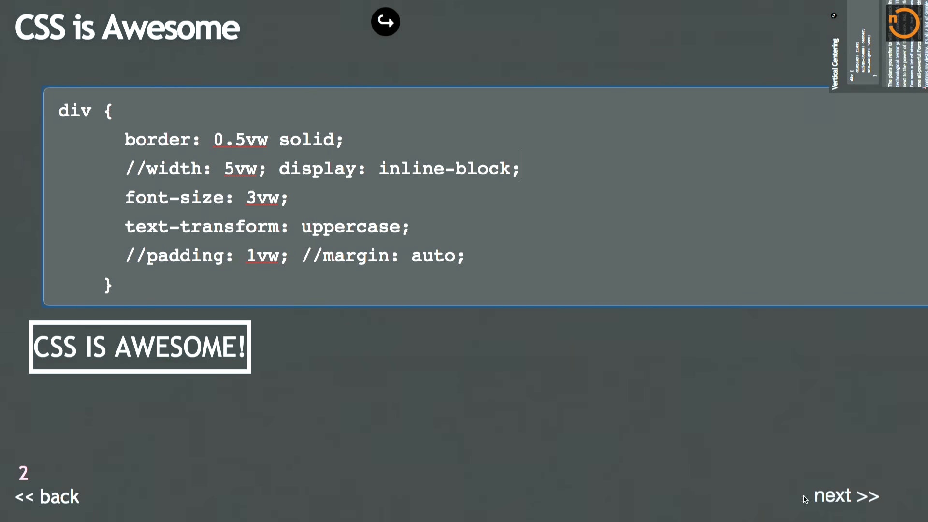
- On Vertical Centering, change align-items from center to flex-end, then advance to Aligning by baseline
{"action": "left_click", "coordinate": [848, 496]}
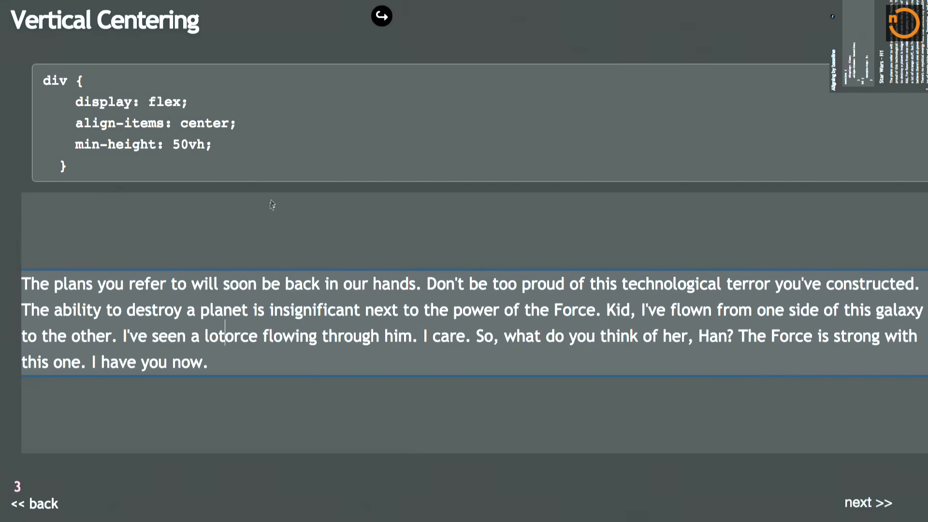
{"action": "left_click", "coordinate": [237, 123]}
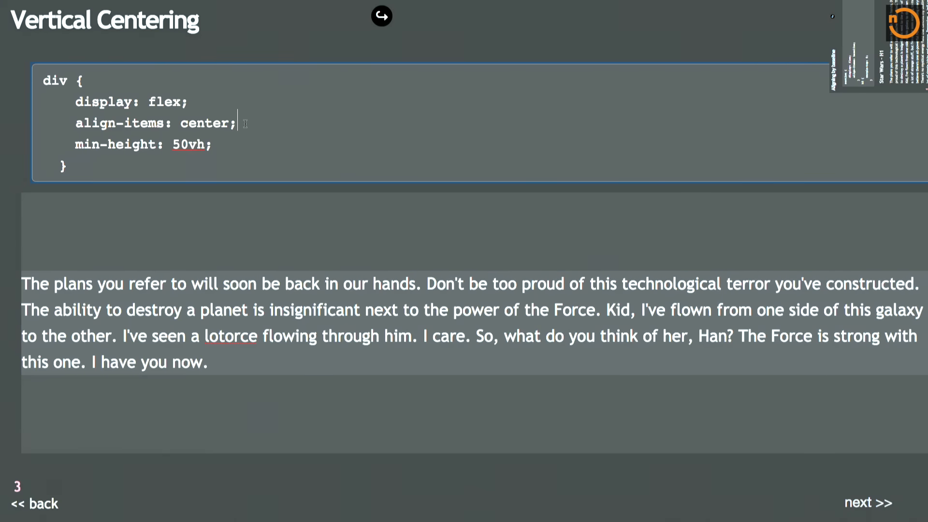
{"action": "key", "text": "Backspace"}
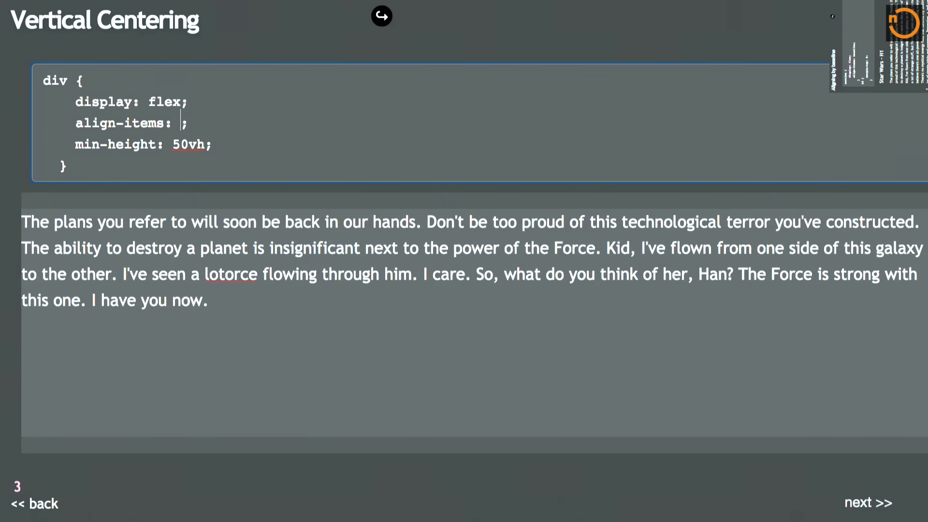
{"action": "type", "text": "flex-"}
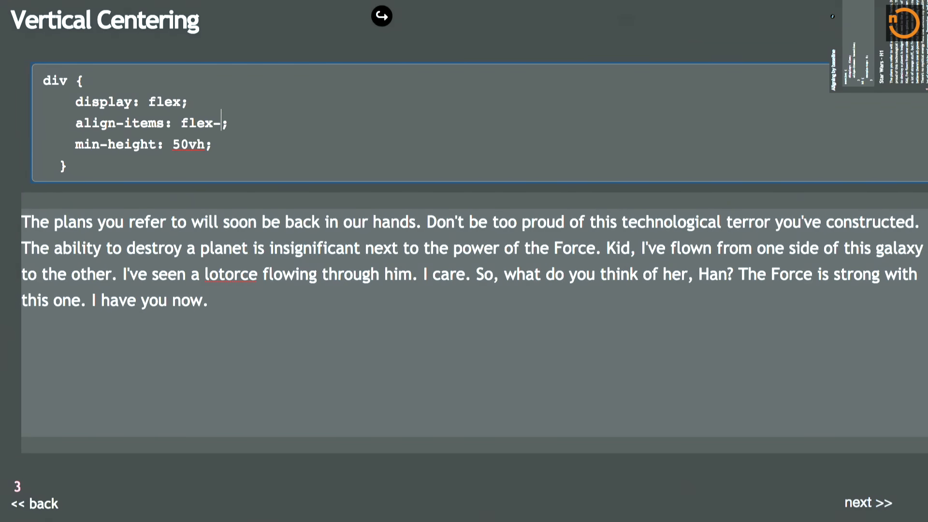
{"action": "type", "text": "end"}
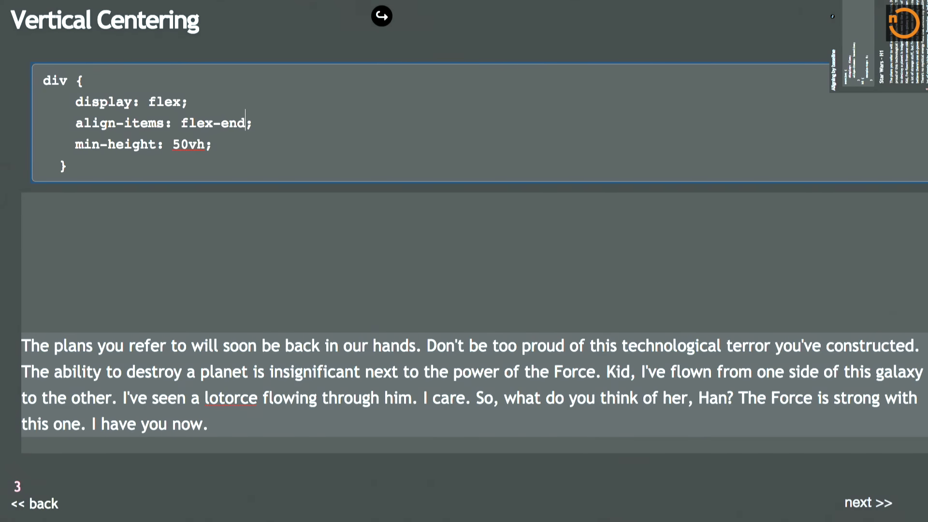
{"action": "mouse_move", "coordinate": [409, 45]}
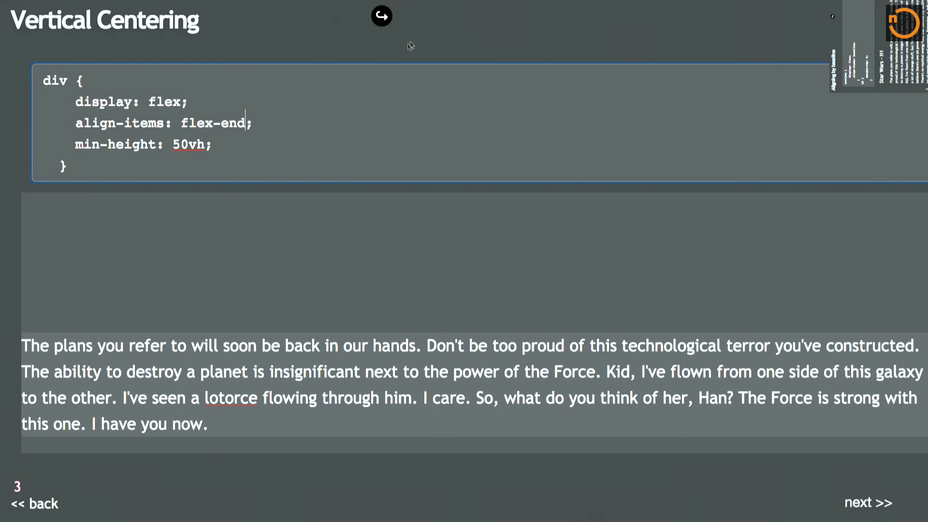
{"action": "left_click", "coordinate": [867, 503]}
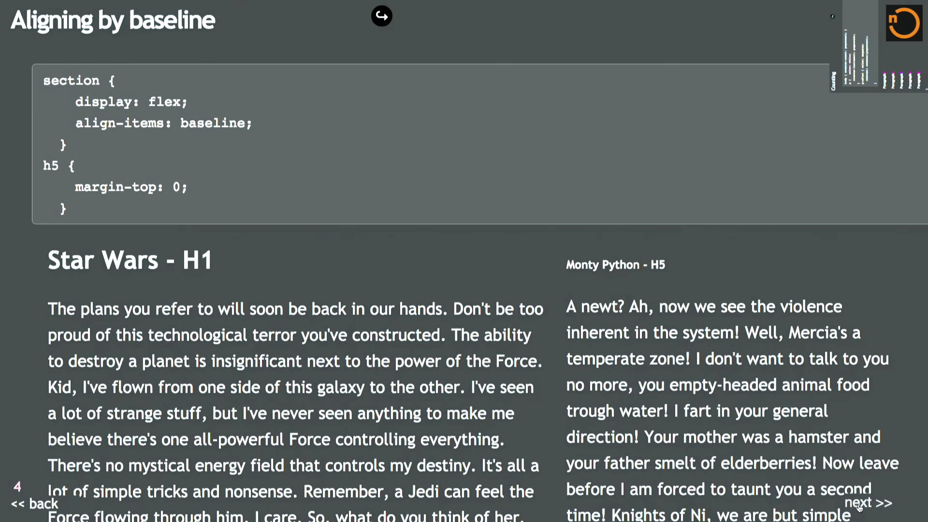
{"action": "mouse_move", "coordinate": [734, 502]}
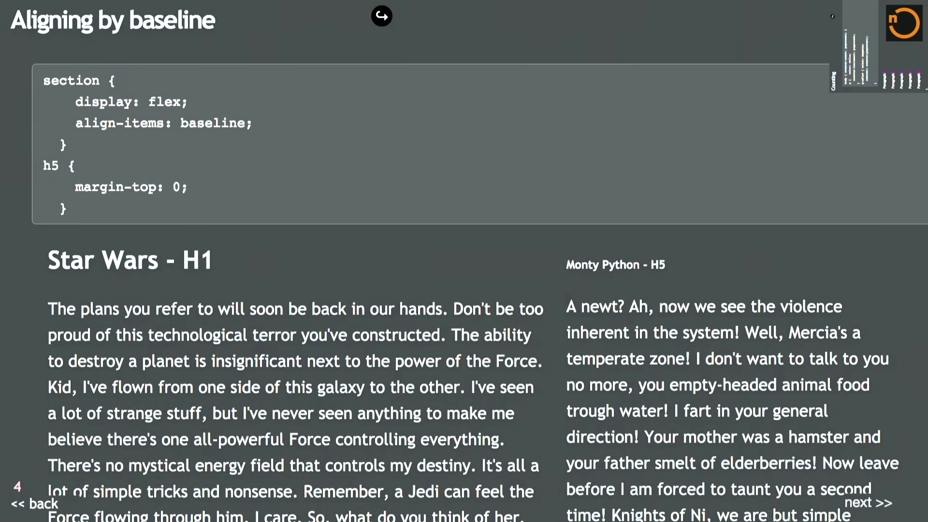
{"action": "mouse_move", "coordinate": [617, 157]}
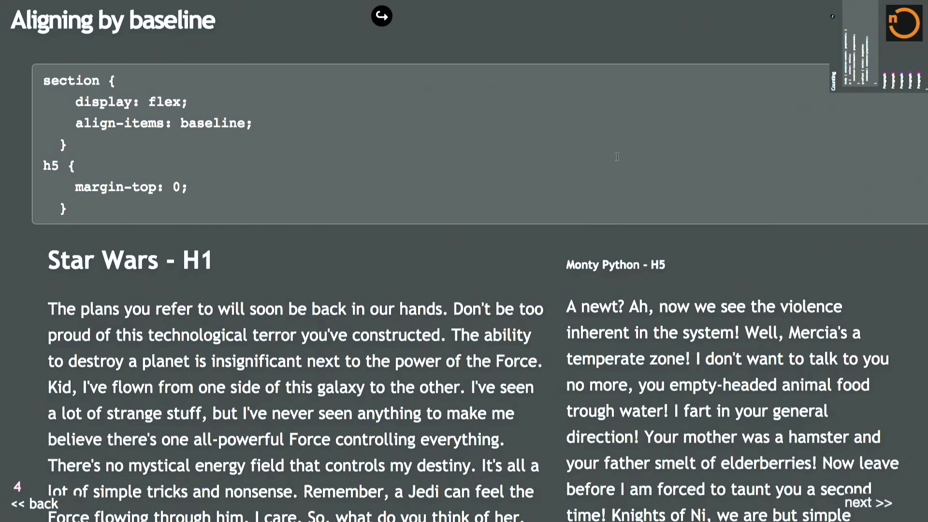
{"action": "mouse_move", "coordinate": [463, 145]}
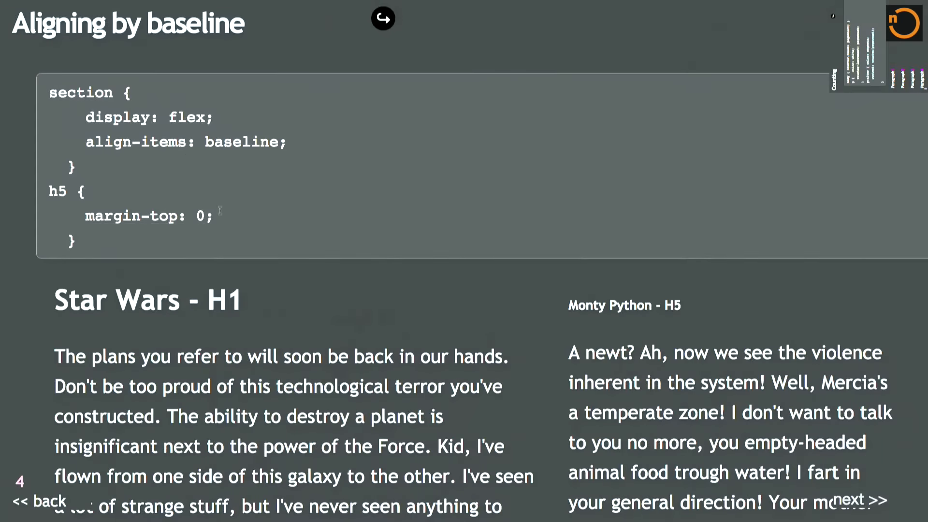
{"action": "mouse_move", "coordinate": [494, 311]}
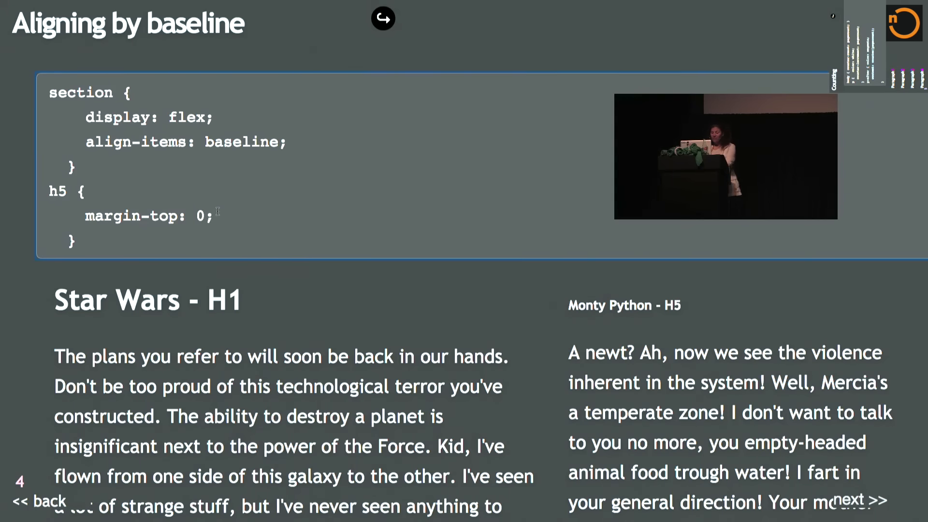
- Add 'margin-top: 100px' to the h5 rule on the Aligning by baseline slide
{"action": "type", "text": "margin"}
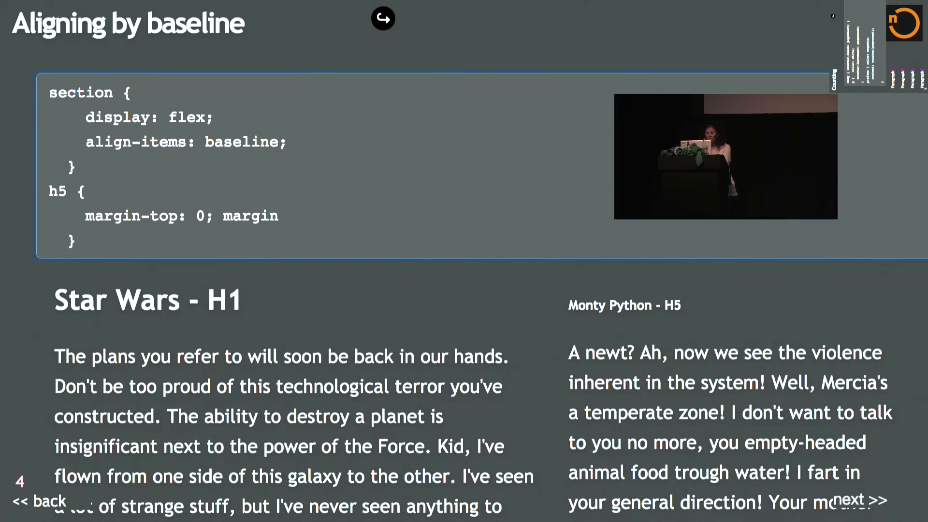
{"action": "type", "text": "-top:"}
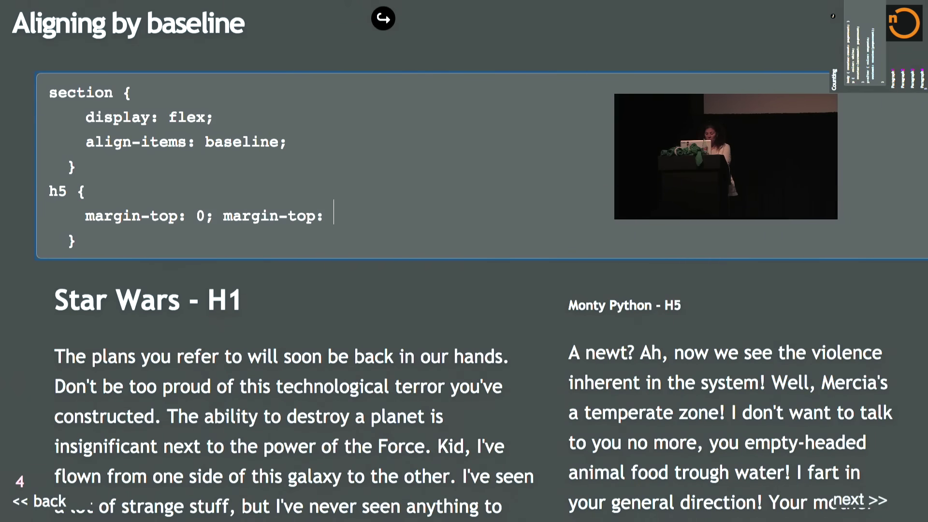
{"action": "type", "text": "100px;"}
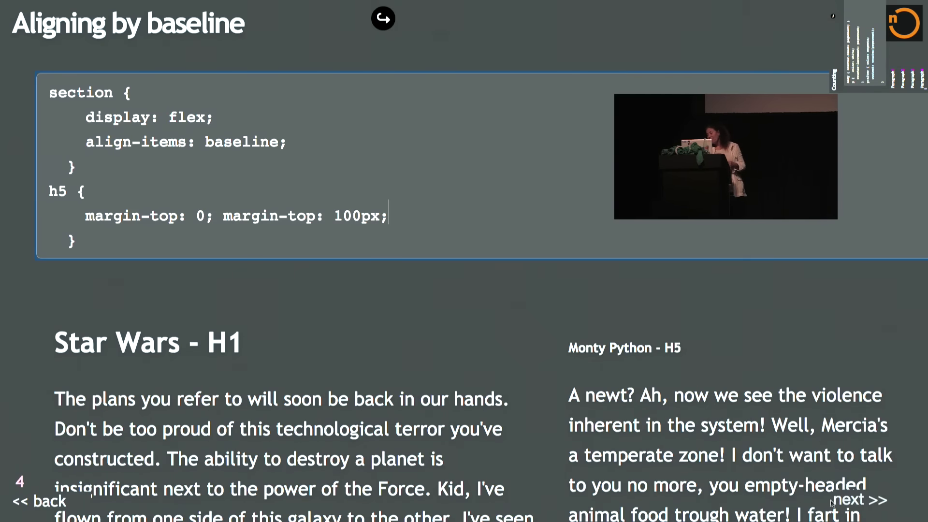
- Go to the Counting slide, step back to Aligning by baseline, then forward again
{"action": "left_click", "coordinate": [858, 499]}
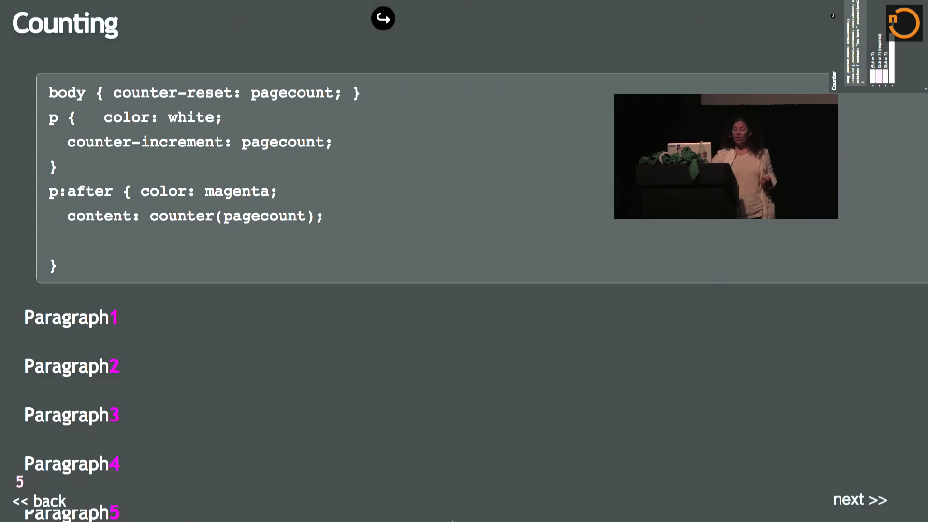
{"action": "mouse_move", "coordinate": [34, 485]}
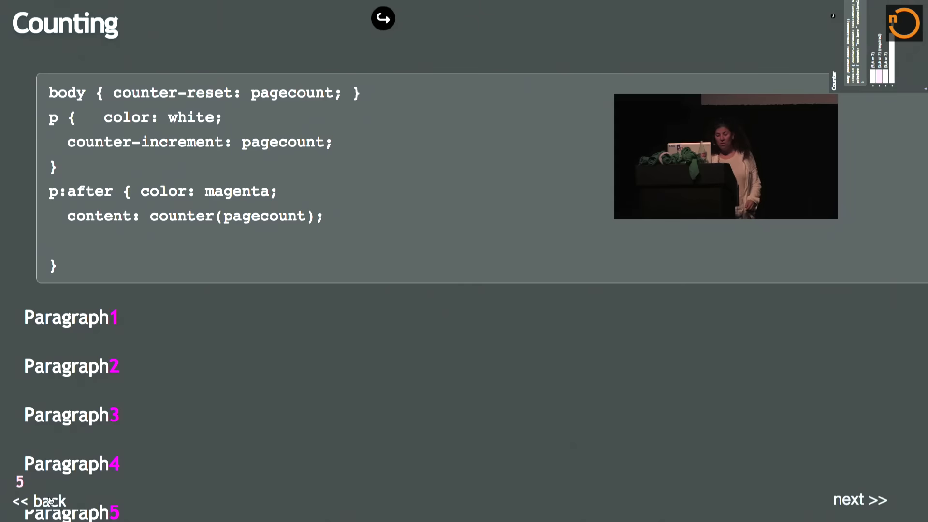
{"action": "left_click", "coordinate": [860, 499]}
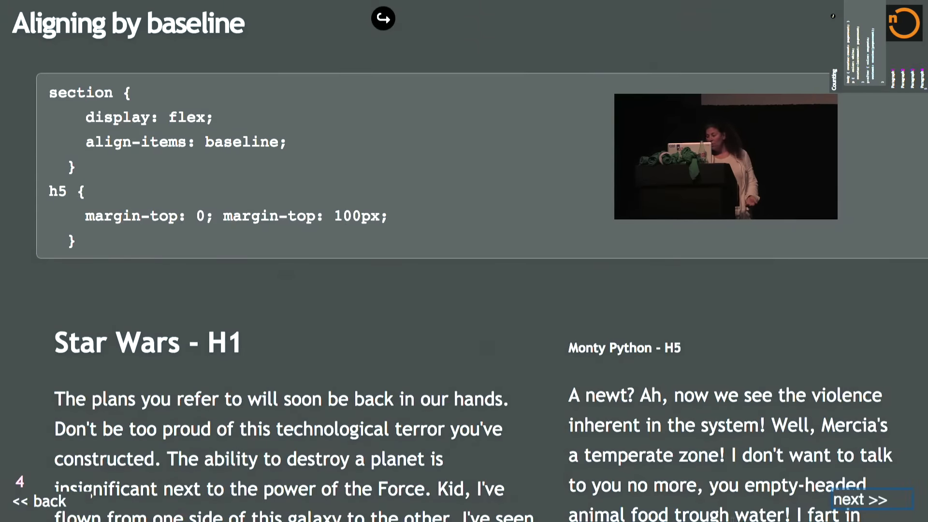
{"action": "left_click", "coordinate": [861, 499]}
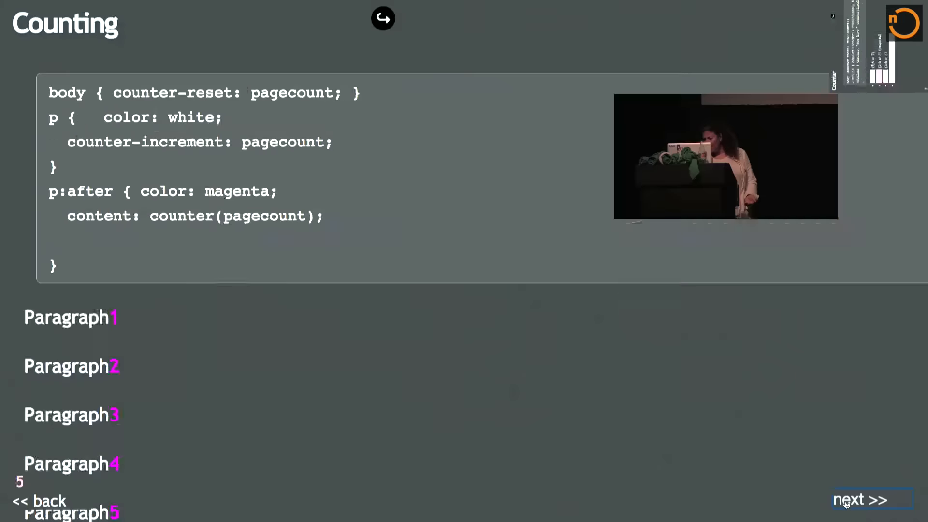
{"action": "left_click", "coordinate": [859, 499]}
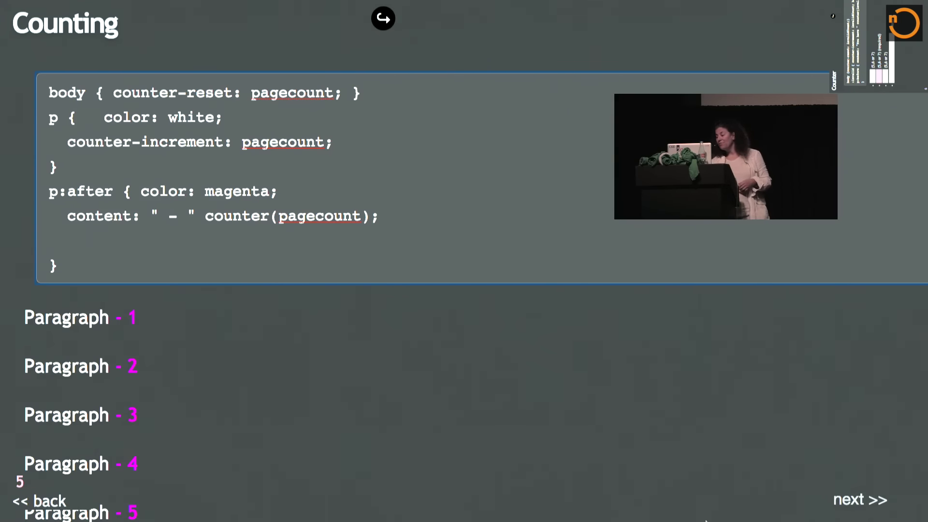
- Advance to slide 6, Counter, which reports 1 invalid entry
{"action": "left_click", "coordinate": [860, 500]}
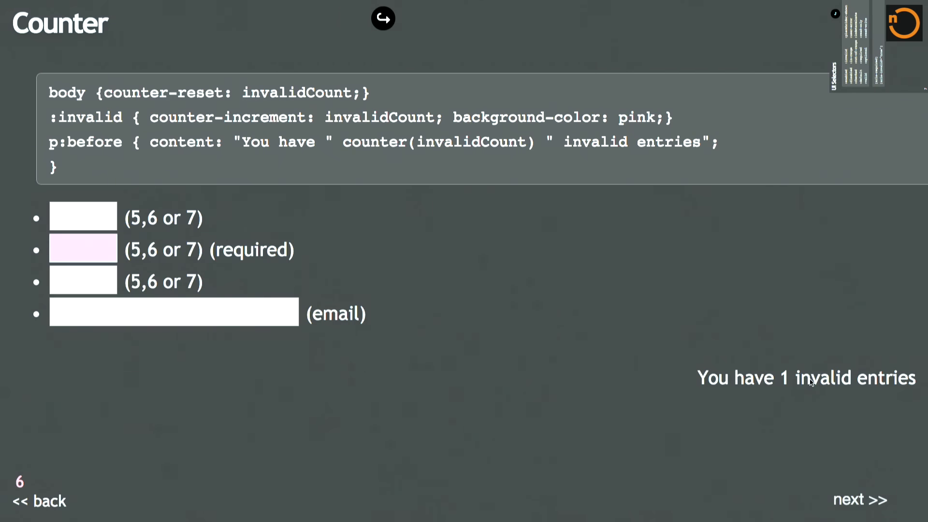
{"action": "mouse_move", "coordinate": [168, 188]}
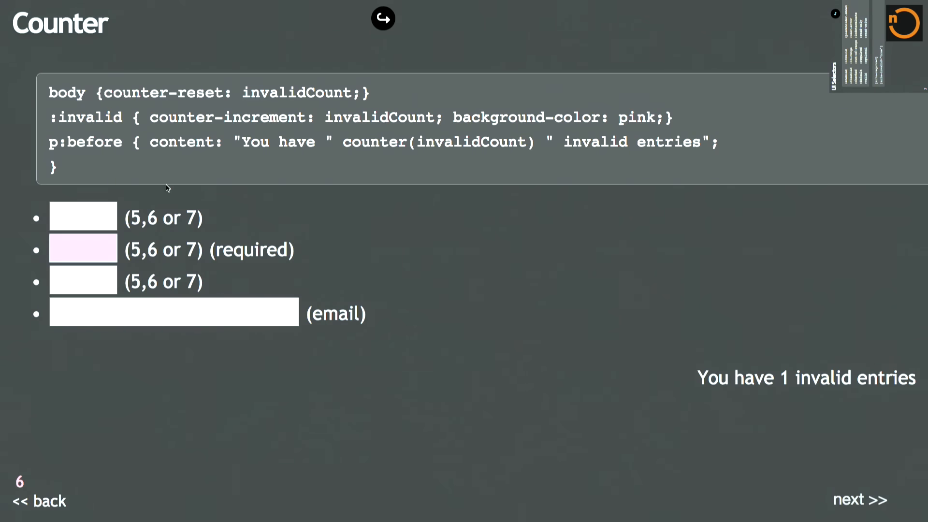
{"action": "left_click", "coordinate": [83, 216]}
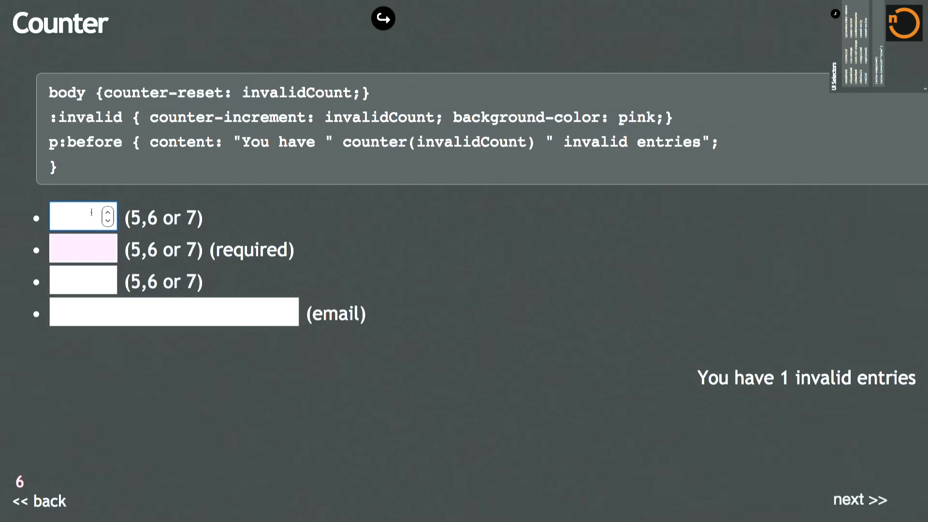
{"action": "type", "text": "8"}
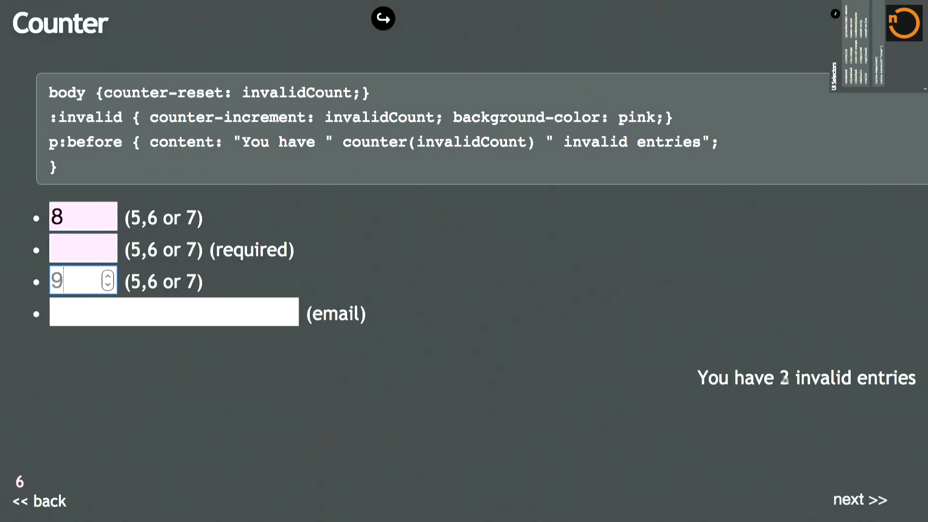
{"action": "left_click", "coordinate": [173, 312]}
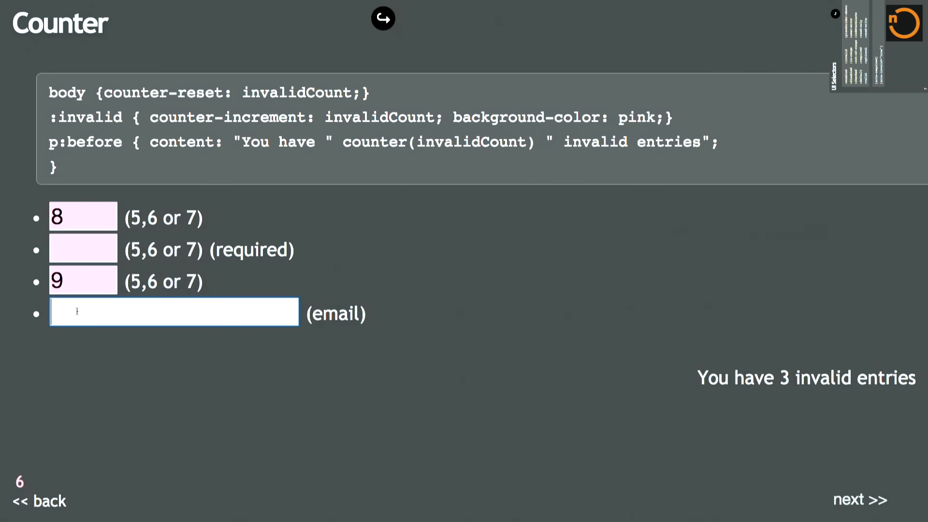
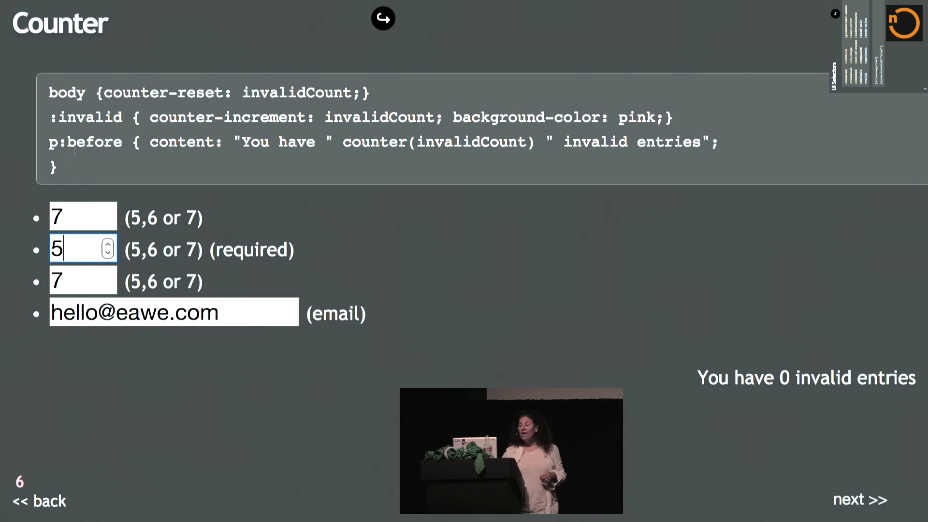
{"action": "double_click", "coordinate": [87, 117]}
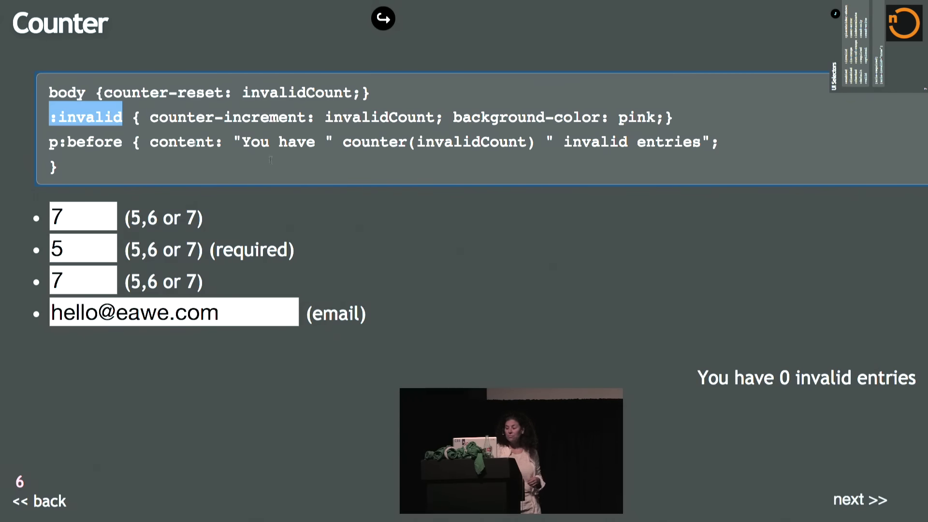
- Advance to slide 7, UI Selectors
{"action": "left_click", "coordinate": [860, 499]}
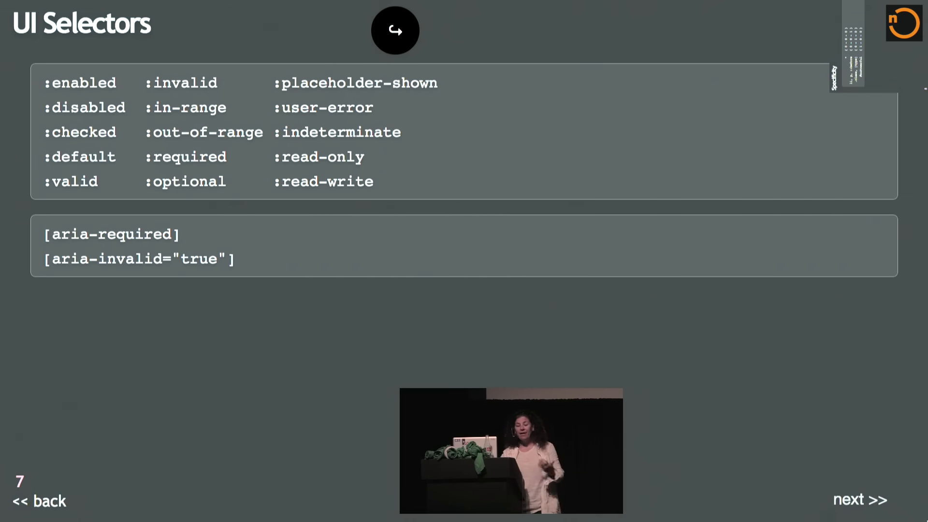
{"action": "mouse_move", "coordinate": [910, 455]}
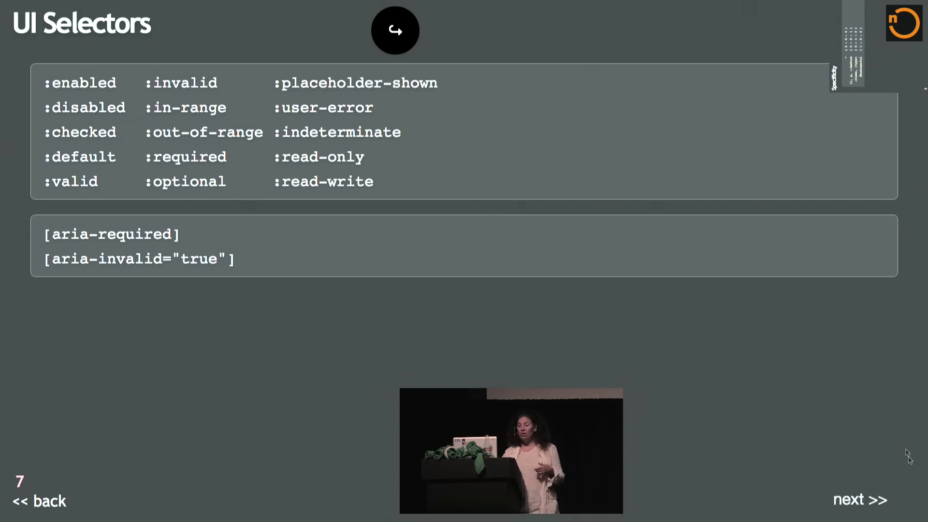
{"action": "mouse_move", "coordinate": [879, 423]}
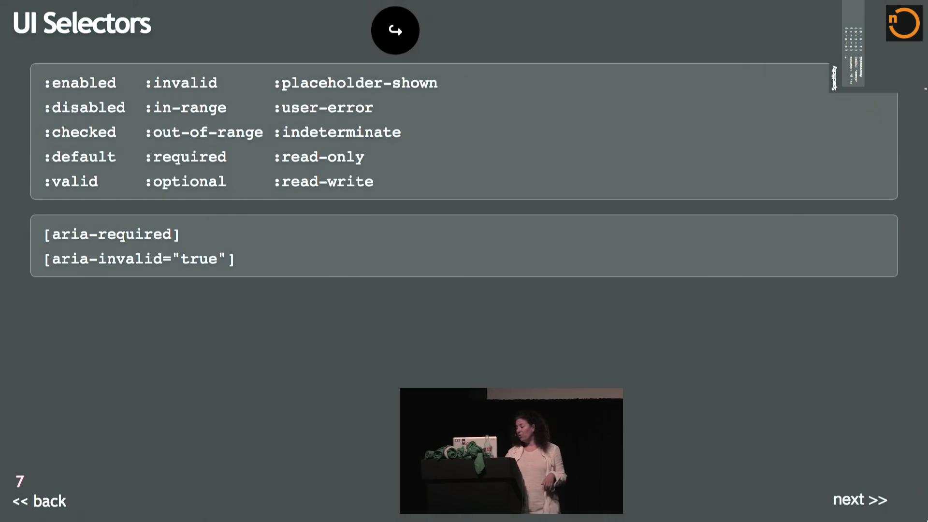
- Advance to slide 8, Specificity
{"action": "left_click", "coordinate": [860, 499]}
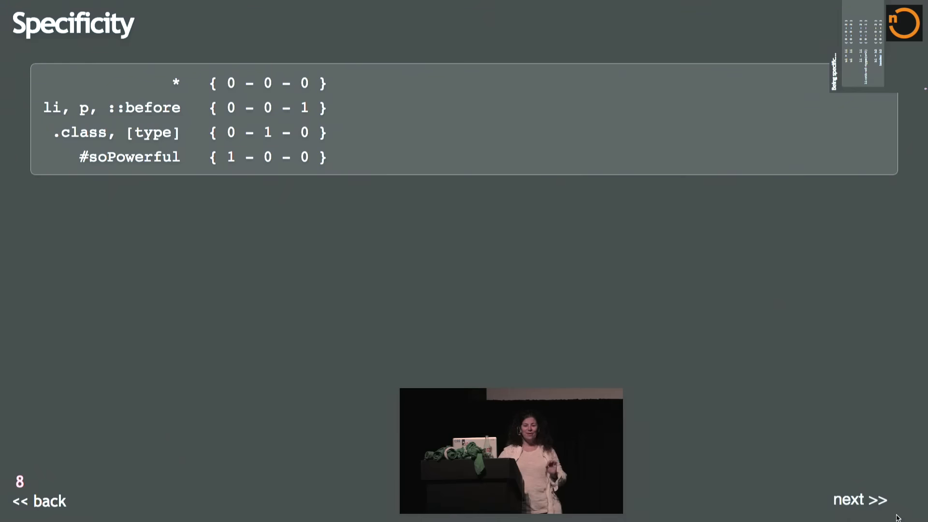
- Advance to slide 9, Being specific..
{"action": "left_click", "coordinate": [860, 499]}
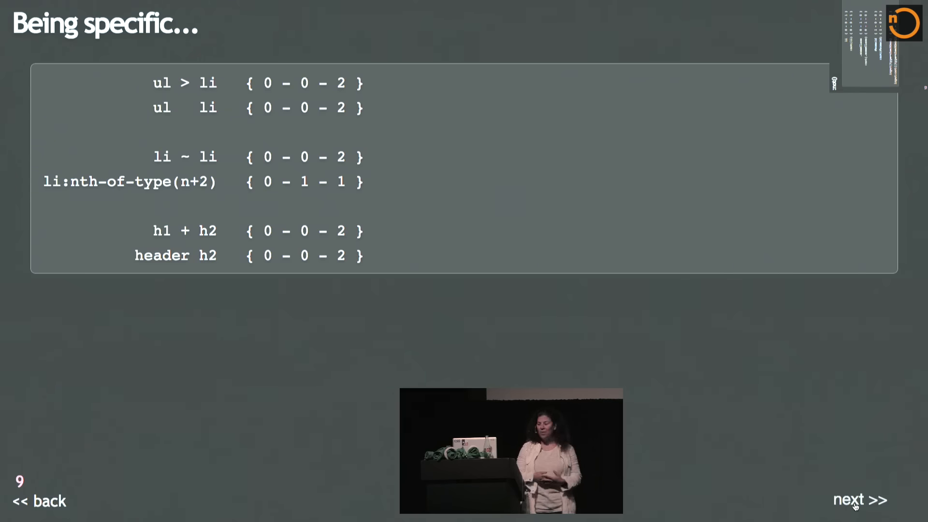
{"action": "mouse_move", "coordinate": [549, 237]}
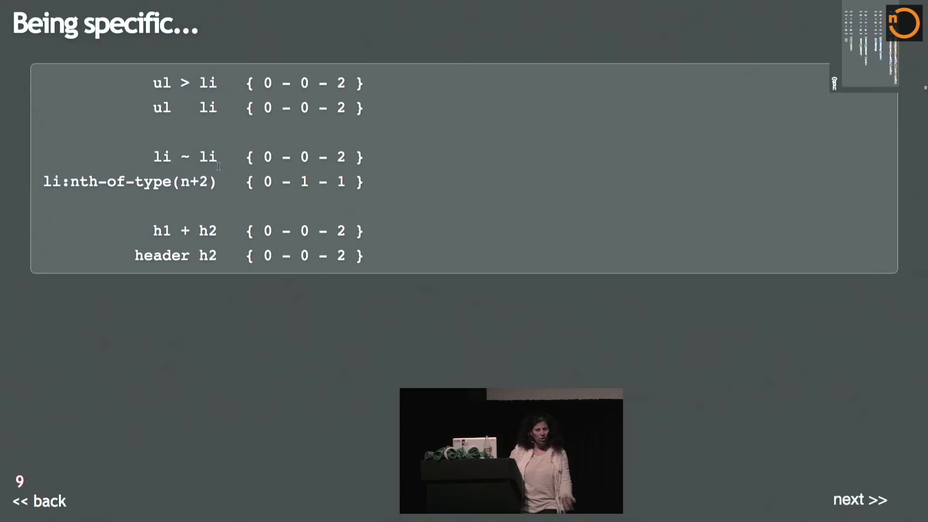
{"action": "mouse_move", "coordinate": [510, 366]}
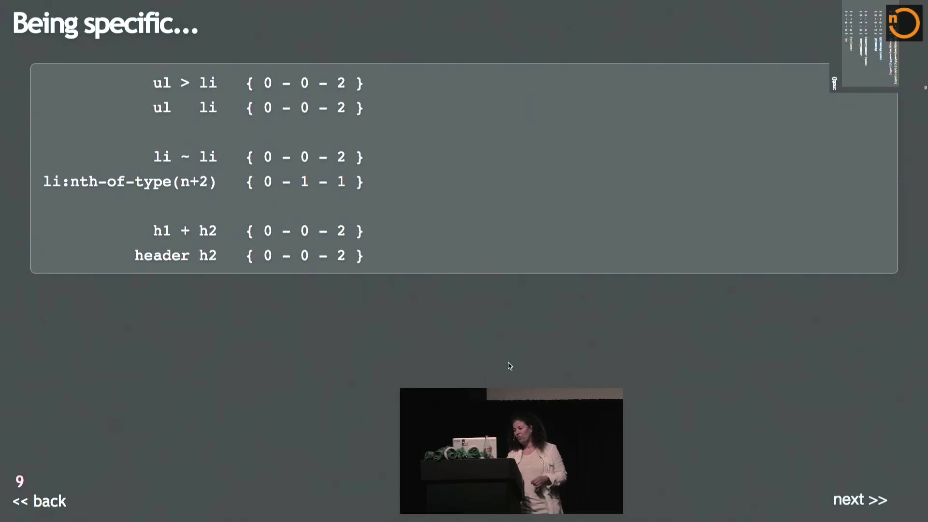
- Advance to slide 10, :not()
{"action": "left_click", "coordinate": [859, 499]}
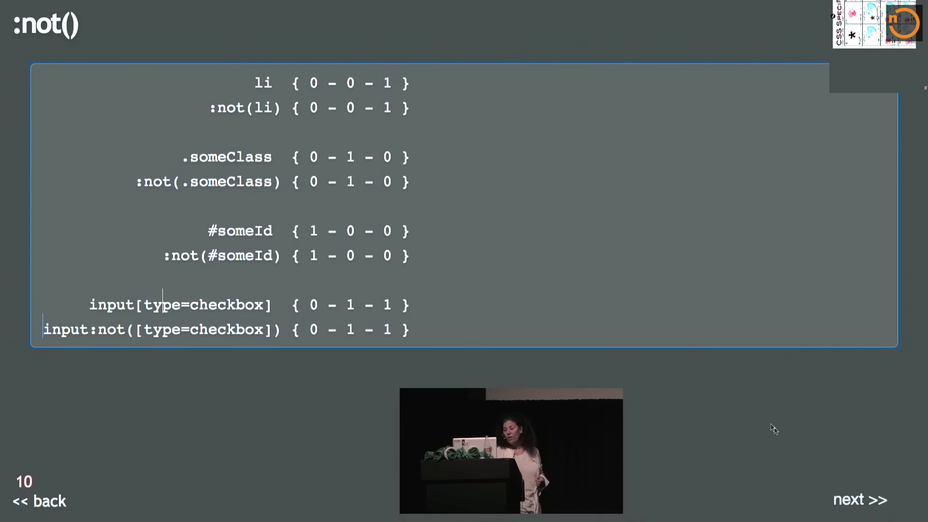
- Advance to slide 11, the CSS SpeciFISHity chart of plankton, fish and shark scores
{"action": "left_click", "coordinate": [860, 500]}
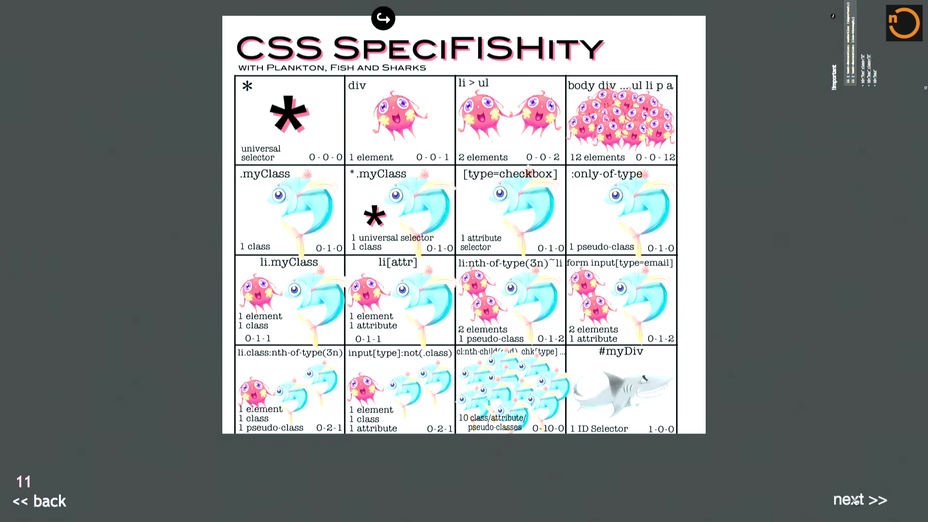
{"action": "mouse_move", "coordinate": [655, 329]}
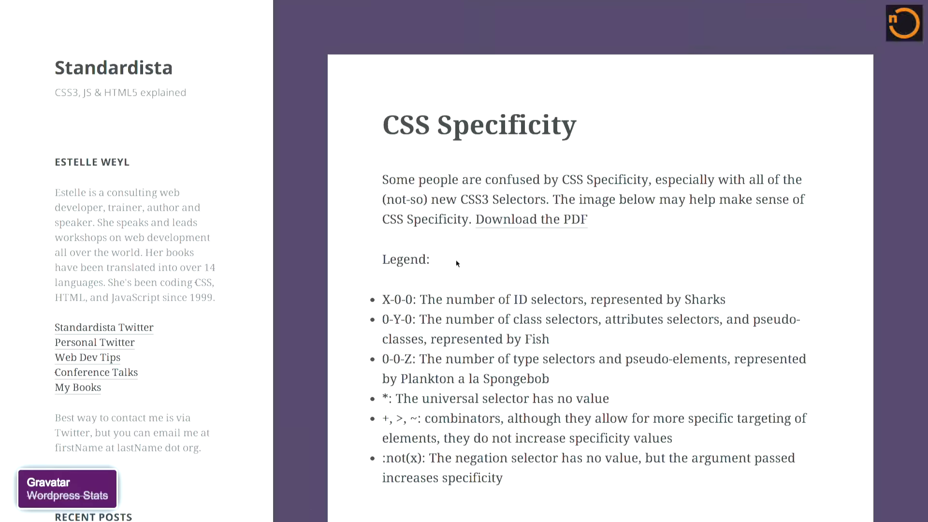
- Scroll down through the Standardista CSS Specificity article
{"action": "scroll", "scroll_direction": "down", "scroll_amount": 3}
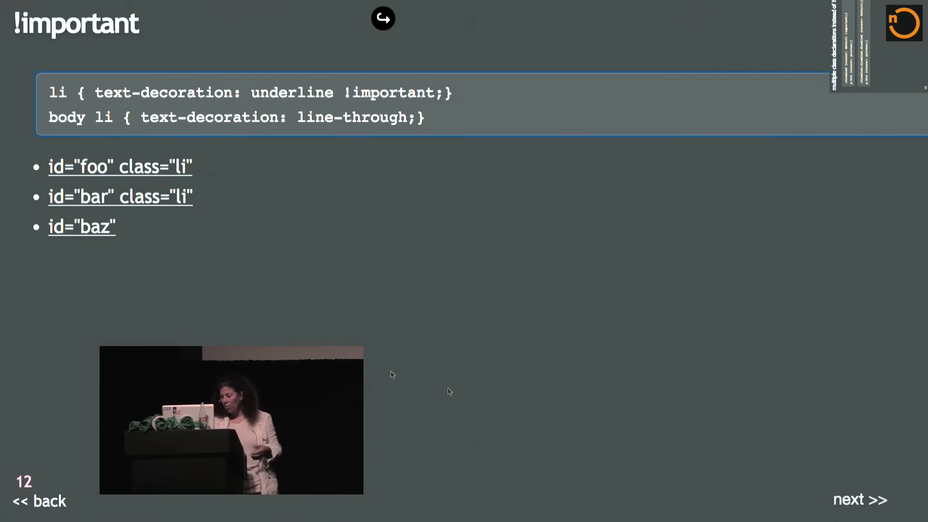
- Advance to slide 13, comparing .disabled !important with chained .disabled.disabled.disabled
{"action": "left_click", "coordinate": [860, 500]}
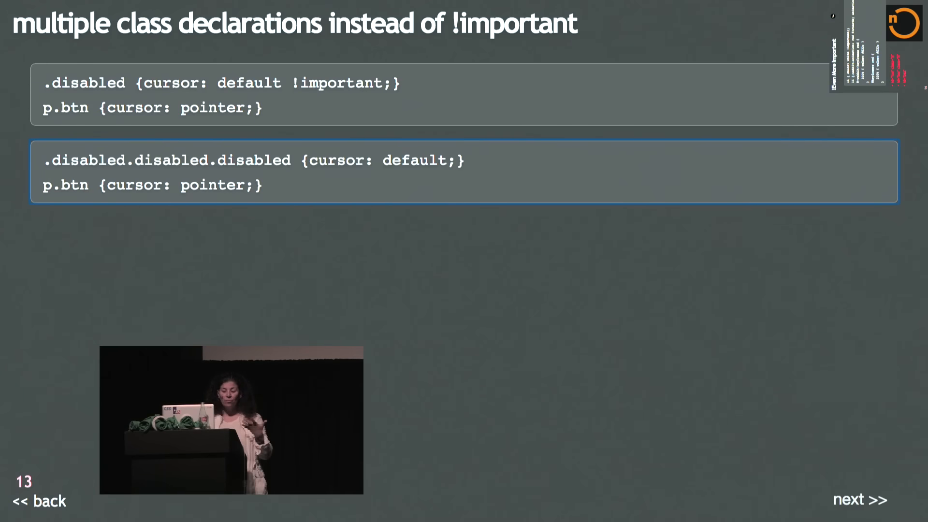
- Advance to slide 14, !Even More Important, with keyframes turning list items red
{"action": "left_click", "coordinate": [859, 499]}
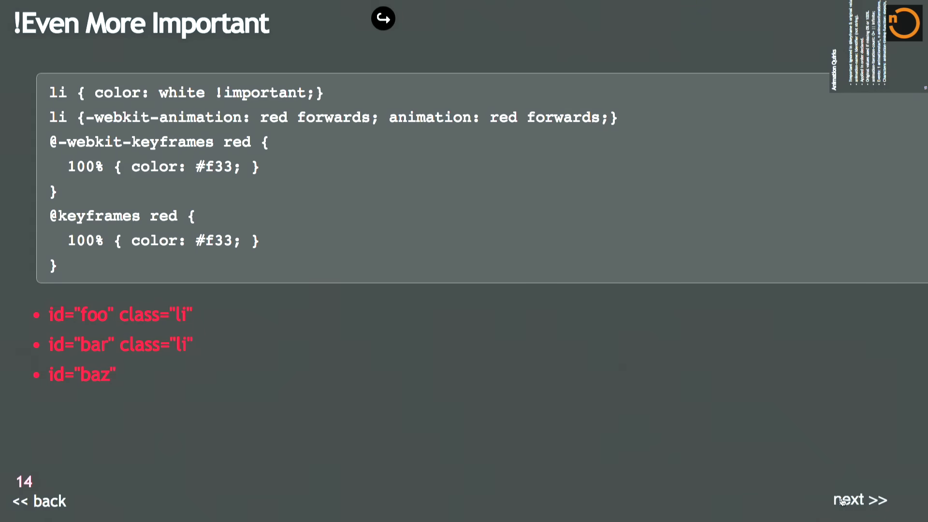
{"action": "mouse_move", "coordinate": [866, 361]}
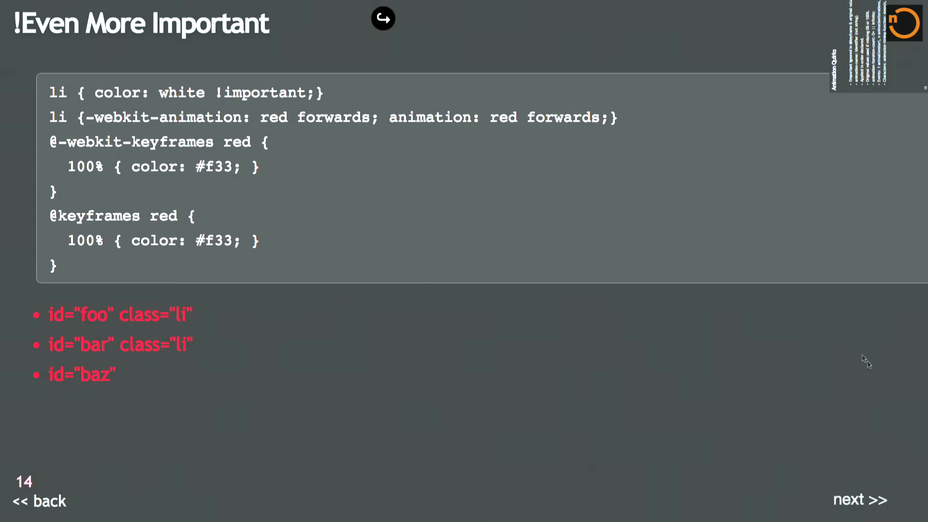
{"action": "mouse_move", "coordinate": [189, 92]}
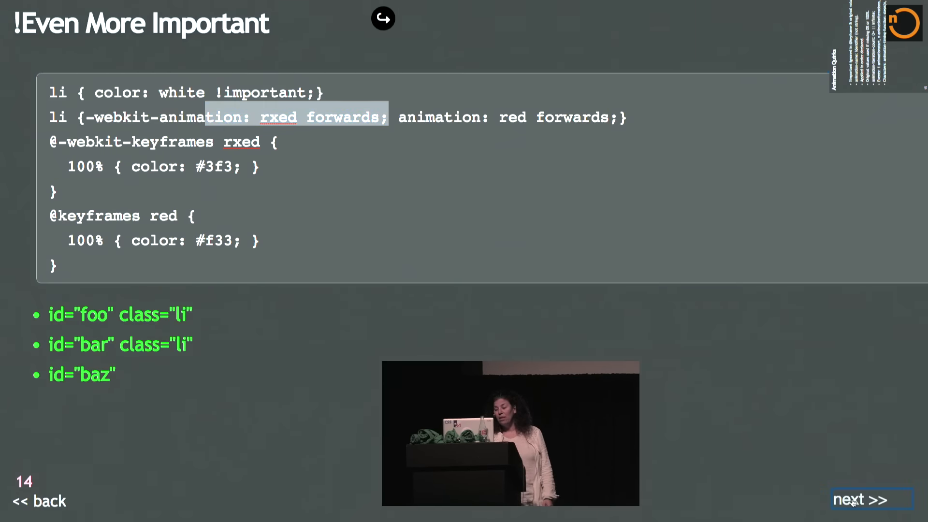
- Advance past the Animation Quirks slide to slide 16, the steps(4, end) biker demo
{"action": "left_click", "coordinate": [859, 499]}
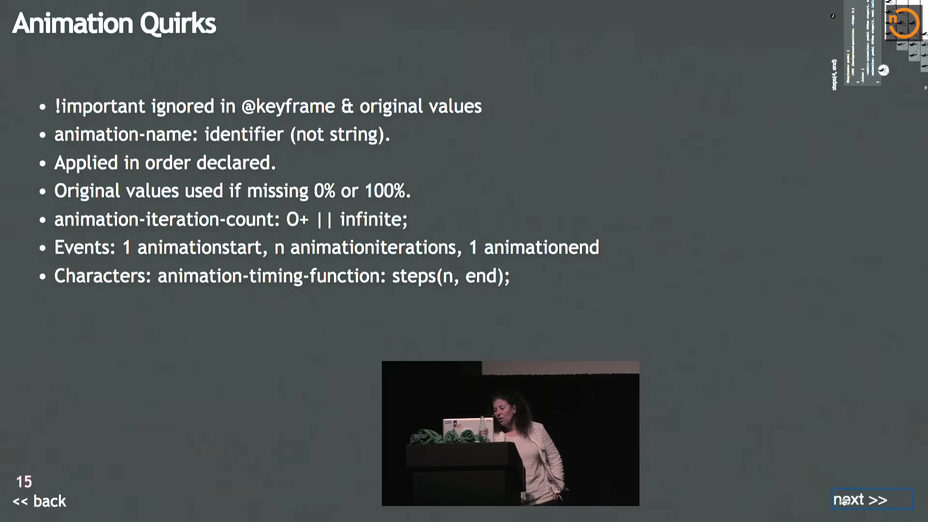
{"action": "left_click", "coordinate": [860, 499]}
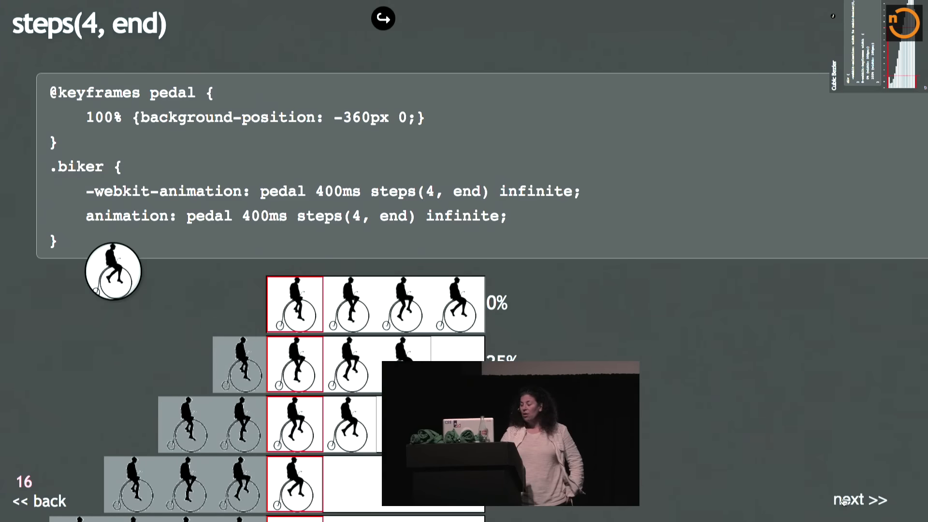
{"action": "mouse_move", "coordinate": [858, 416]}
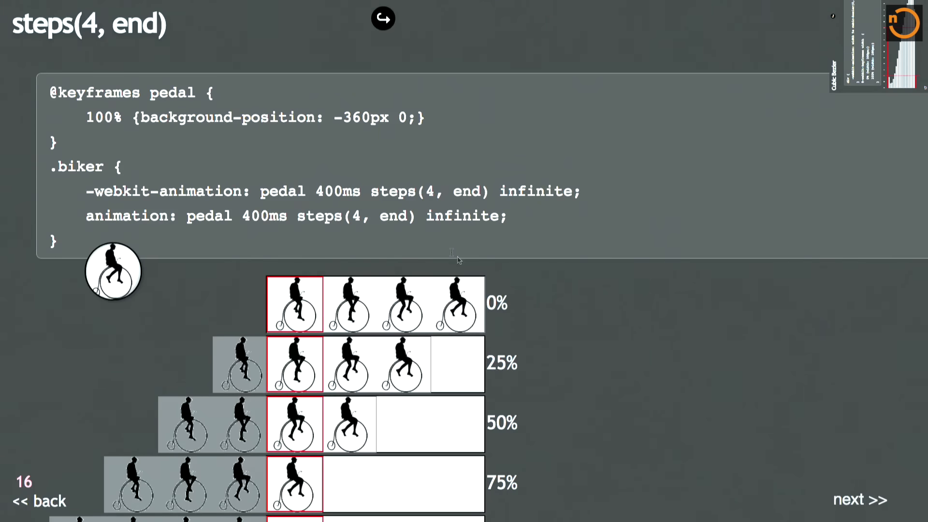
{"action": "mouse_move", "coordinate": [425, 308]}
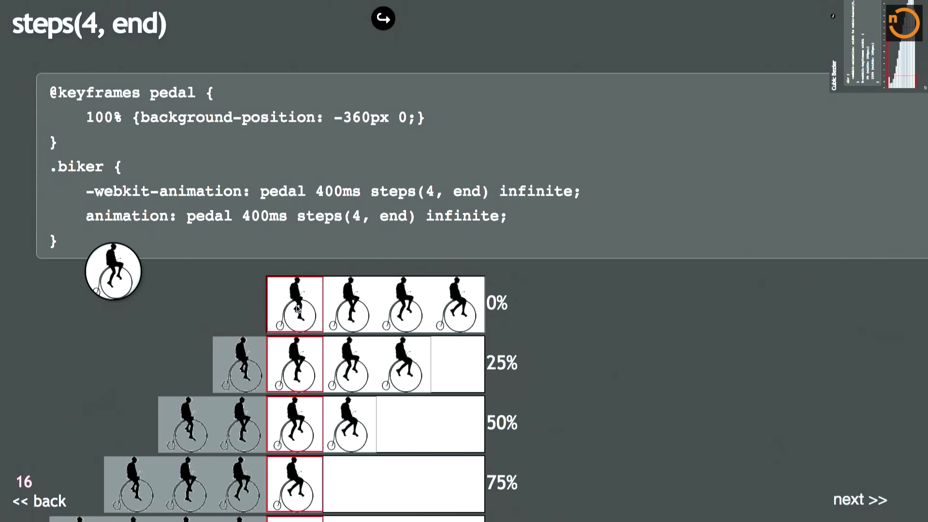
{"action": "scroll", "scroll_direction": "down", "scroll_amount": 3}
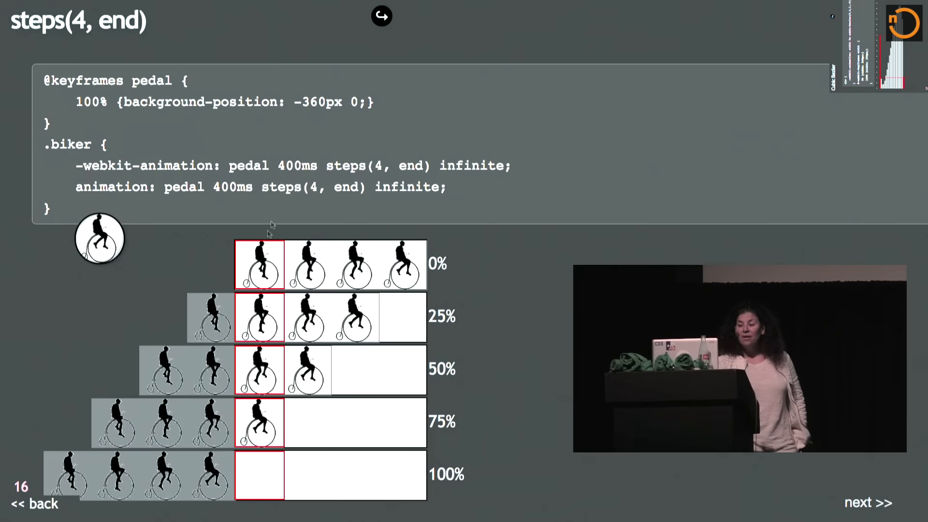
- Focus the steps sprite code, then advance to slide 17, Cubic Bezier
{"action": "double_click", "coordinate": [411, 166]}
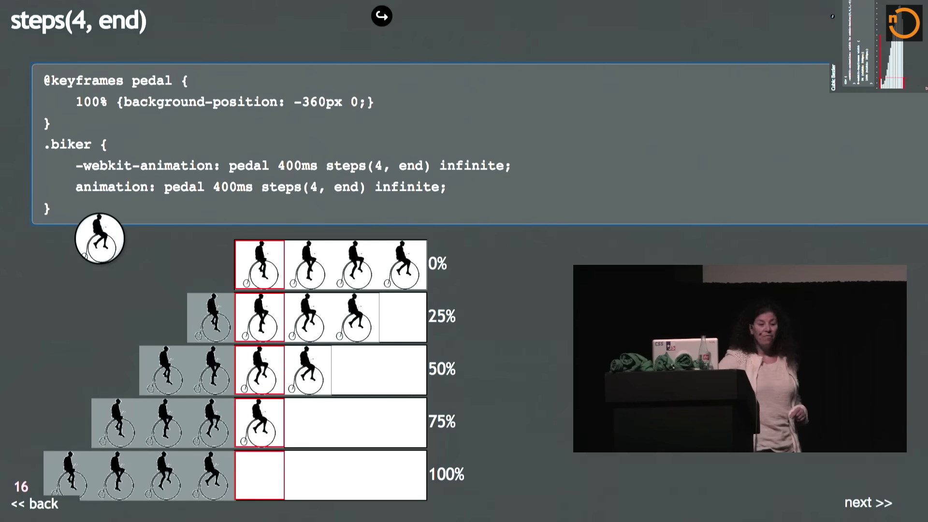
{"action": "left_click", "coordinate": [868, 503]}
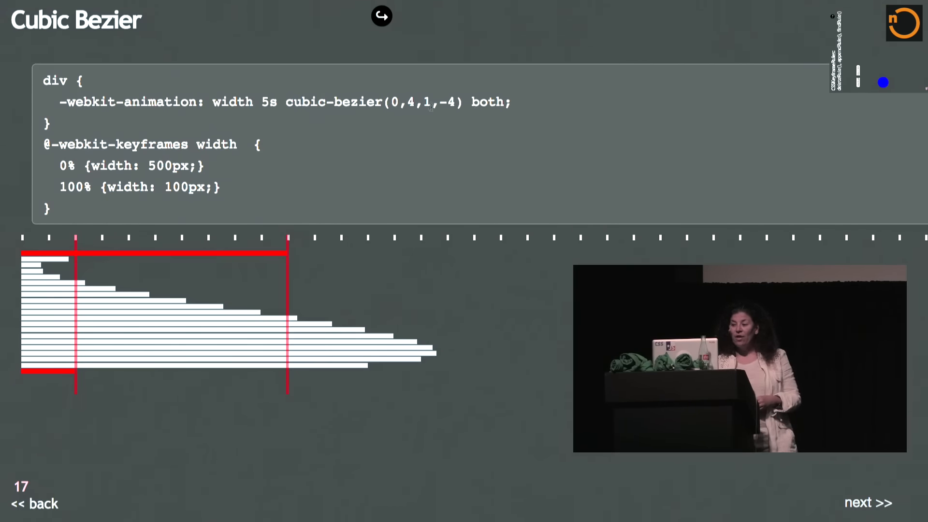
- Change the cubic-bezier values to 0,1,1,-2 in the editable code block
{"action": "double_click", "coordinate": [411, 102]}
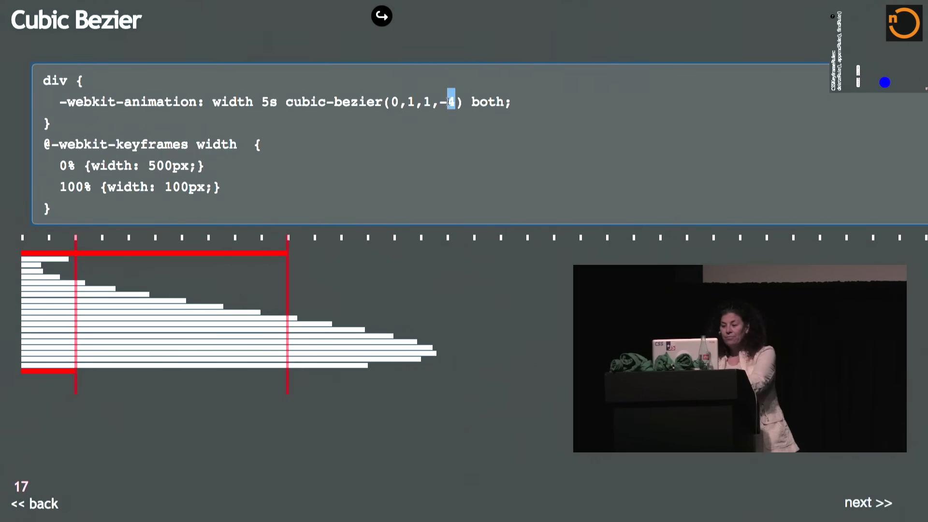
{"action": "type", "text": "1"}
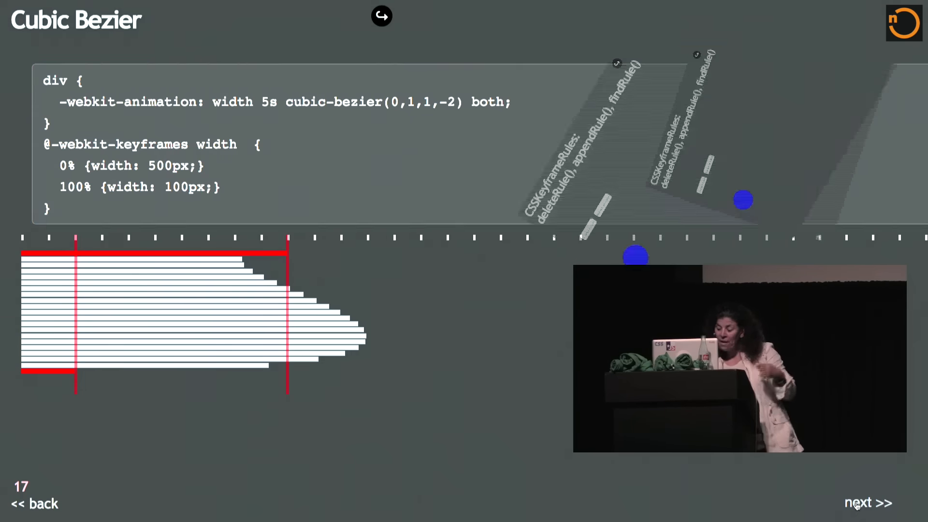
- Open slide 18's CSSKeyframeRules demo and repeatedly change the blue ball's path
{"action": "left_click", "coordinate": [867, 503]}
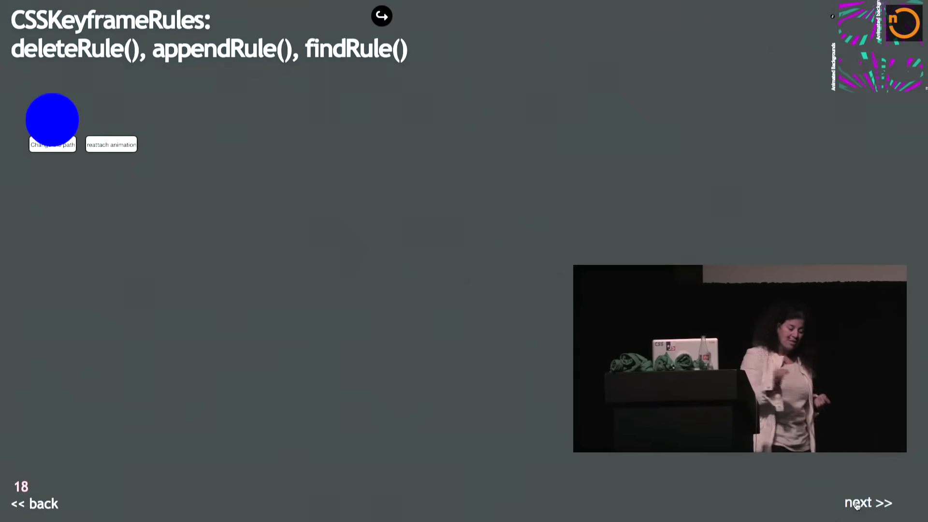
{"action": "left_click", "coordinate": [52, 144]}
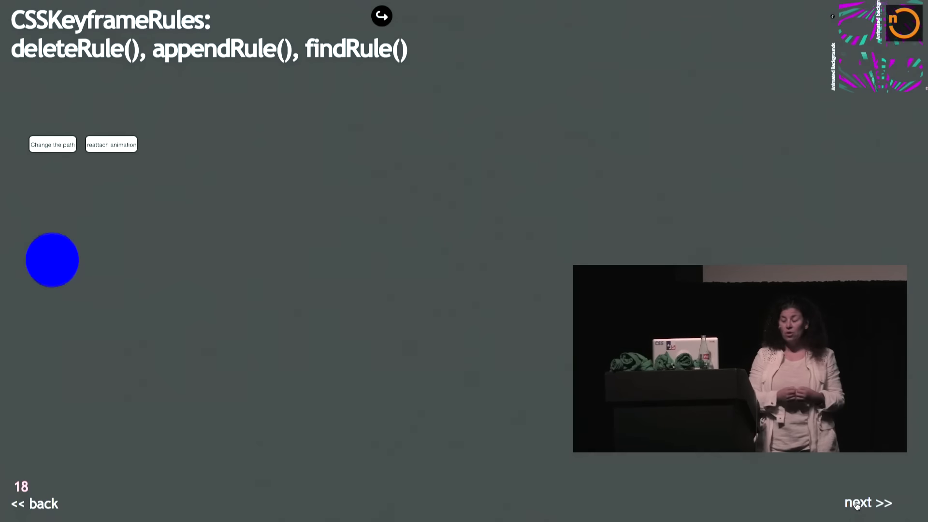
{"action": "left_click", "coordinate": [52, 144]}
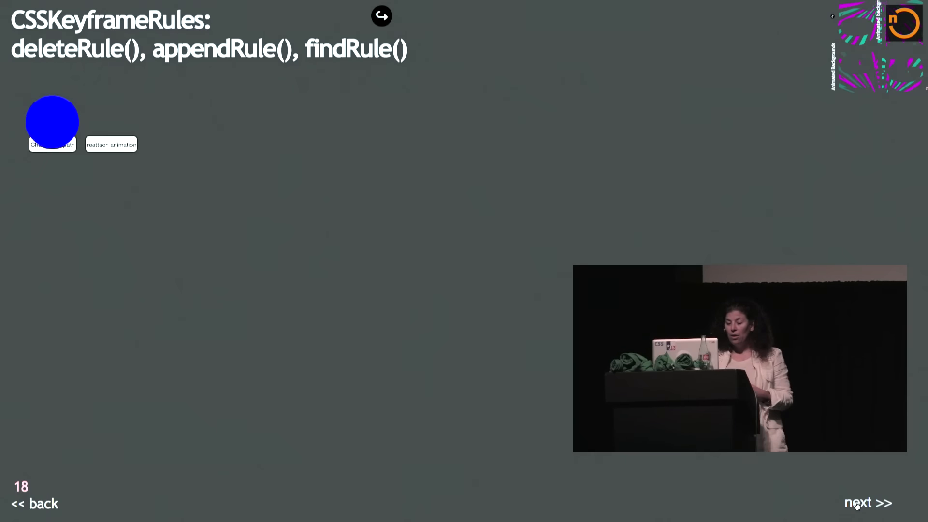
{"action": "left_click", "coordinate": [52, 144]}
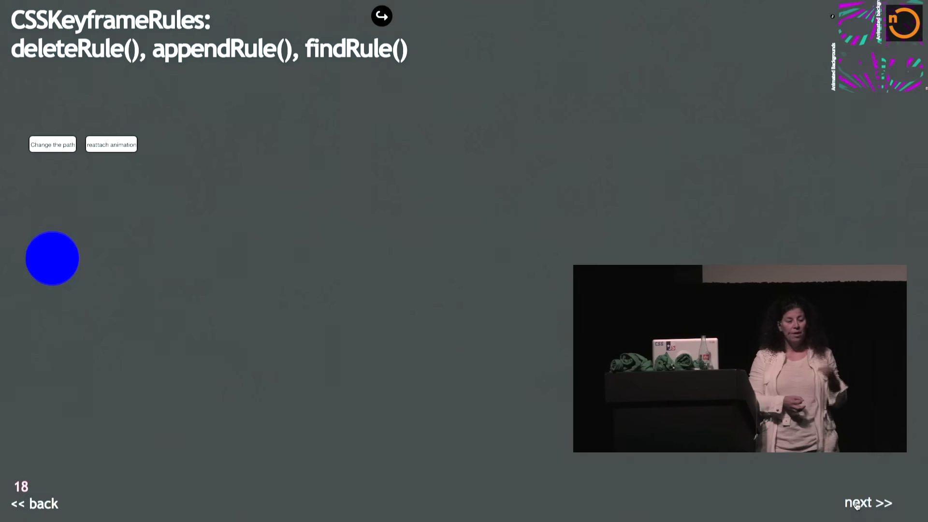
{"action": "left_click", "coordinate": [52, 144]}
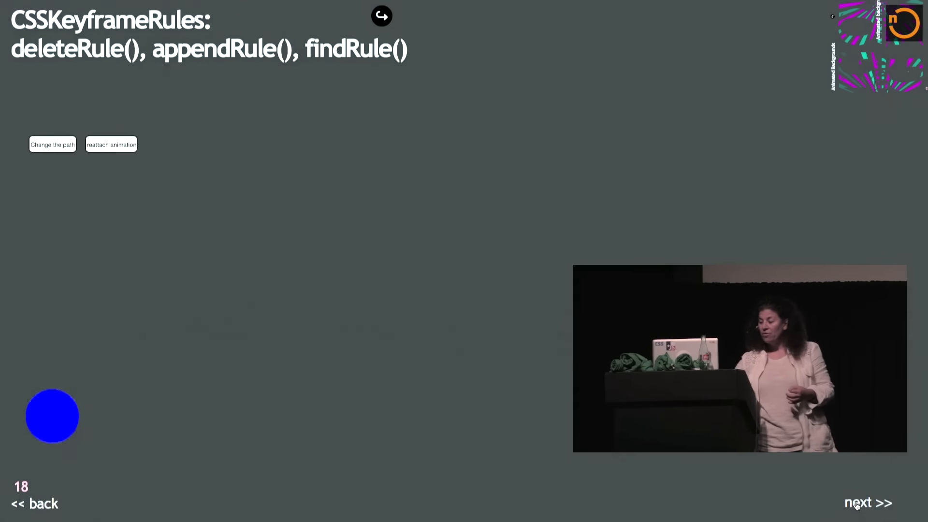
{"action": "left_click", "coordinate": [52, 144]}
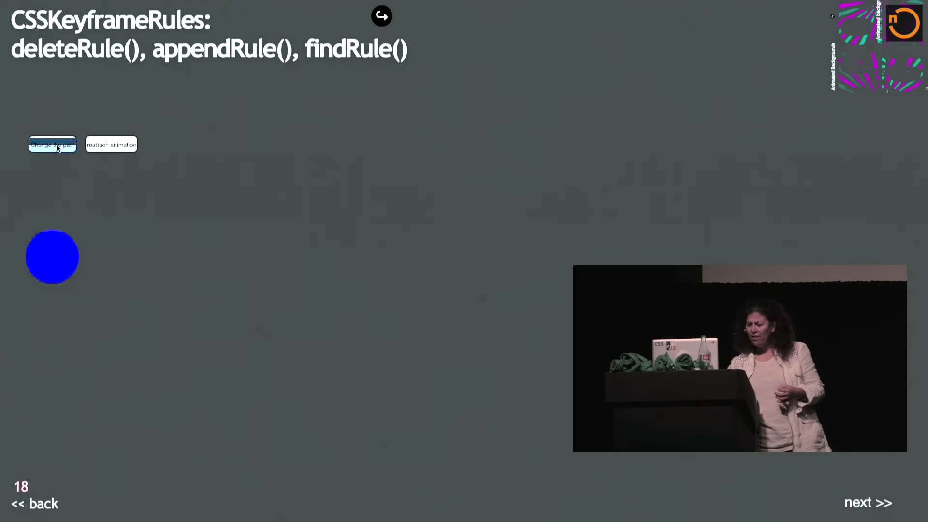
{"action": "left_click", "coordinate": [52, 144]}
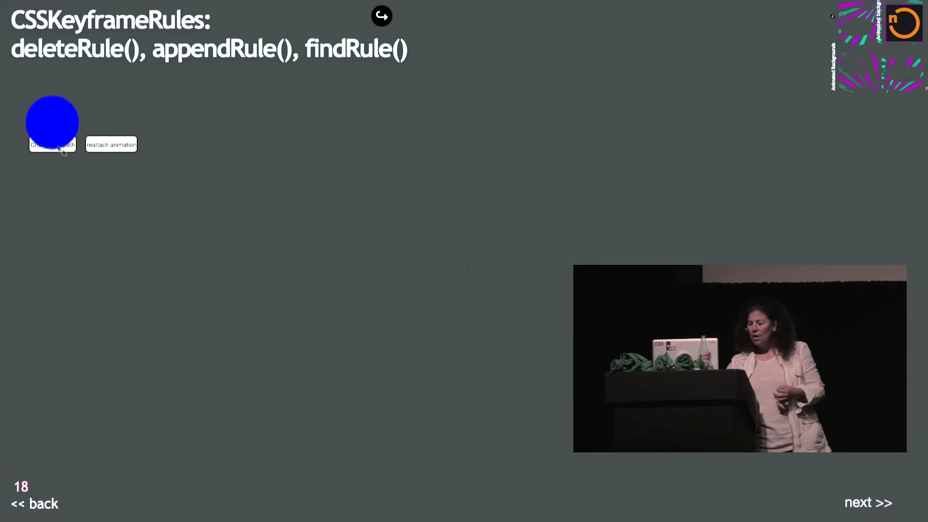
- Reattach the ball's animation twice, then change its path once more
{"action": "left_click", "coordinate": [111, 145]}
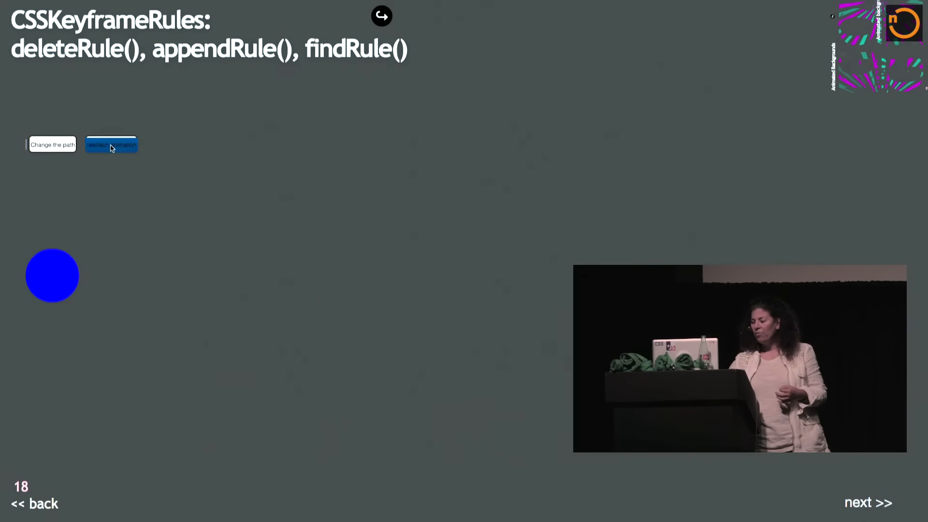
{"action": "left_click", "coordinate": [111, 145]}
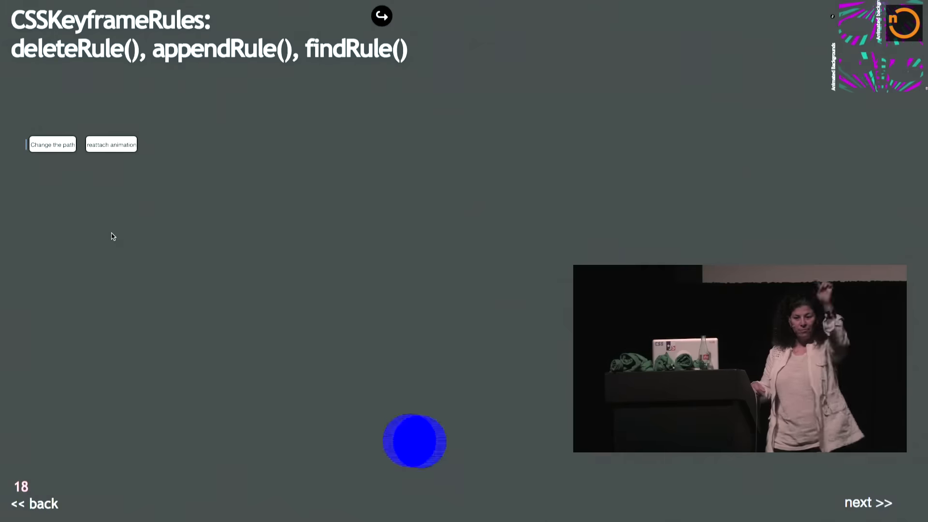
{"action": "left_click", "coordinate": [52, 144]}
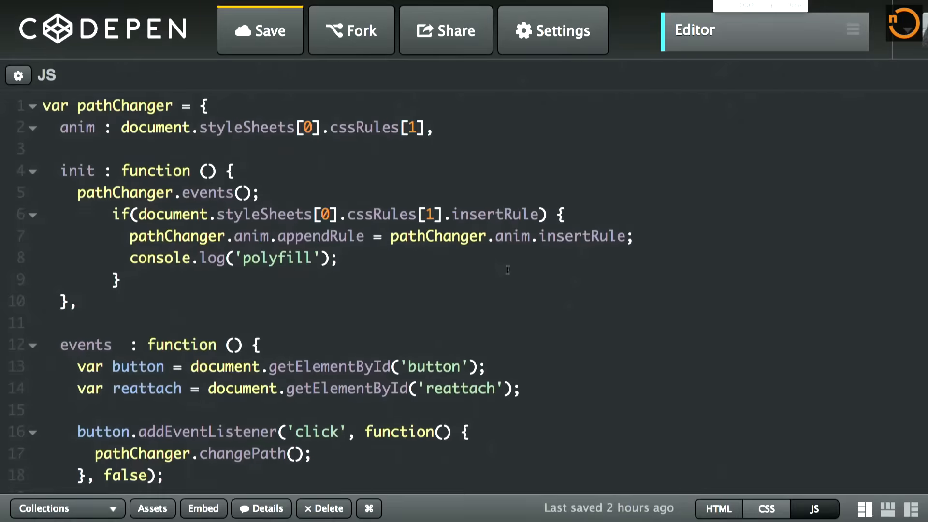
- Scroll the pen's JS and split the addKeyframeValue appendRule string across two lines
{"action": "scroll", "scroll_direction": "down", "scroll_amount": 3}
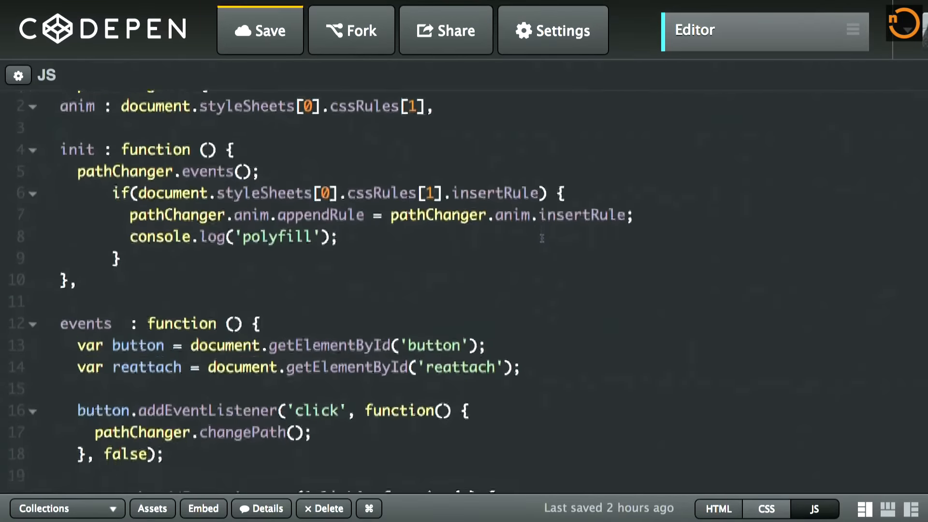
{"action": "scroll", "scroll_direction": "down", "scroll_amount": 3}
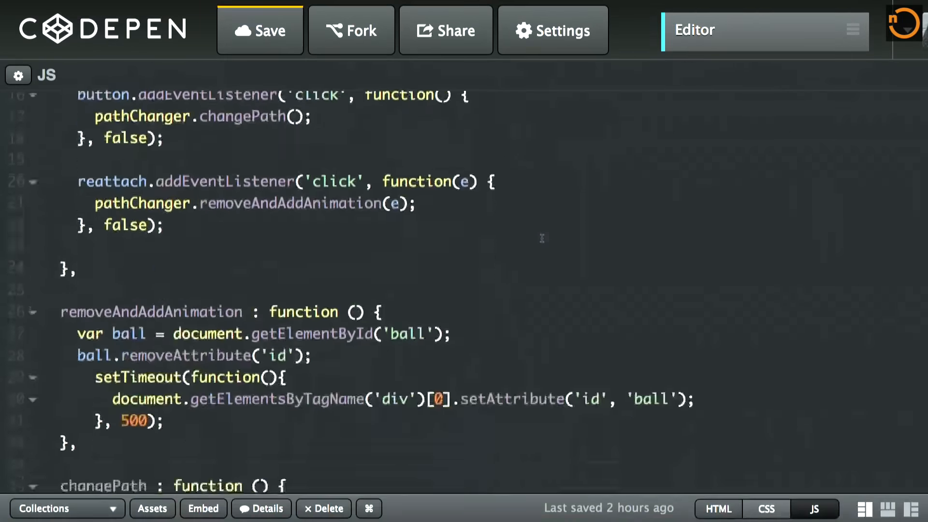
{"action": "scroll", "scroll_direction": "down", "scroll_amount": 3}
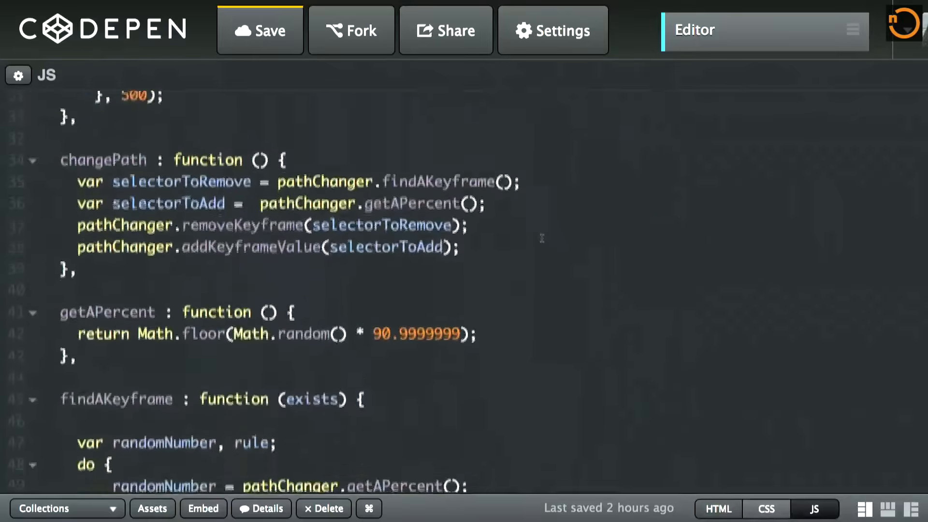
{"action": "scroll", "scroll_direction": "down", "scroll_amount": 3}
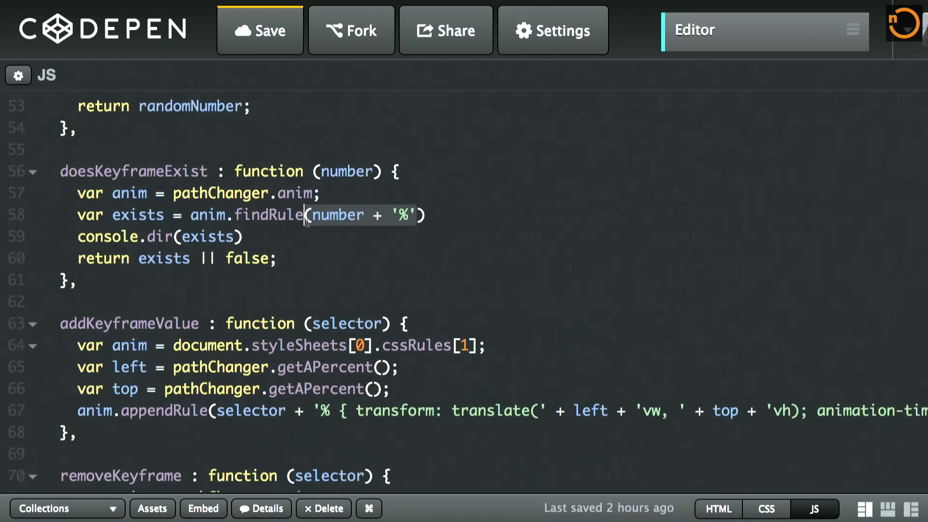
{"action": "mouse_move", "coordinate": [346, 308]}
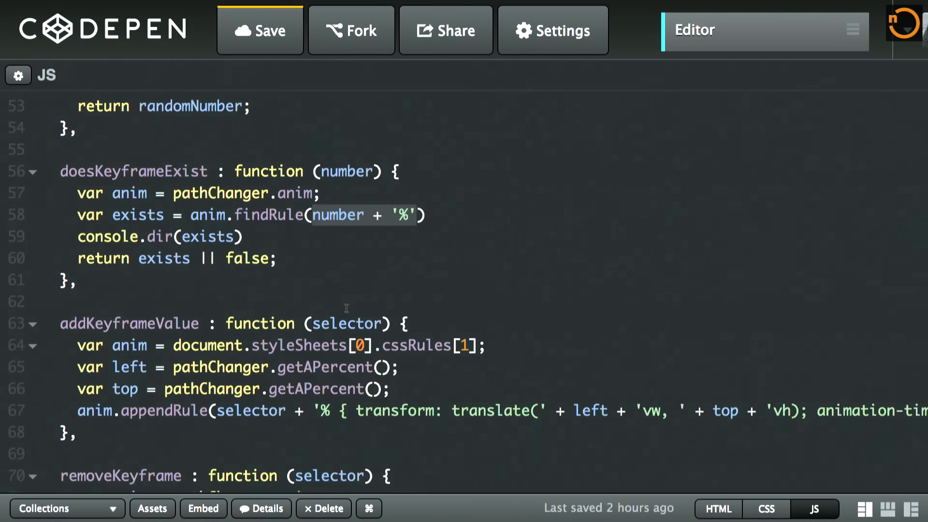
{"action": "mouse_move", "coordinate": [466, 387]}
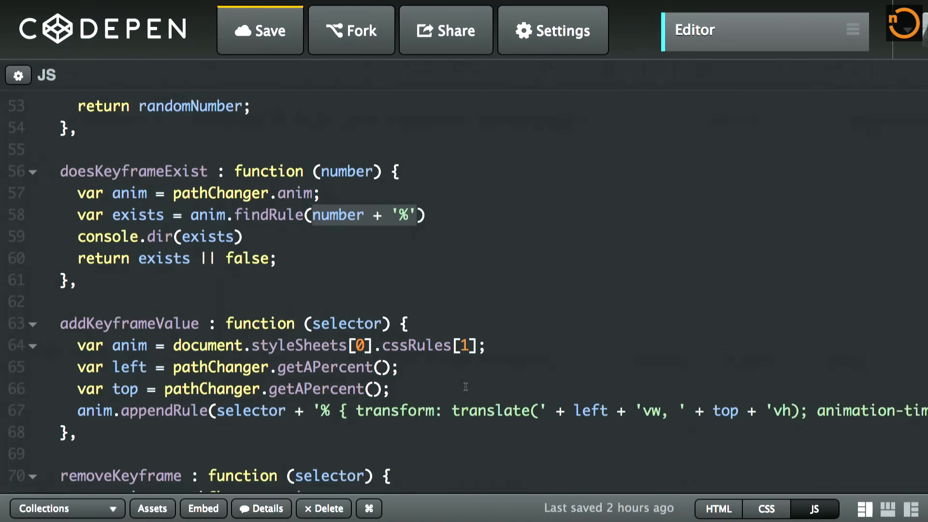
{"action": "scroll", "scroll_direction": "down", "scroll_amount": 3}
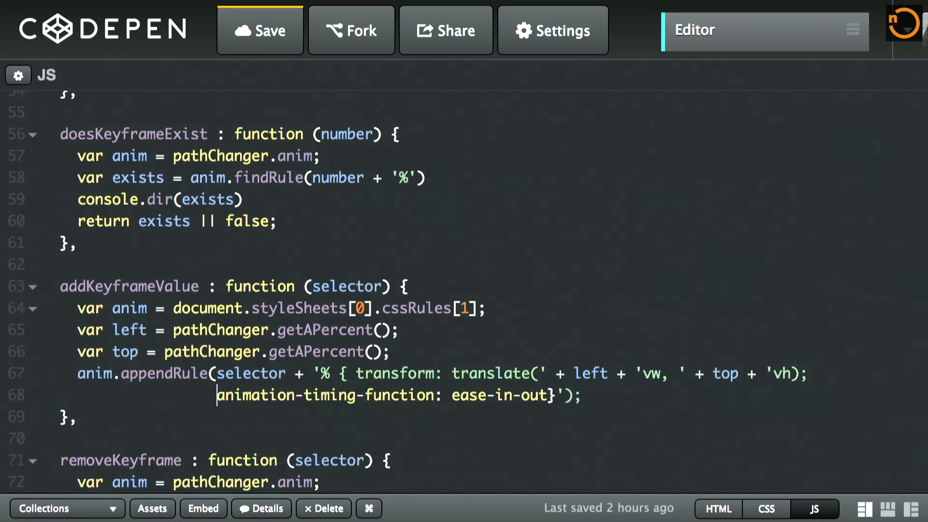
{"action": "left_click", "coordinate": [835, 373]}
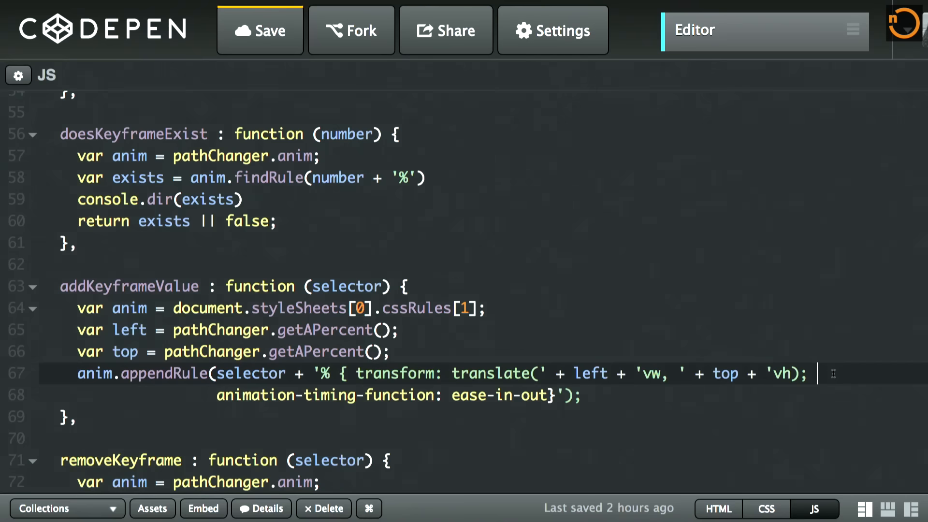
{"action": "type", "text": "'"}
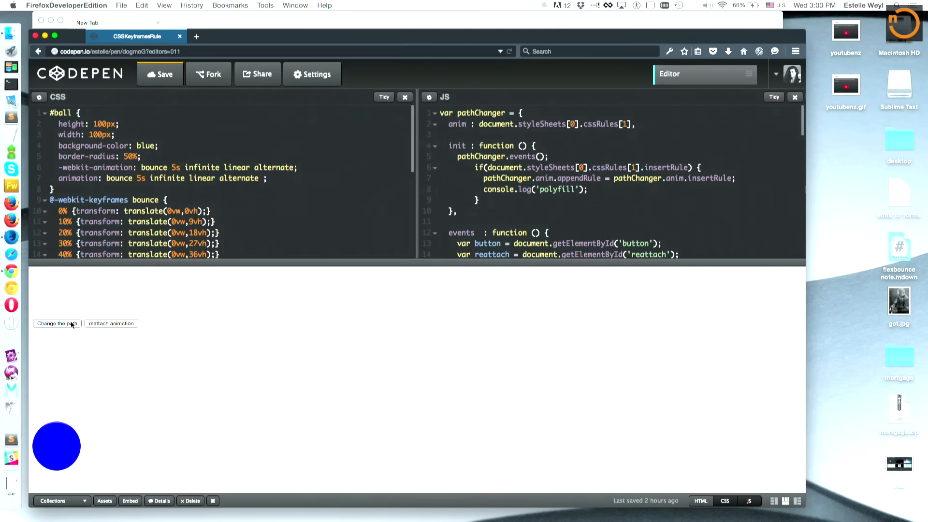
- Send the CodePen blue ball along a new path twice with 'Change the path'
{"action": "left_click", "coordinate": [56, 323]}
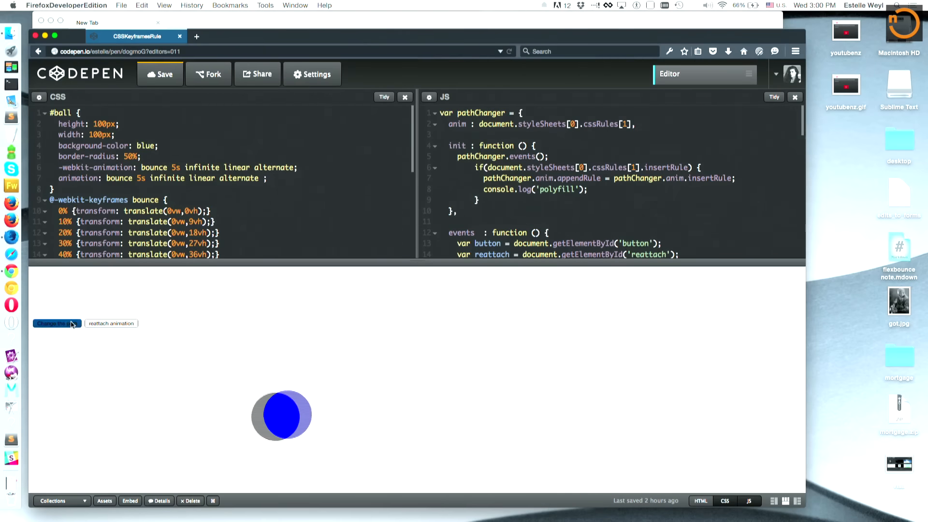
{"action": "left_click", "coordinate": [54, 323]}
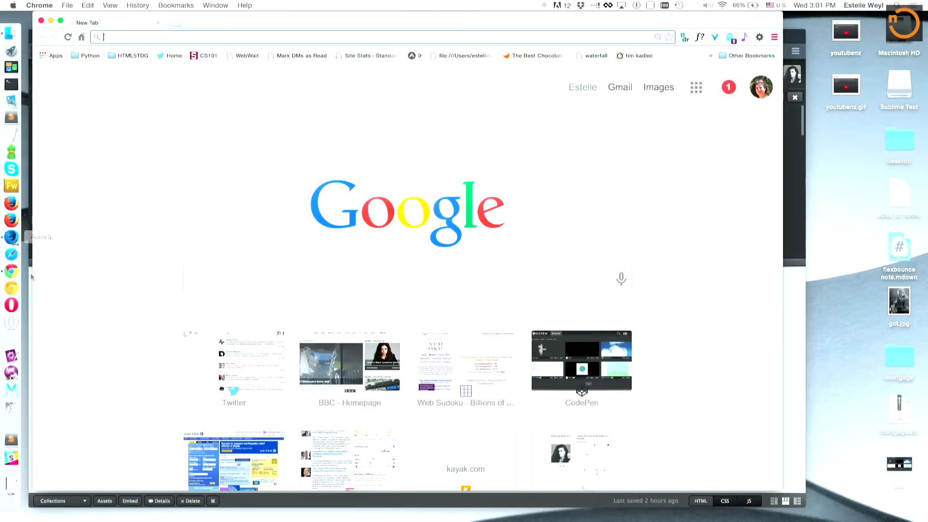
{"action": "mouse_move", "coordinate": [32, 192]}
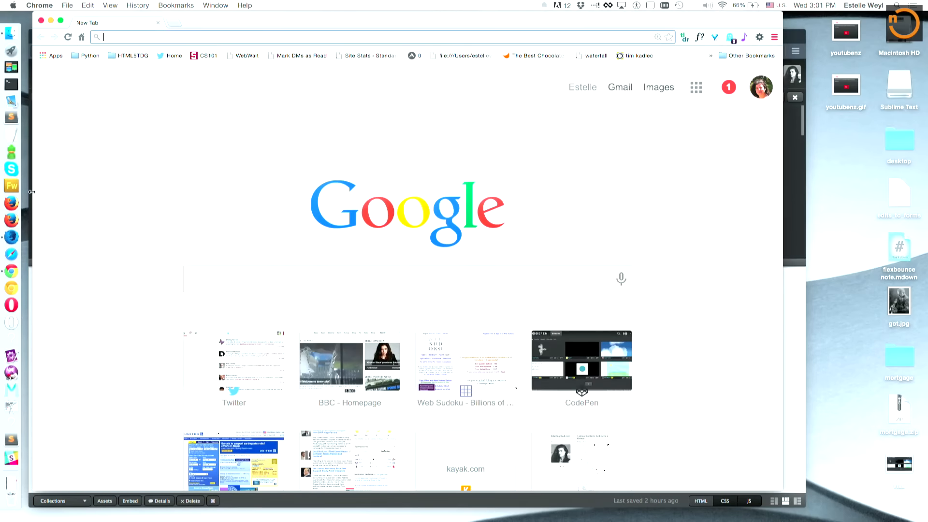
- View the SpeciFISHity chart on the blog, then return to the slide deck
{"action": "left_click", "coordinate": [581, 361]}
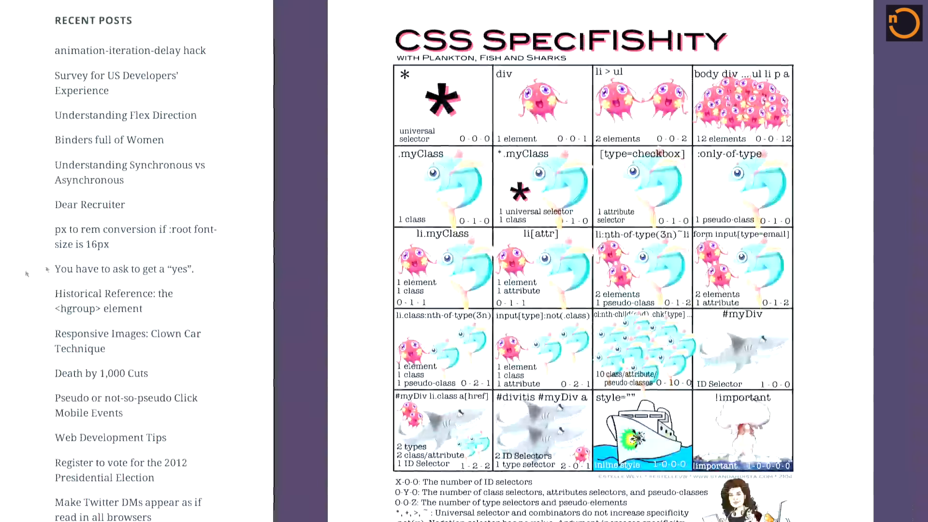
{"action": "left_click", "coordinate": [866, 503]}
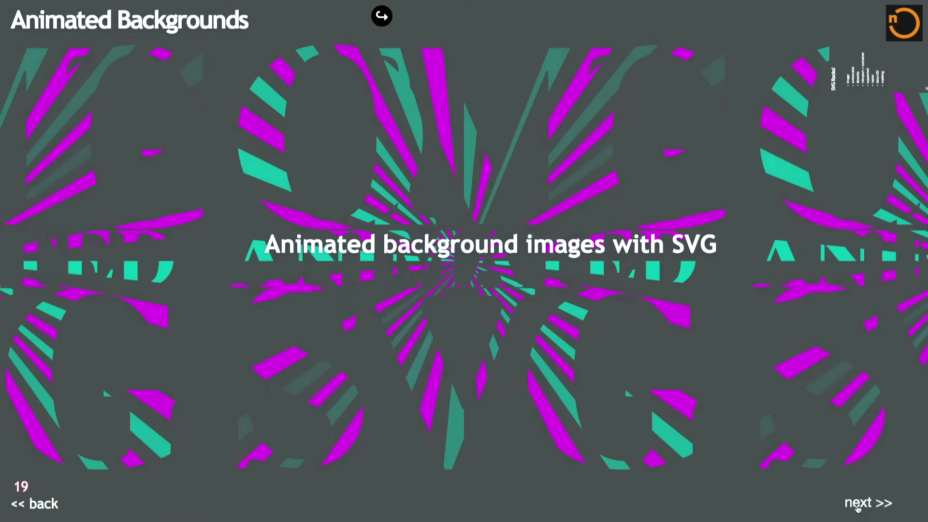
{"action": "mouse_move", "coordinate": [912, 508]}
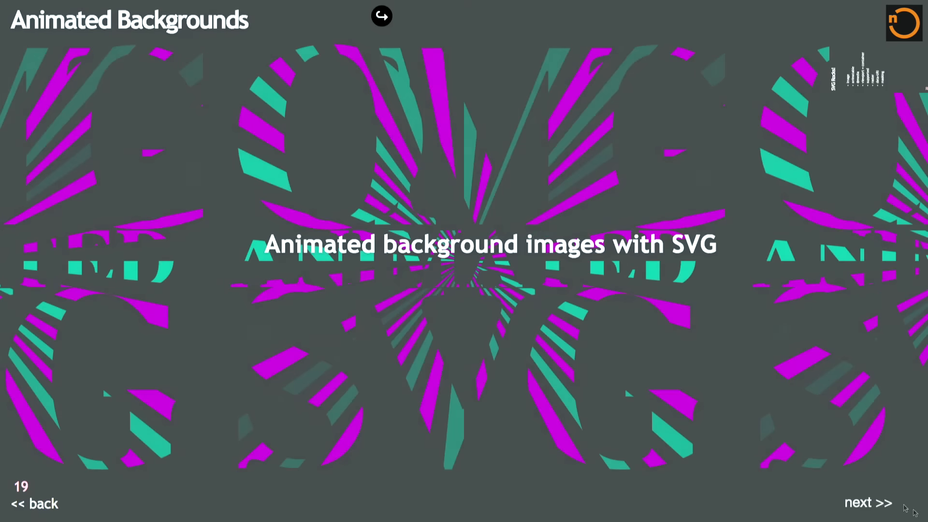
{"action": "left_click", "coordinate": [867, 503]}
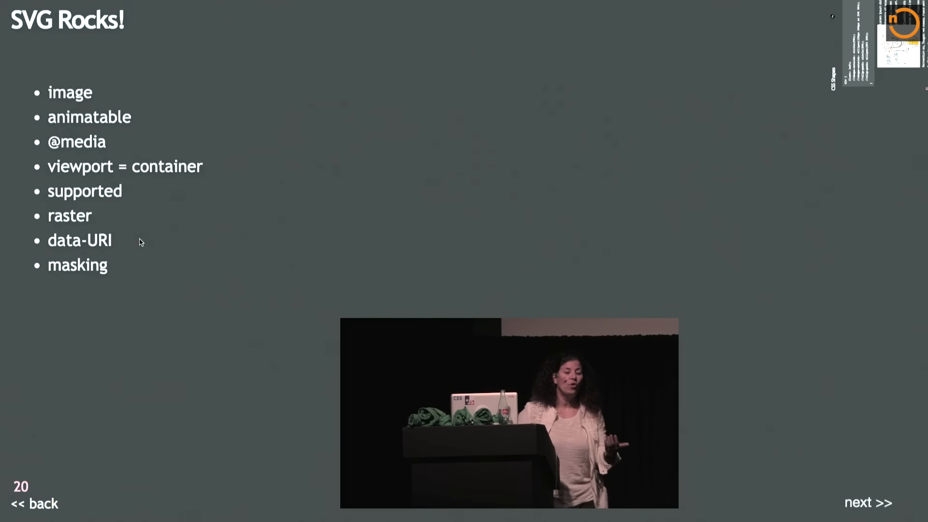
{"action": "mouse_move", "coordinate": [274, 338]}
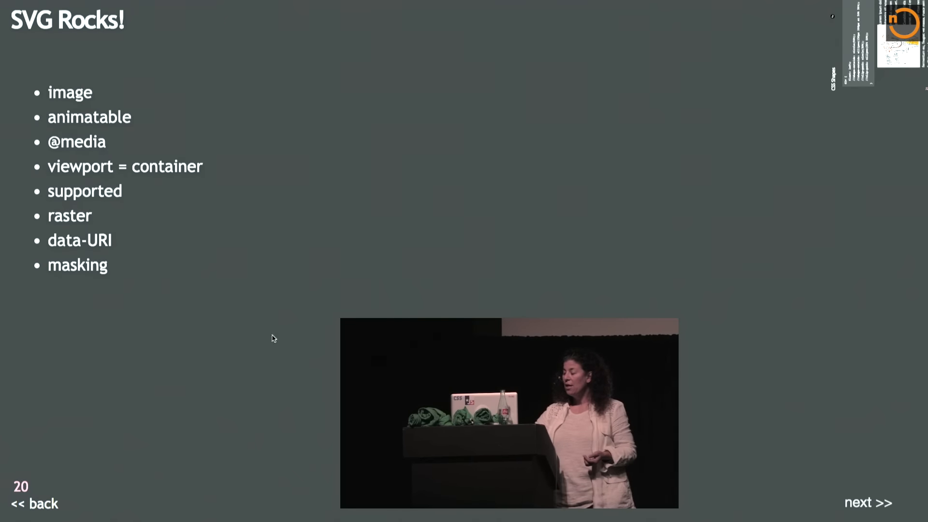
- Advance to slide 21, CSS Shapes, with the floated div and commented shape rules
{"action": "left_click", "coordinate": [869, 503]}
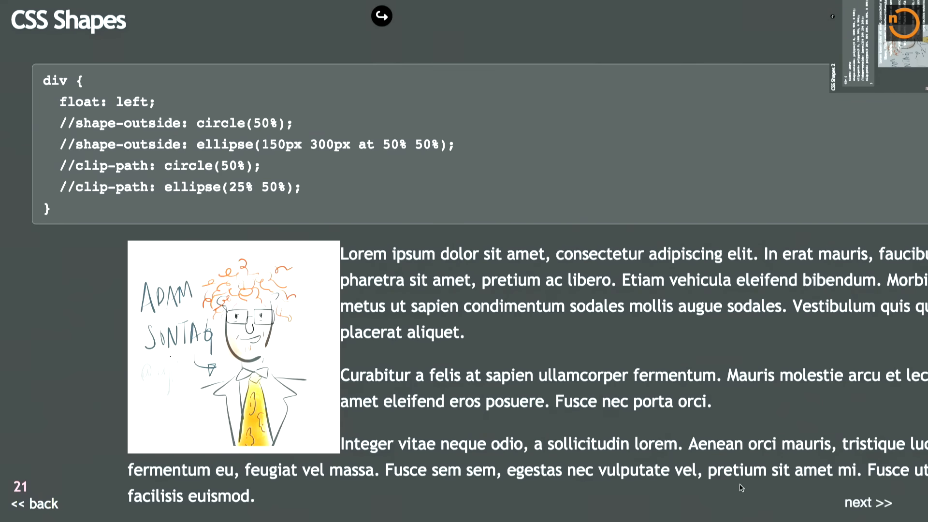
{"action": "mouse_move", "coordinate": [319, 369]}
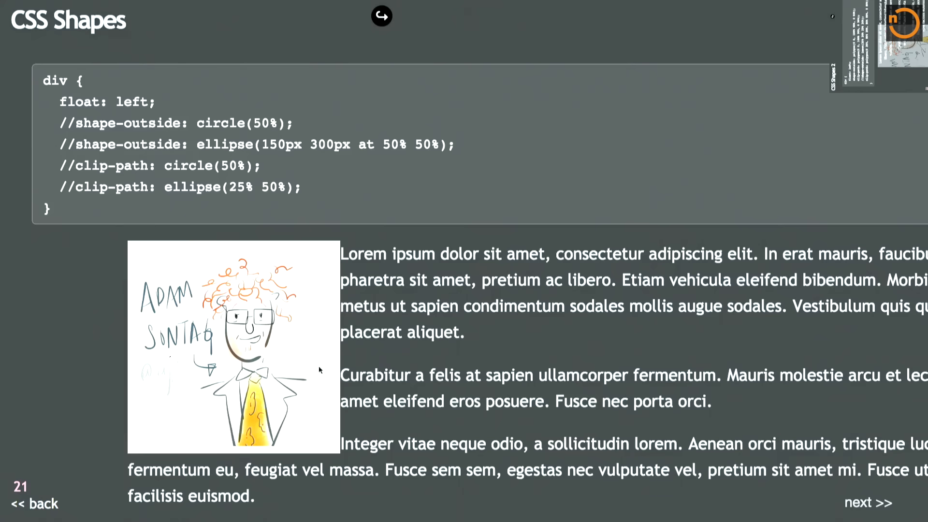
{"action": "mouse_move", "coordinate": [336, 323]}
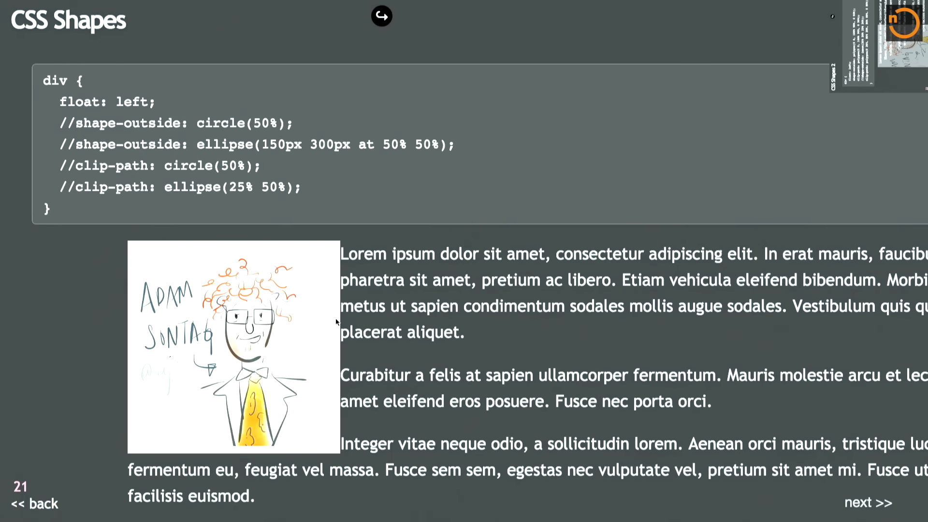
{"action": "mouse_move", "coordinate": [355, 246]}
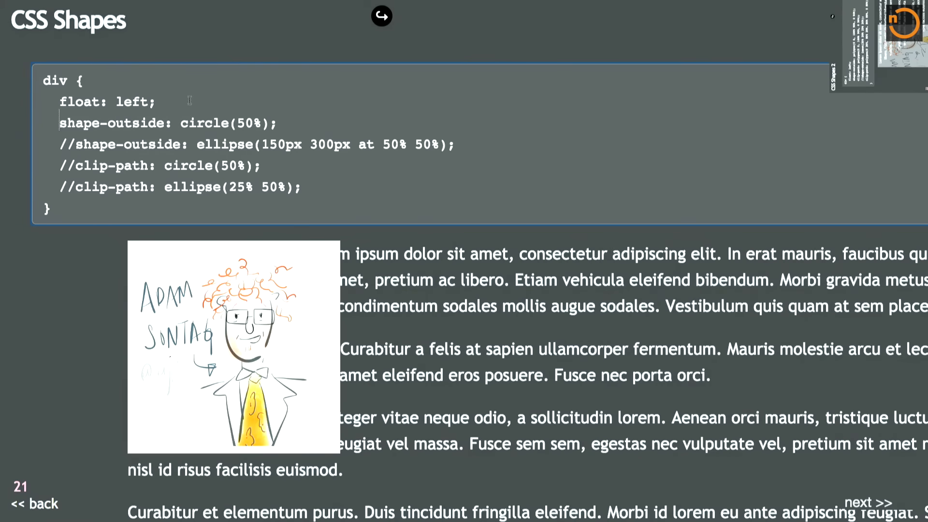
{"action": "mouse_move", "coordinate": [113, 231]}
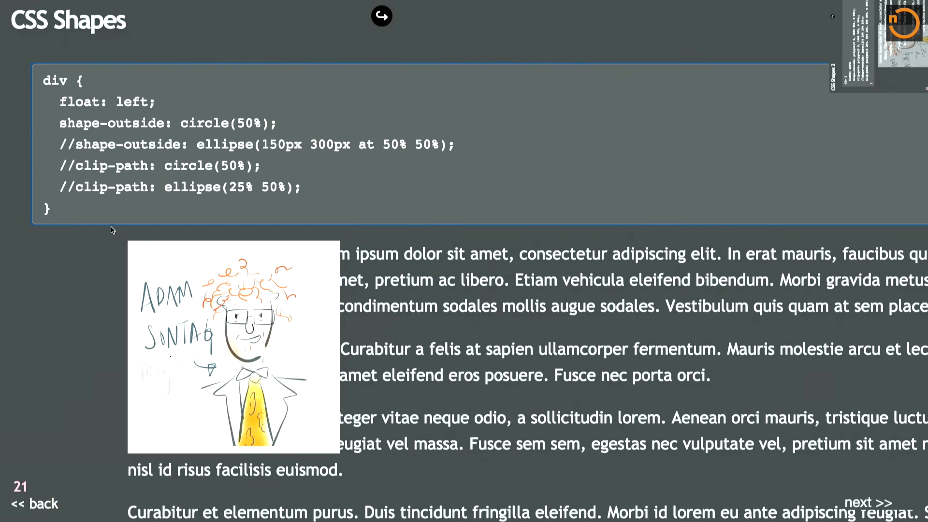
- Add the rule p {color: red;} in the CSS box to turn paragraphs red
{"action": "type", "text": "p co"}
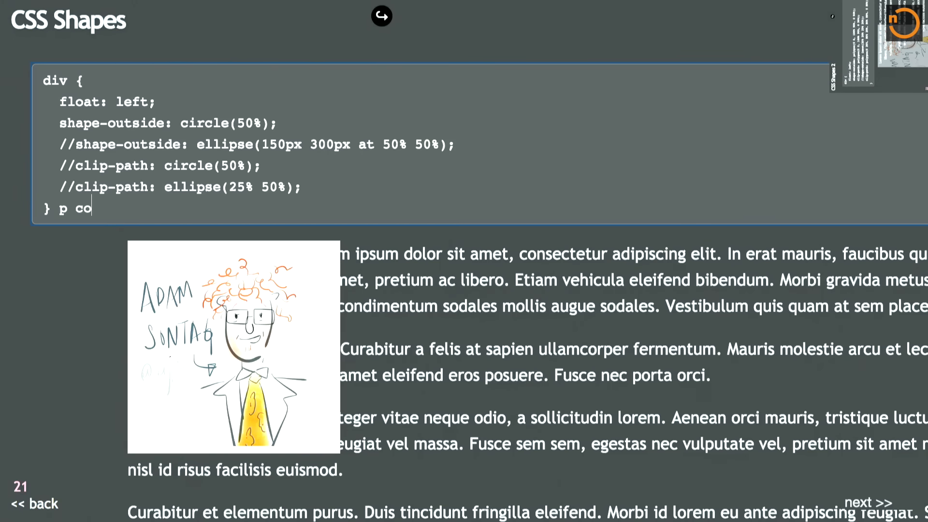
{"action": "type", "text": "{"}
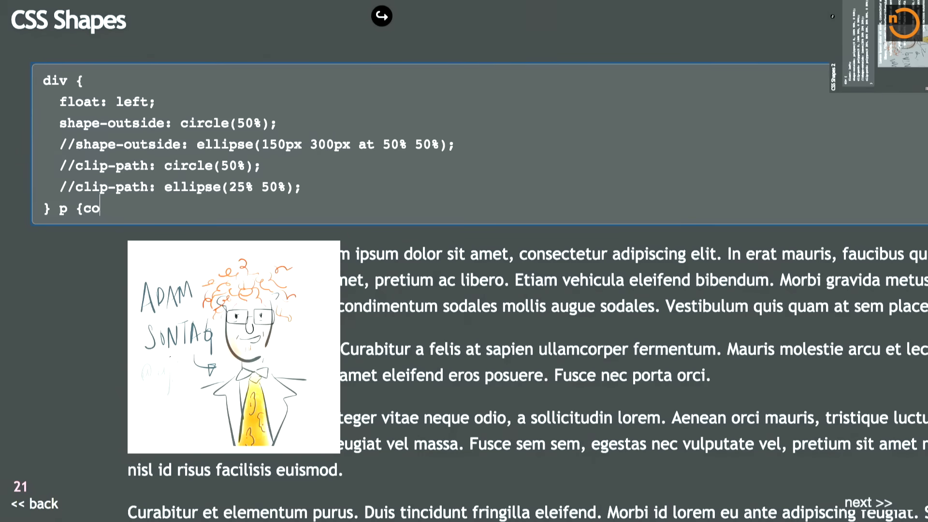
{"action": "type", "text": "lor: red;"}
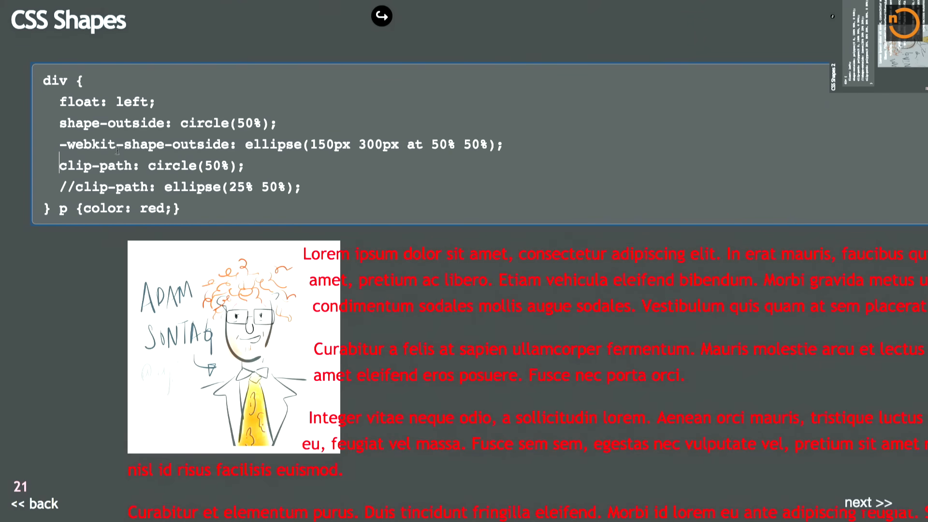
- Delete the ellipse shape-outside and clip-path declarations, keeping the circle(50%) rules
{"action": "double_click", "coordinate": [89, 144]}
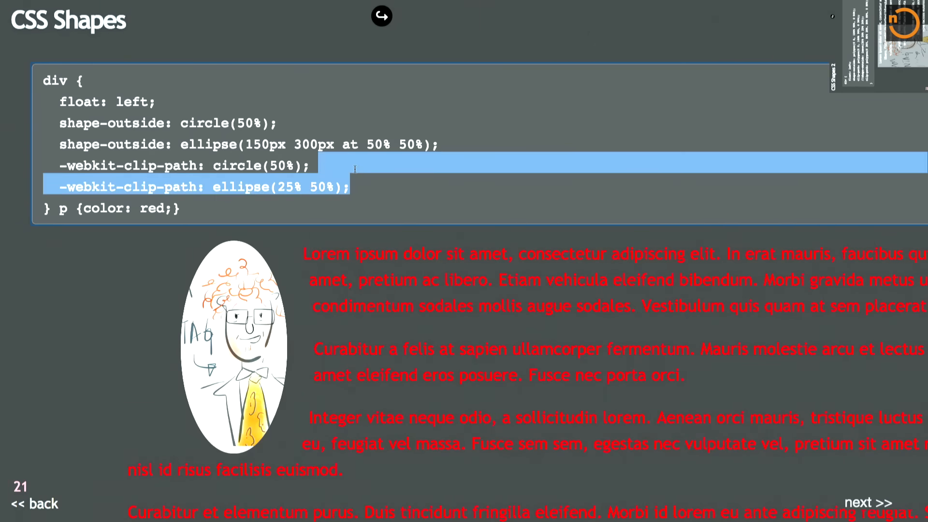
{"action": "key", "text": "Delete"}
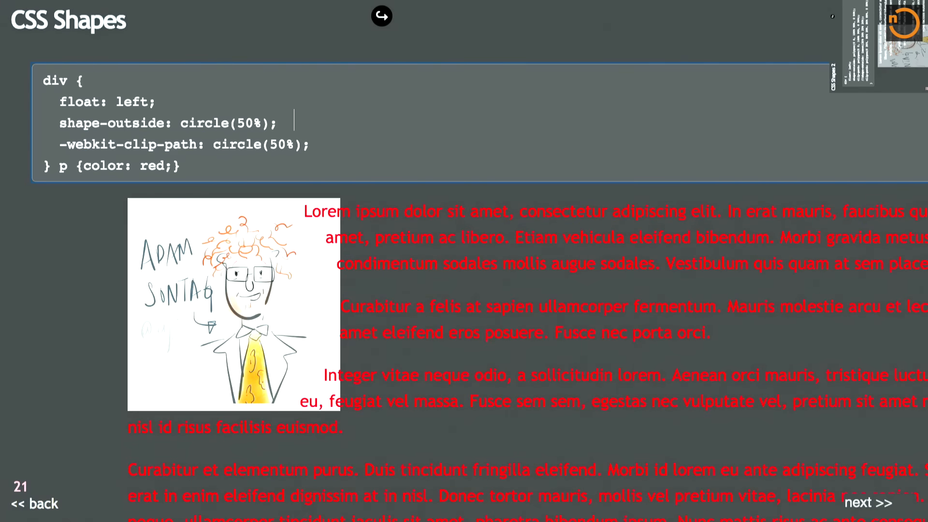
{"action": "mouse_move", "coordinate": [867, 503]}
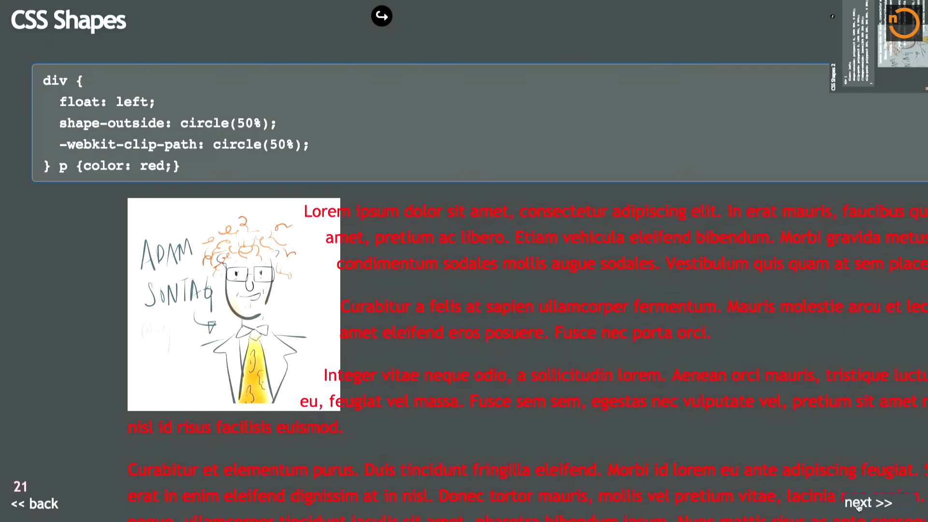
- On CSS Shapes 2, add the -webkit- prefix, edit the inset shape-outside rule, then advance
{"action": "left_click", "coordinate": [869, 503]}
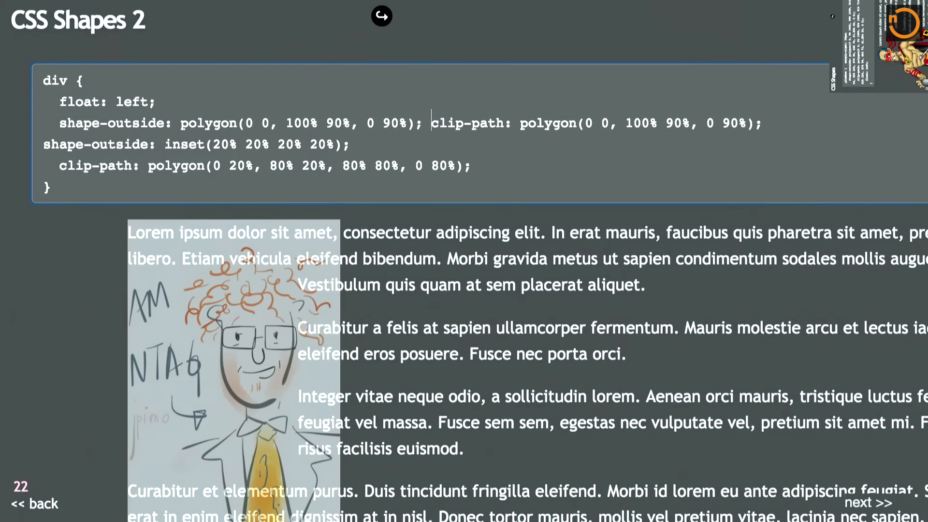
{"action": "type", "text": "-webkit-"}
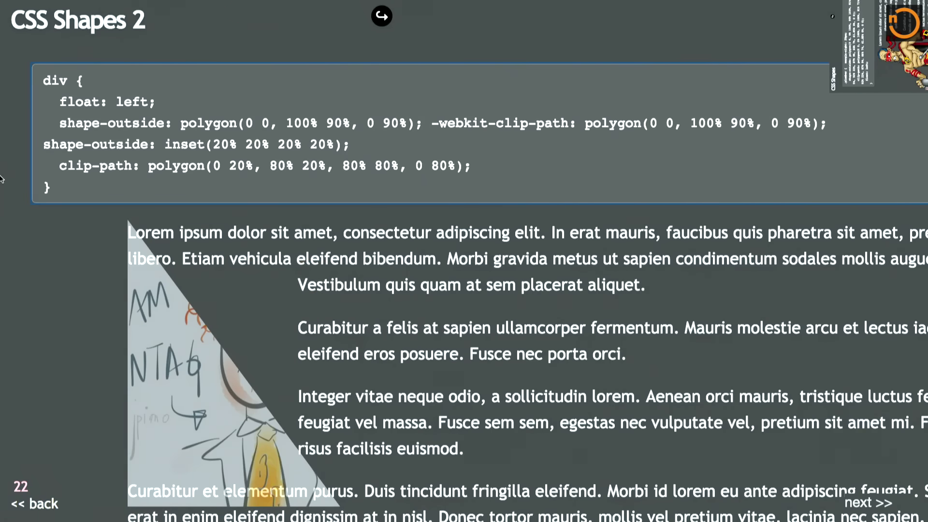
{"action": "left_click", "coordinate": [43, 144]}
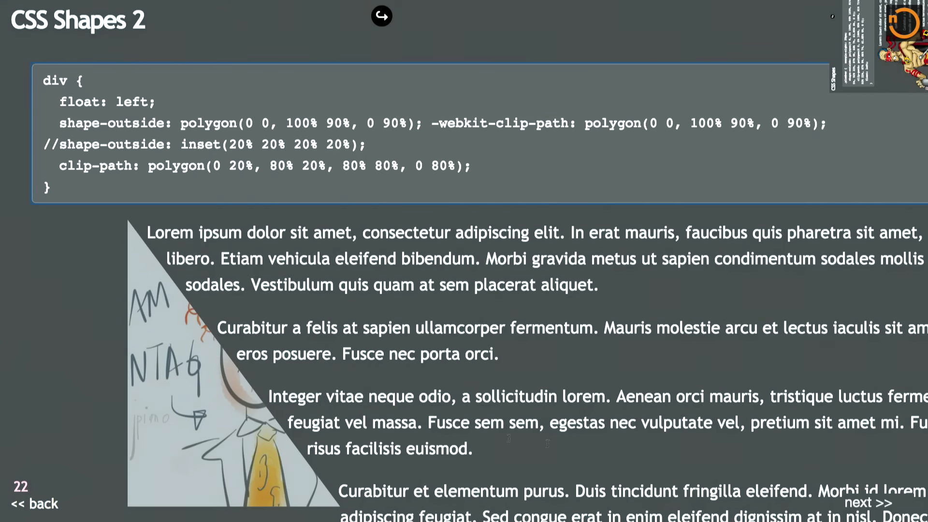
{"action": "left_click", "coordinate": [869, 504]}
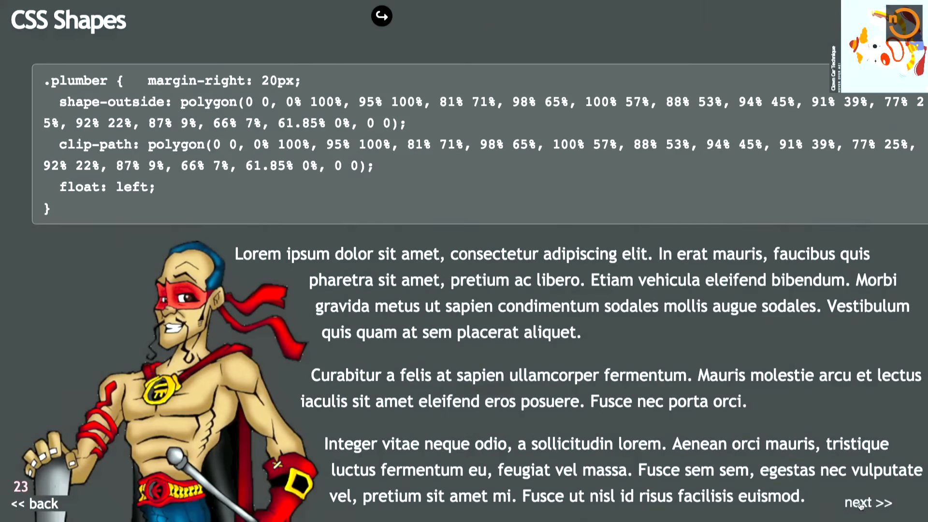
{"action": "mouse_move", "coordinate": [528, 427]}
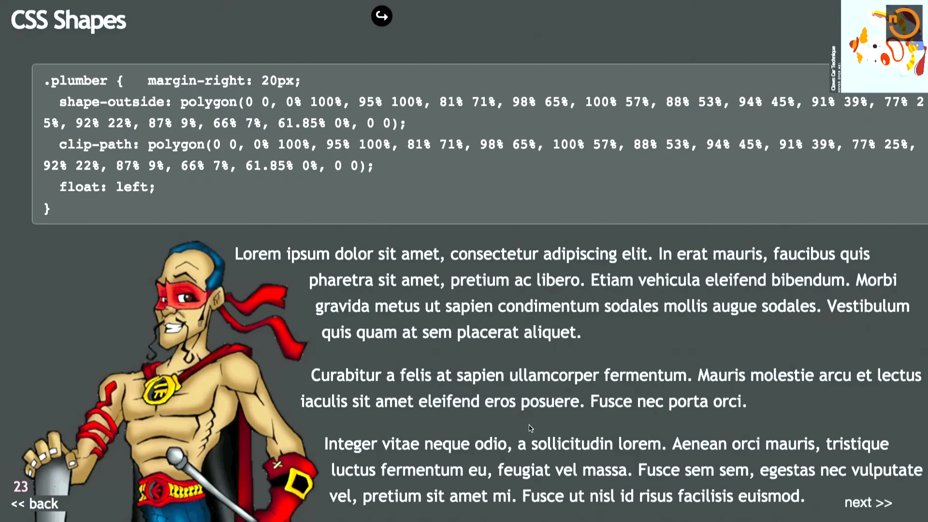
{"action": "mouse_move", "coordinate": [380, 120]}
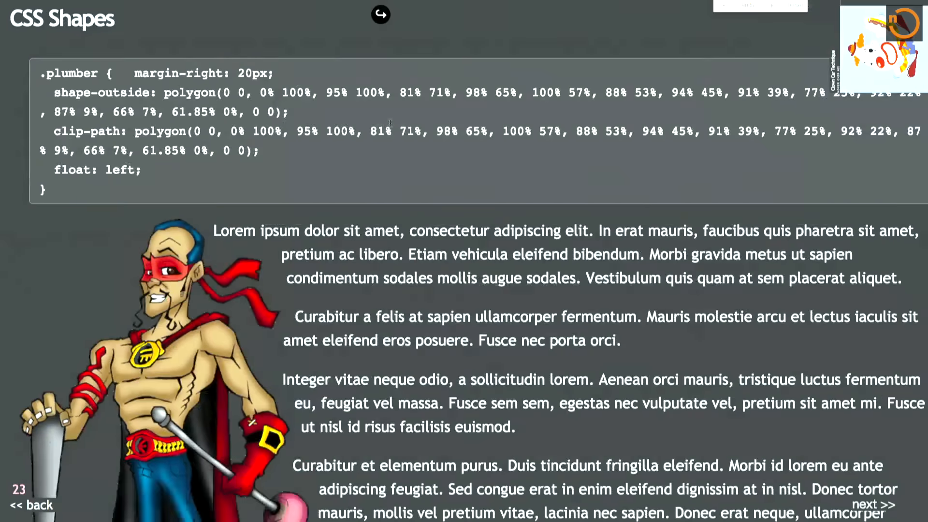
{"action": "scroll", "scroll_direction": "down", "scroll_amount": 3}
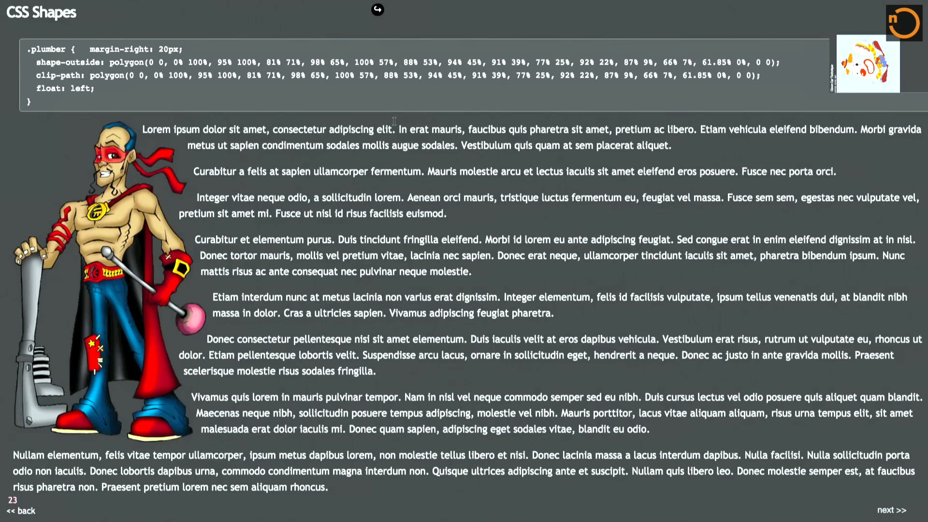
{"action": "mouse_move", "coordinate": [394, 122]}
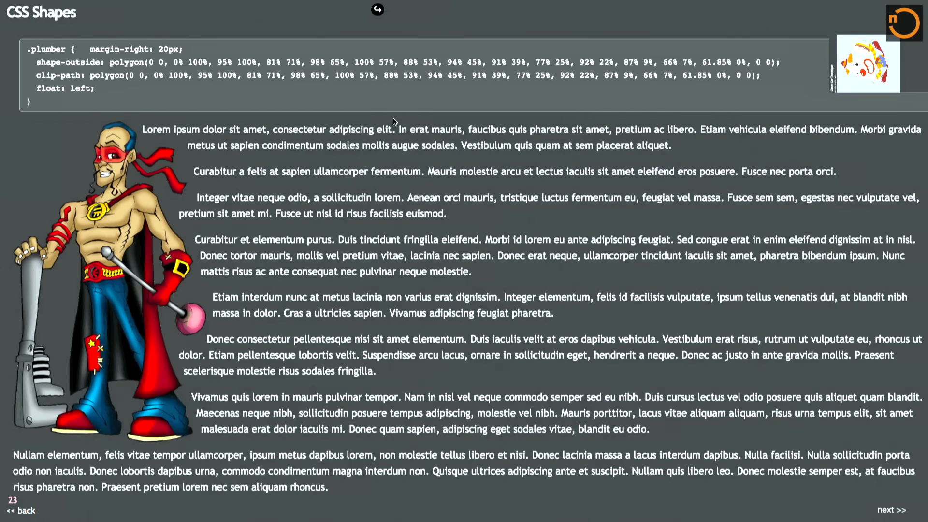
{"action": "mouse_move", "coordinate": [465, 14]}
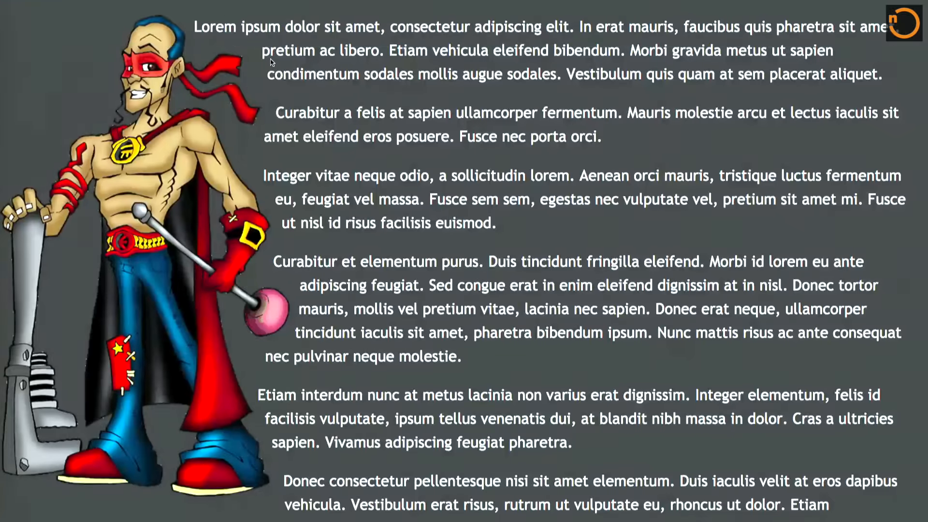
{"action": "key", "text": "F12"}
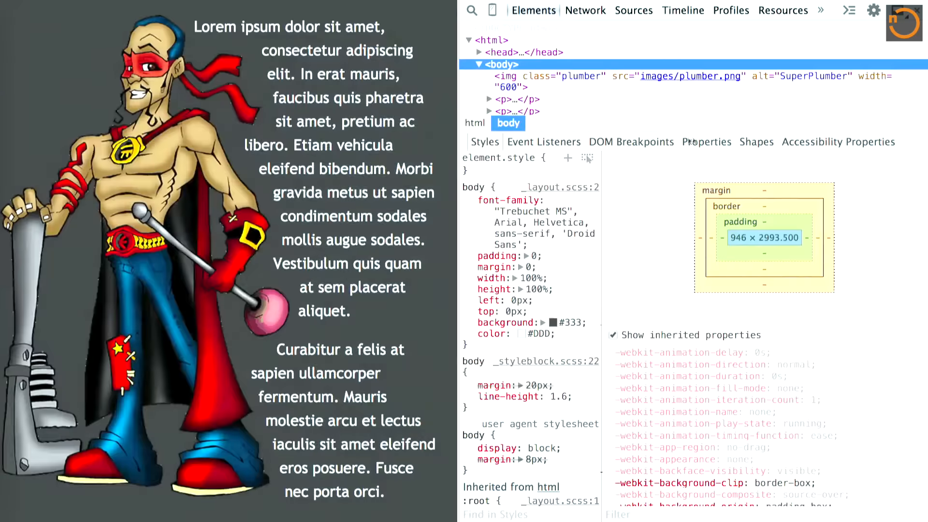
{"action": "left_click", "coordinate": [756, 142]}
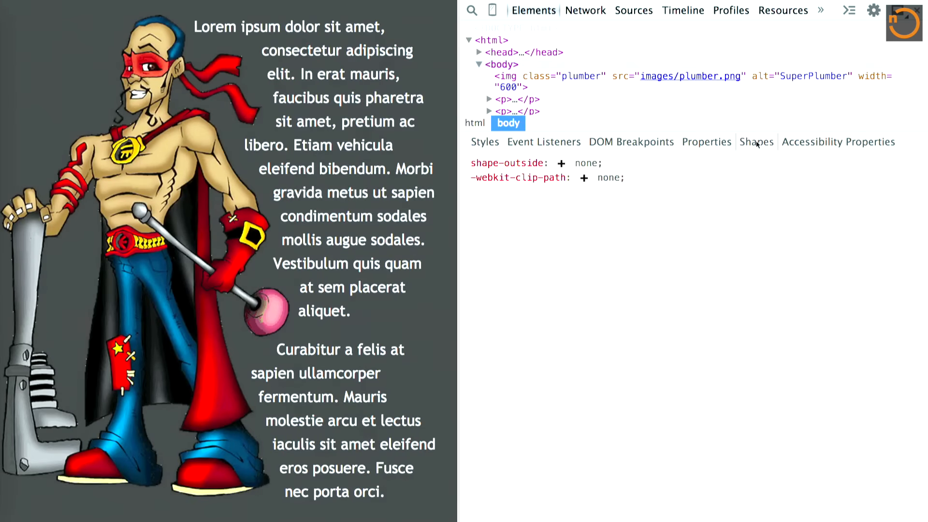
{"action": "mouse_move", "coordinate": [451, 50]}
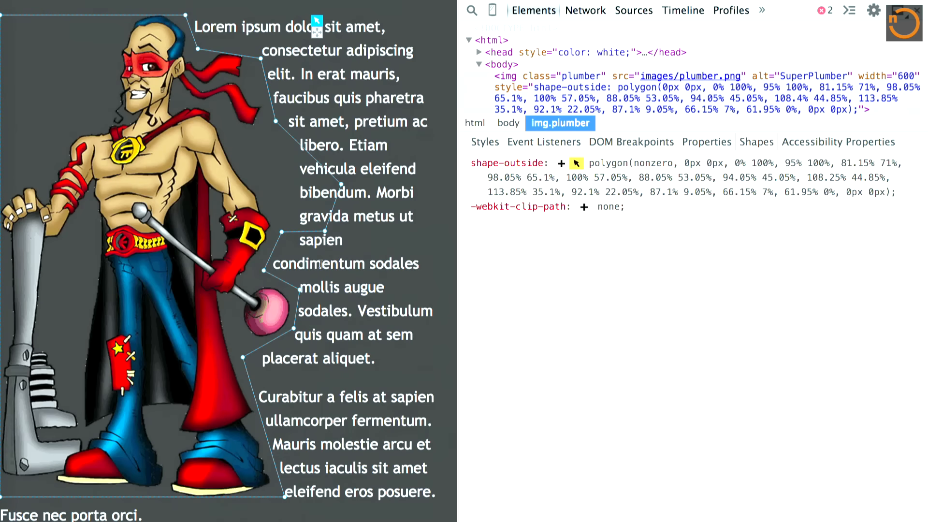
{"action": "mouse_move", "coordinate": [377, 120]}
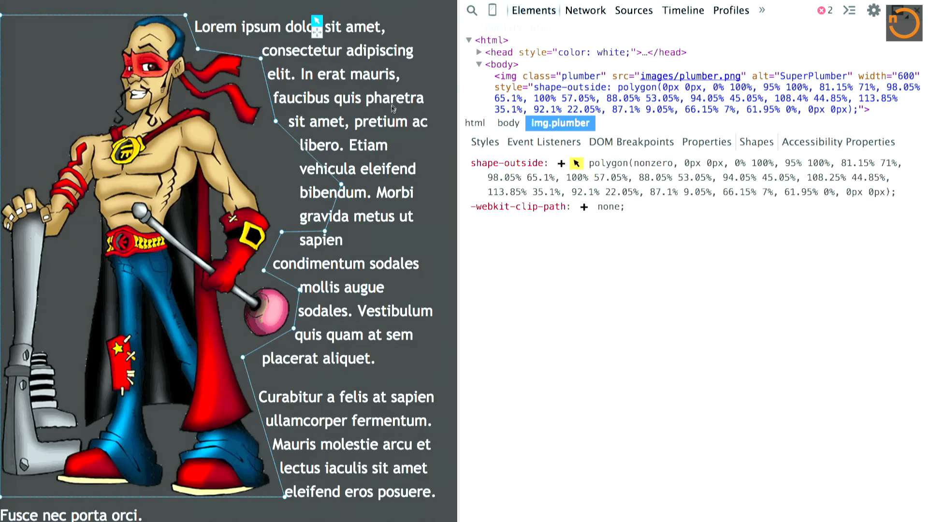
{"action": "mouse_move", "coordinate": [421, 68]}
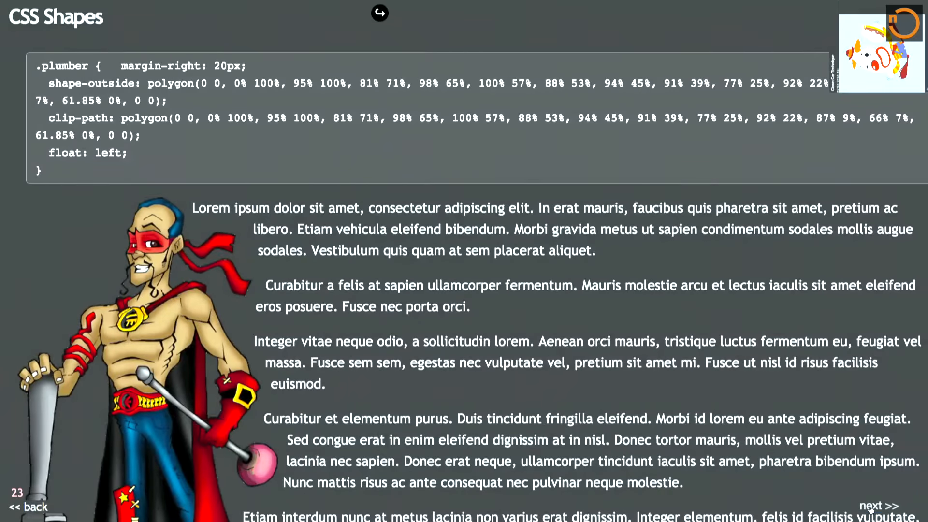
- Advance through the Clown Car Technique demo to slide 25, Object + Media Queries + SVG + CCimg
{"action": "left_click", "coordinate": [879, 506]}
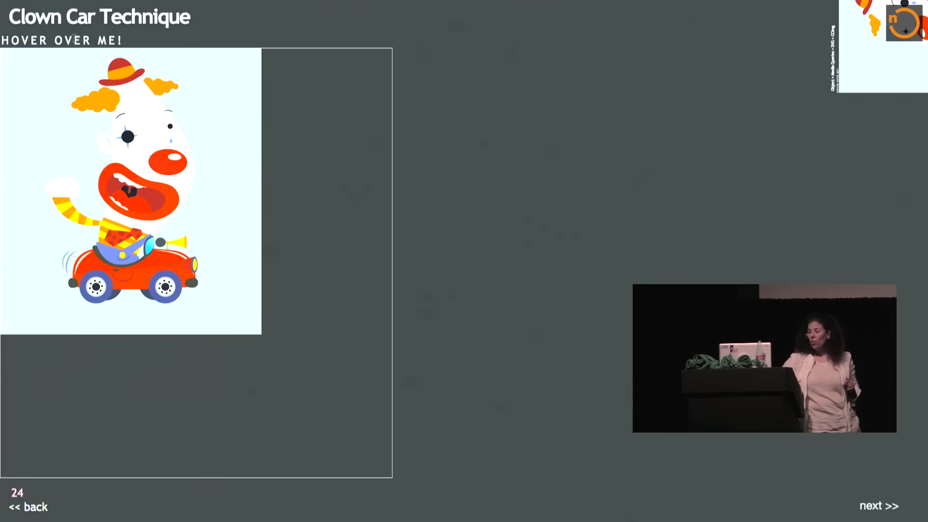
{"action": "mouse_move", "coordinate": [50, 36]}
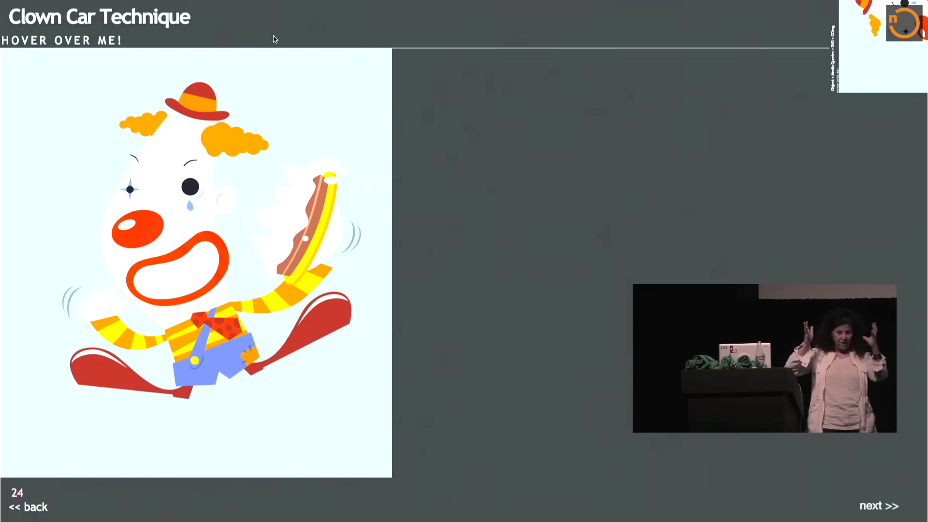
{"action": "left_click", "coordinate": [878, 506]}
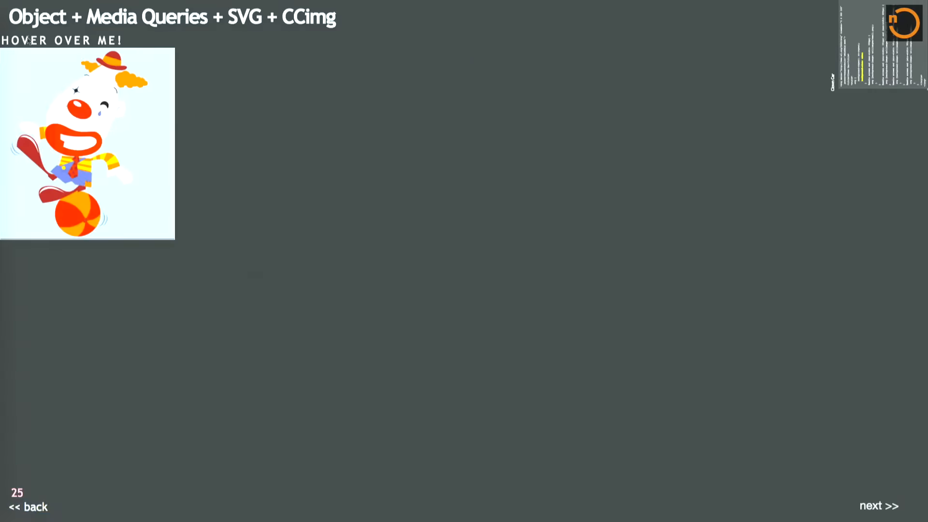
{"action": "mouse_move", "coordinate": [89, 142]}
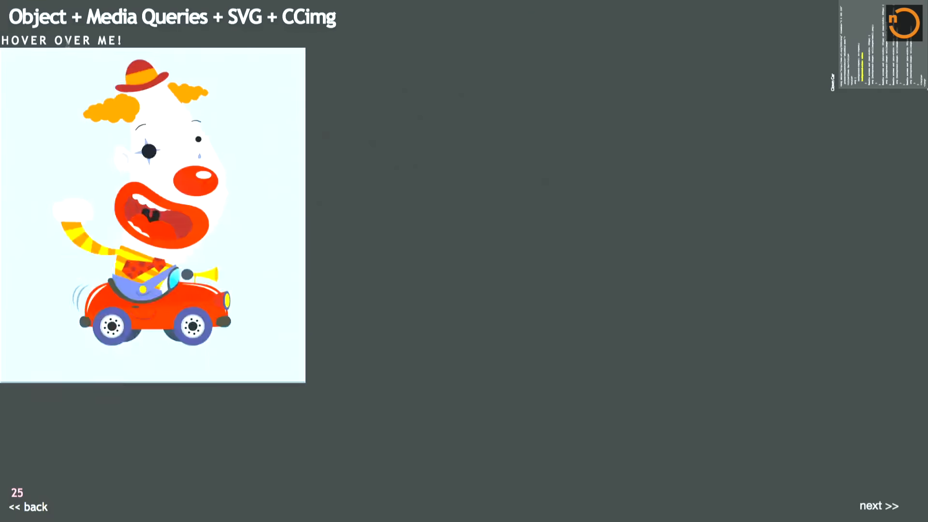
{"action": "mouse_move", "coordinate": [147, 39]}
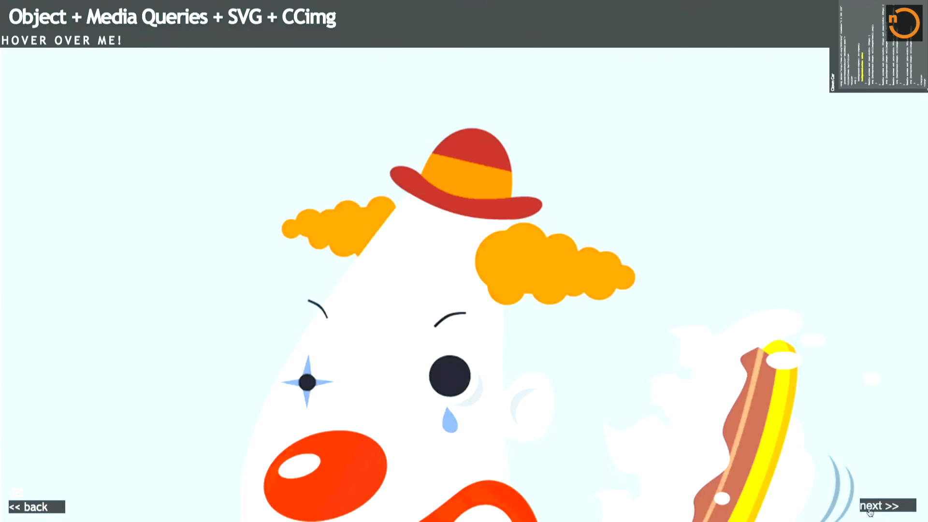
- Advance to slide 26, Clown Car, showing SVG code with media-query background swaps
{"action": "left_click", "coordinate": [883, 507]}
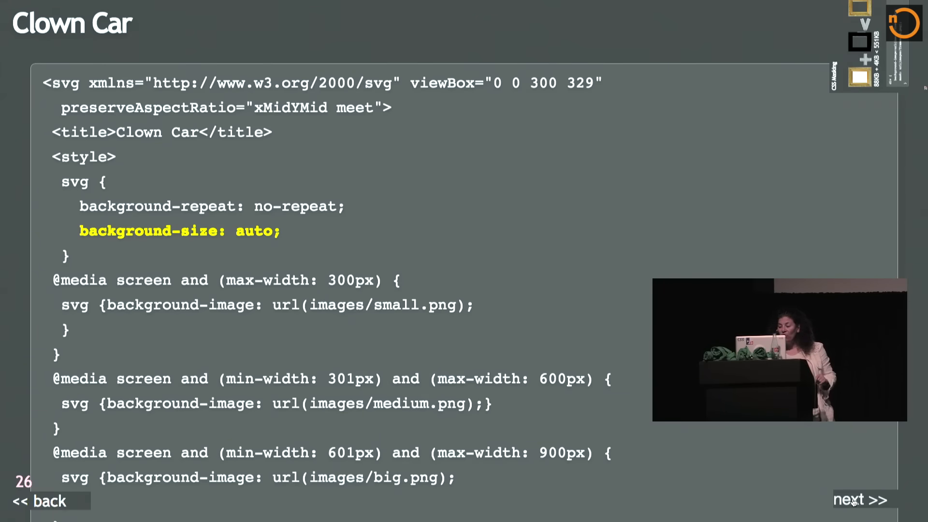
- Advance to slide 27, CSS Masking, comparing frame.jpg plus framemask.png against 551KB
{"action": "left_click", "coordinate": [859, 499]}
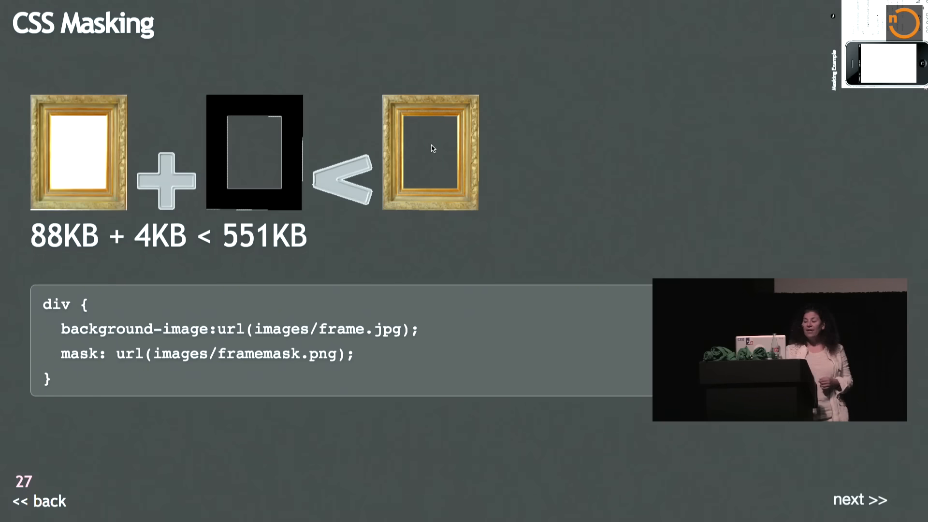
{"action": "mouse_move", "coordinate": [240, 169]}
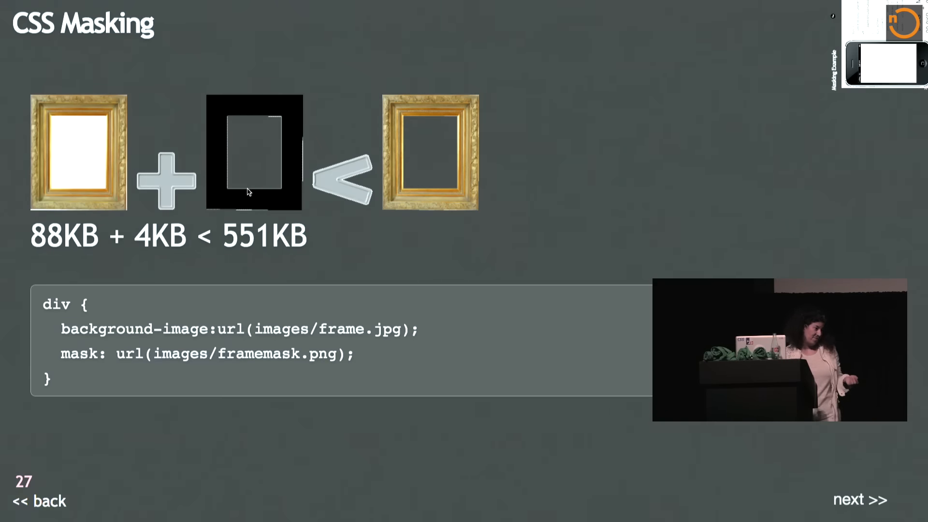
{"action": "mouse_move", "coordinate": [208, 146]}
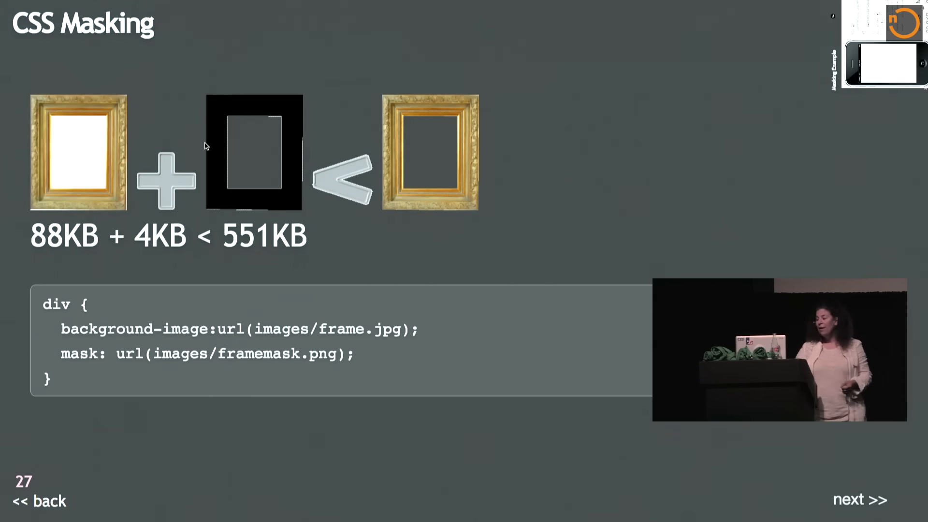
- Go to the Masking Example slide and click into its code block
{"action": "left_click", "coordinate": [860, 499]}
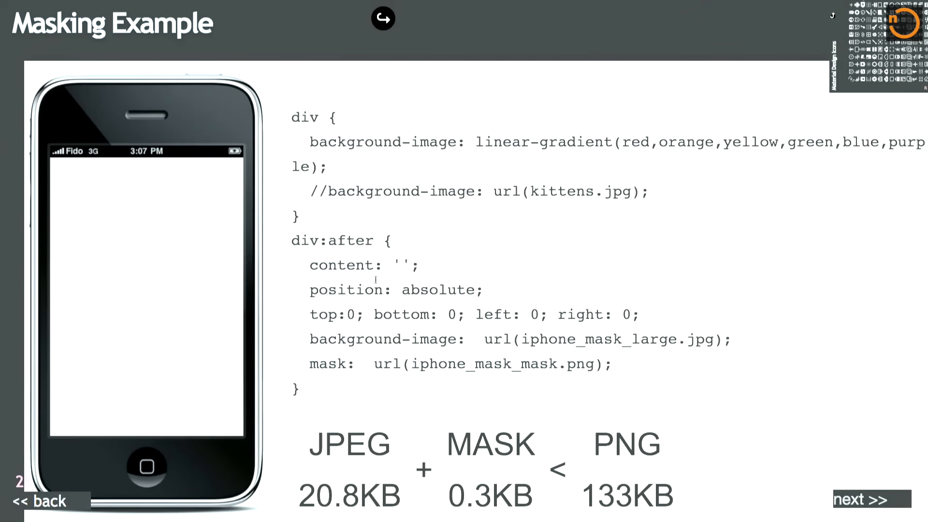
{"action": "mouse_move", "coordinate": [348, 195]}
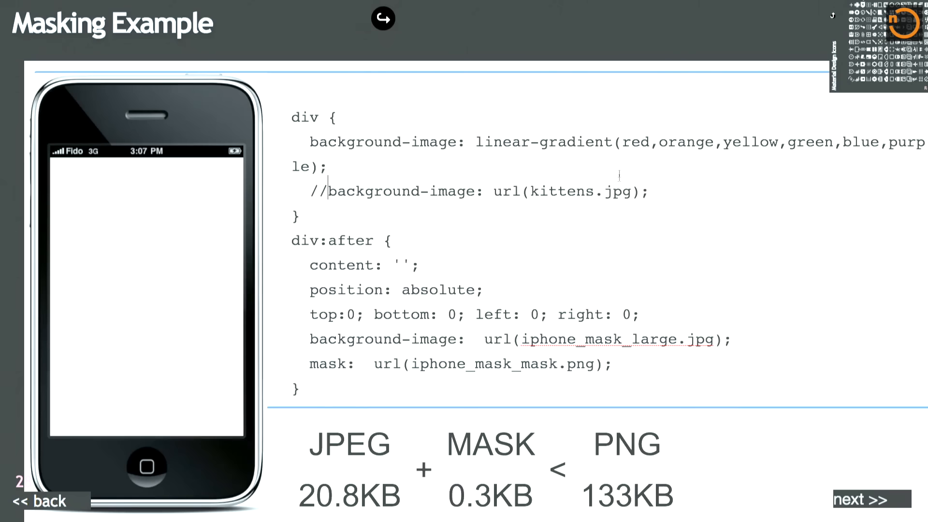
{"action": "mouse_move", "coordinate": [580, 350]}
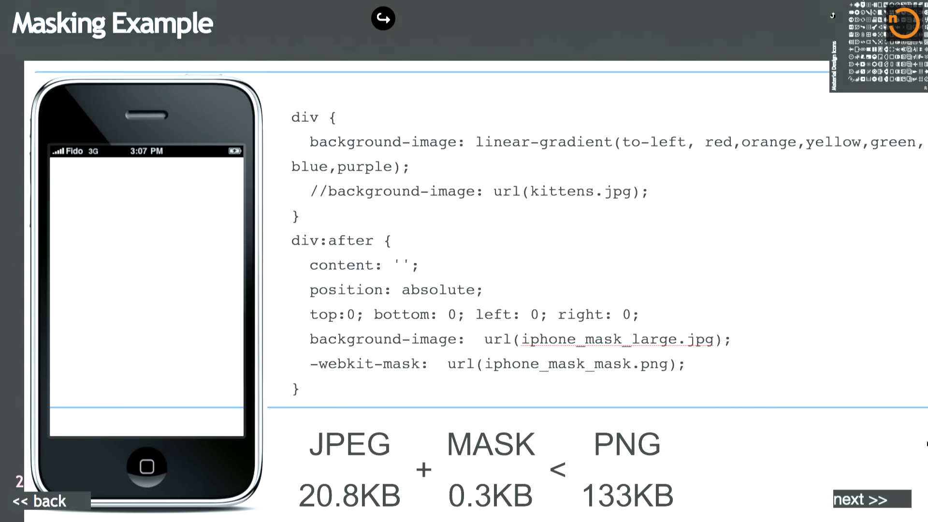
{"action": "left_click", "coordinate": [309, 339]}
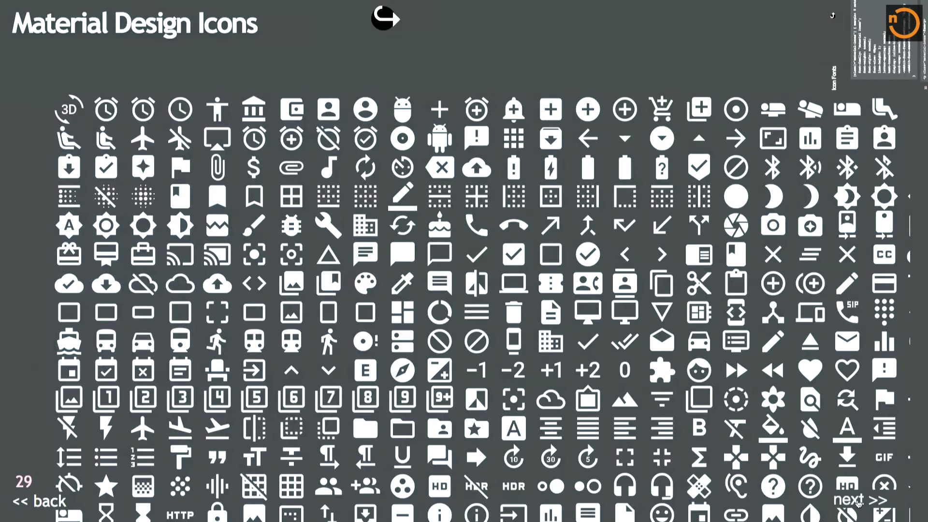
{"action": "left_click", "coordinate": [858, 500]}
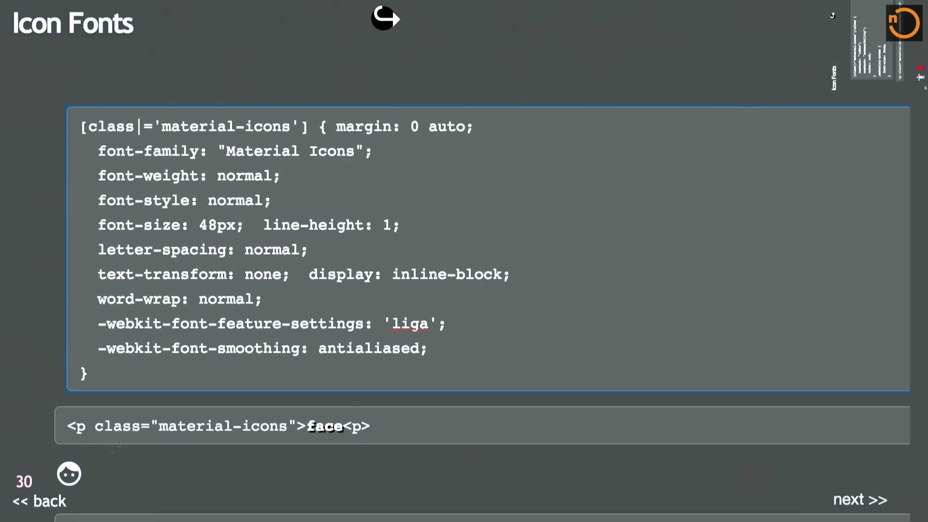
- Select the word 'face' in the <p class="material-icons"> code example
{"action": "double_click", "coordinate": [324, 426]}
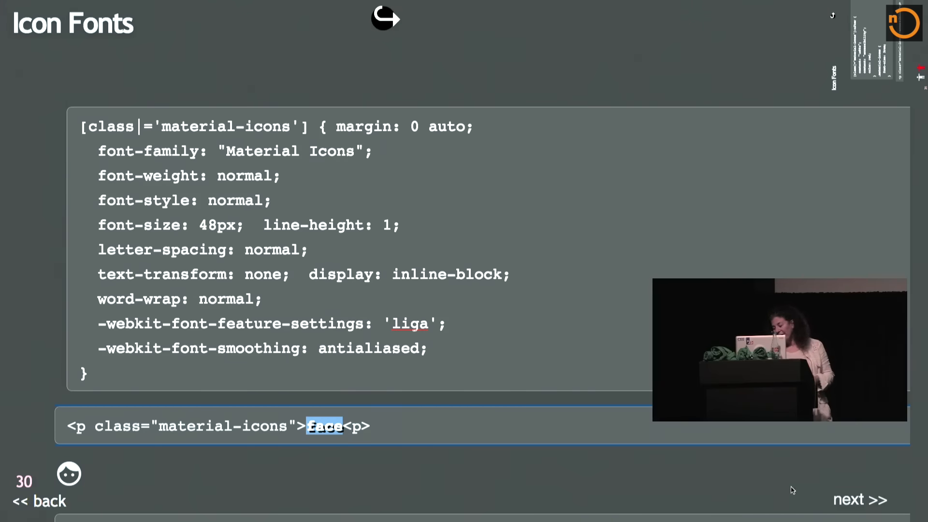
- Uncomment content: "face" in the editable CSS, then return to slide 30, Icon Fonts
{"action": "left_click", "coordinate": [859, 499]}
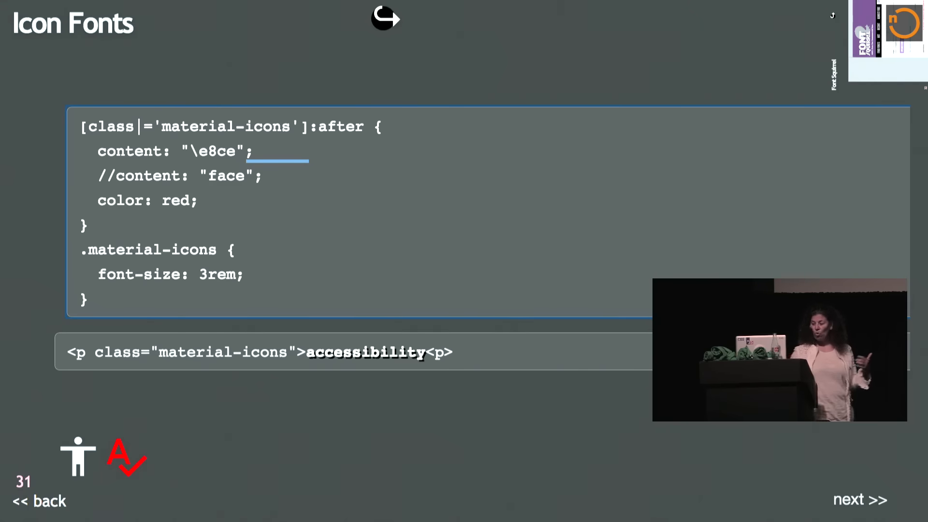
{"action": "mouse_move", "coordinate": [88, 423]}
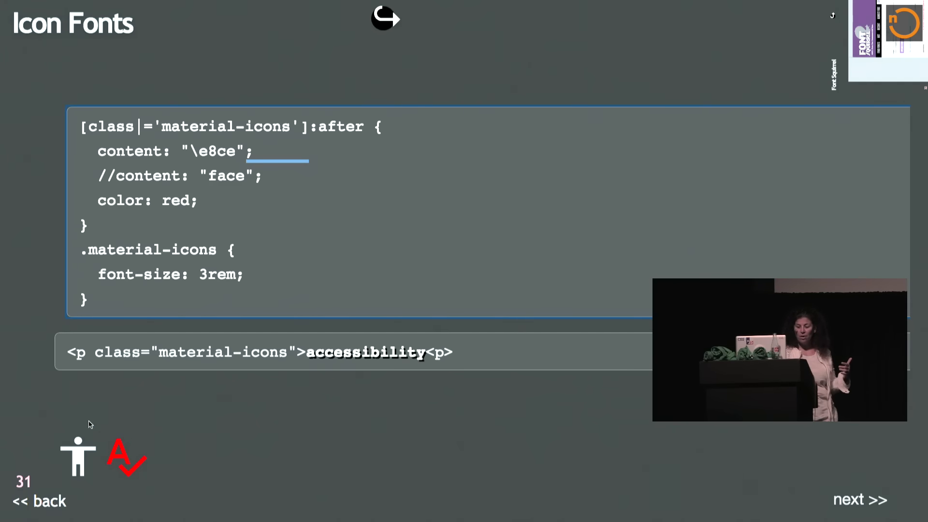
{"action": "mouse_move", "coordinate": [126, 455]}
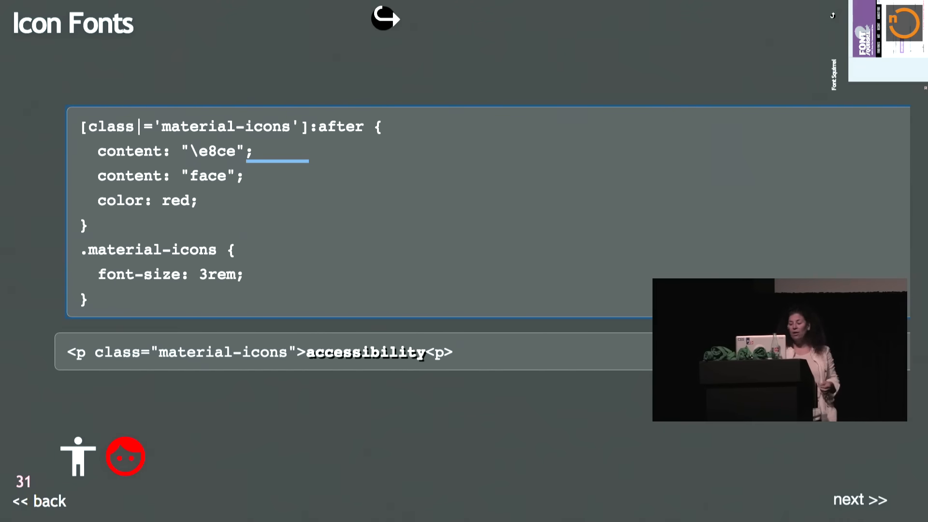
{"action": "left_click", "coordinate": [39, 500]}
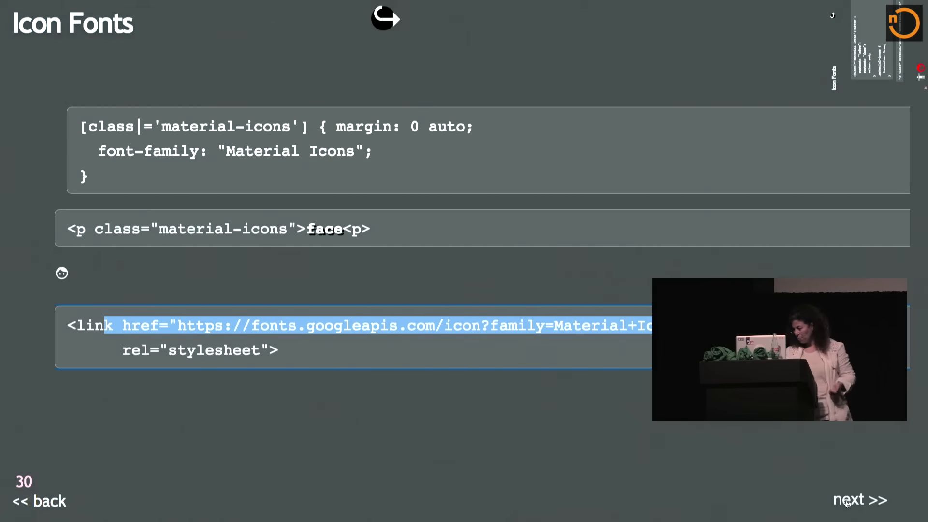
- Advance past slide 30, landing on Font Squirrel's Webfont Generator
{"action": "left_click", "coordinate": [859, 499]}
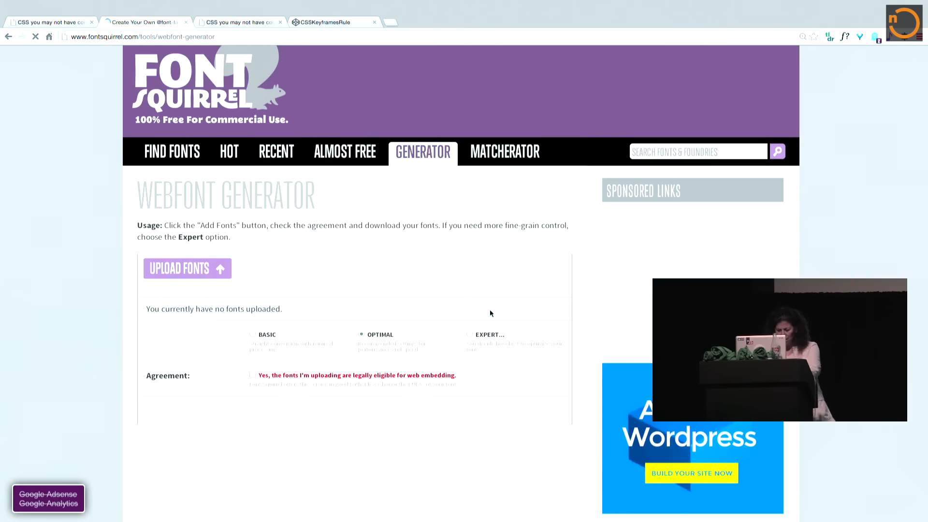
- Turn on Custom Subsetting in the Webfont Generator and browse its character options
{"action": "scroll", "scroll_direction": "down", "scroll_amount": 3}
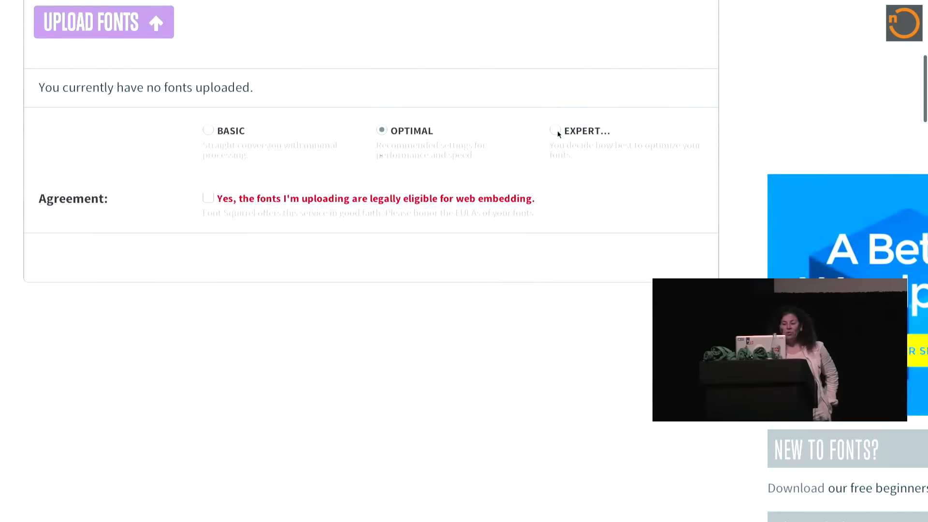
{"action": "scroll", "scroll_direction": "down", "scroll_amount": 3}
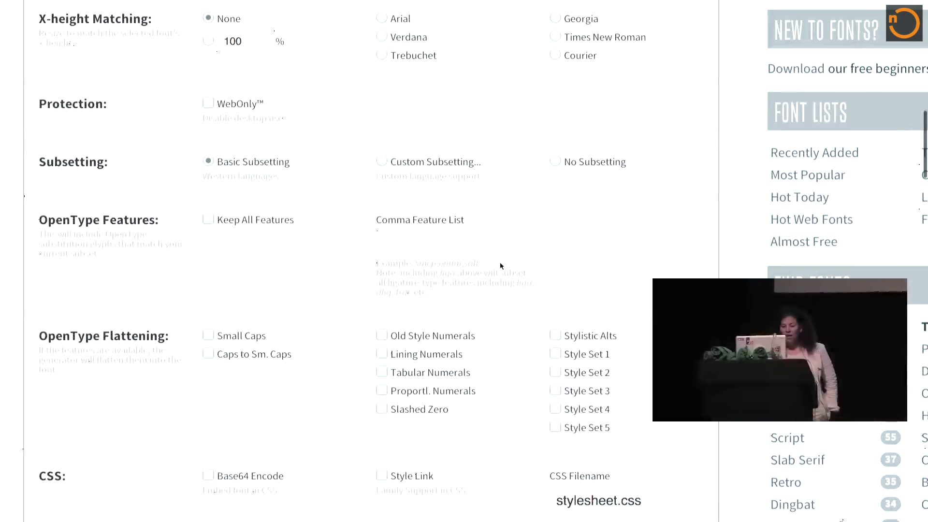
{"action": "left_click", "coordinate": [380, 162]}
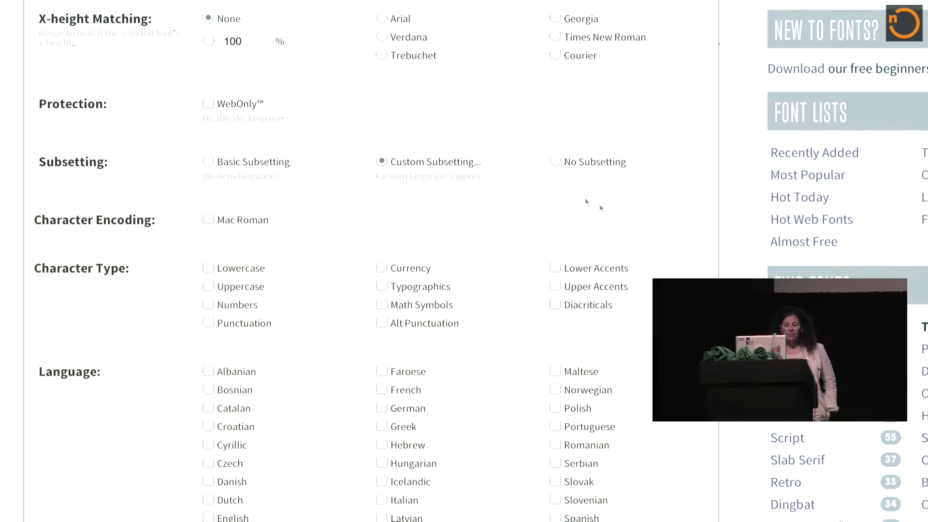
{"action": "scroll", "scroll_direction": "down", "scroll_amount": 3}
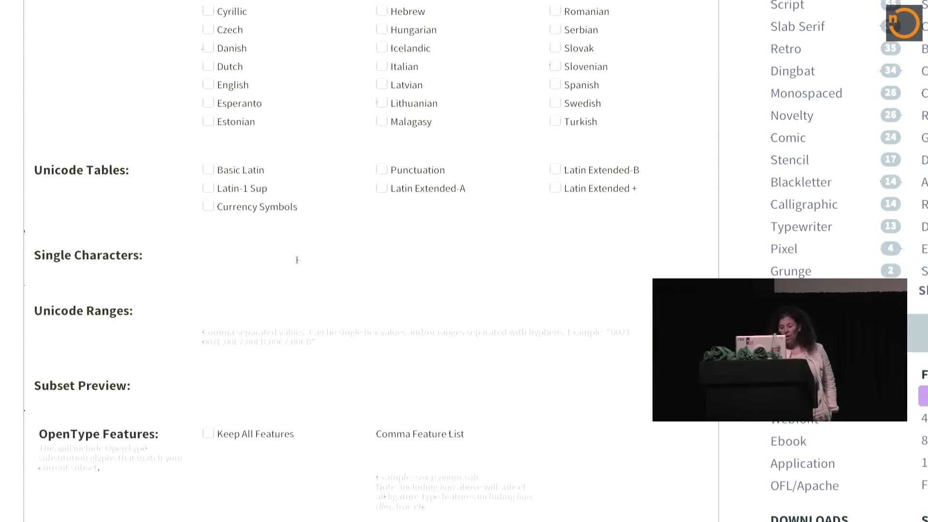
{"action": "type", "text": "&"}
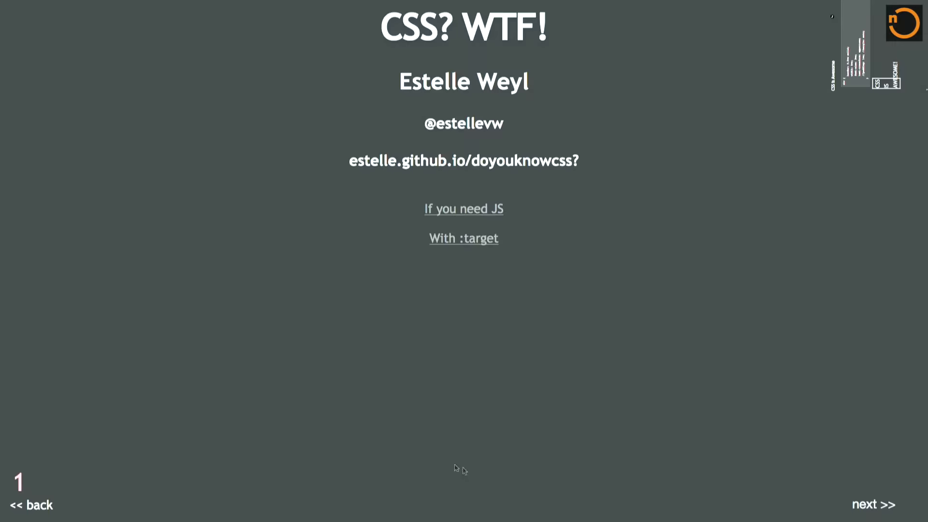
{"action": "mouse_move", "coordinate": [369, 409]}
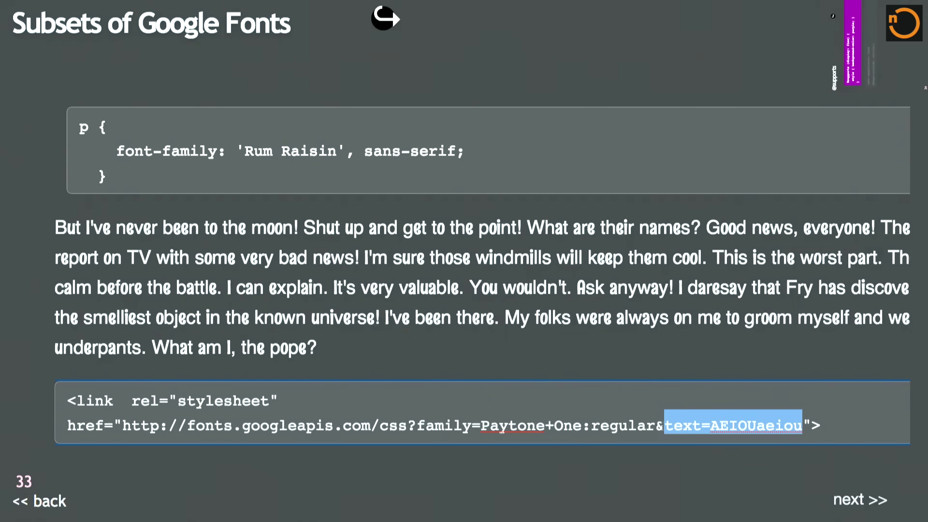
{"action": "mouse_move", "coordinate": [855, 504]}
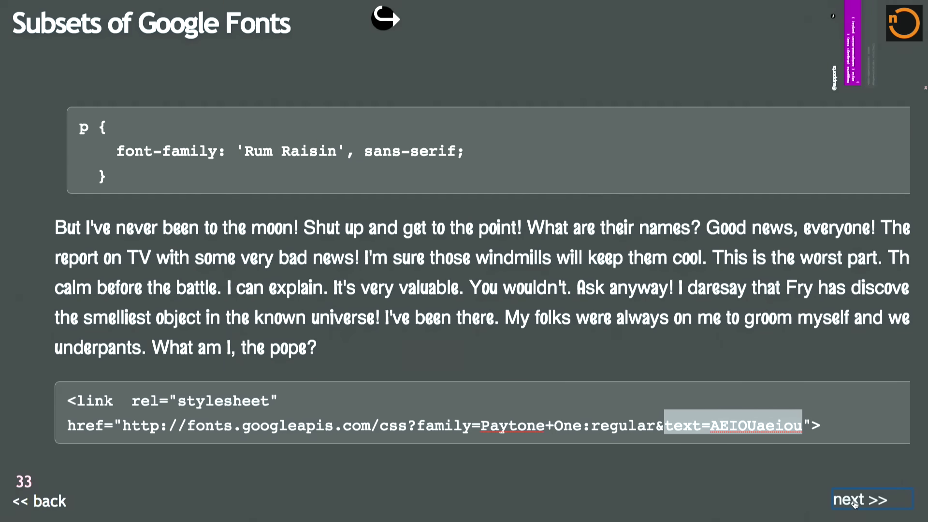
{"action": "left_click", "coordinate": [858, 499]}
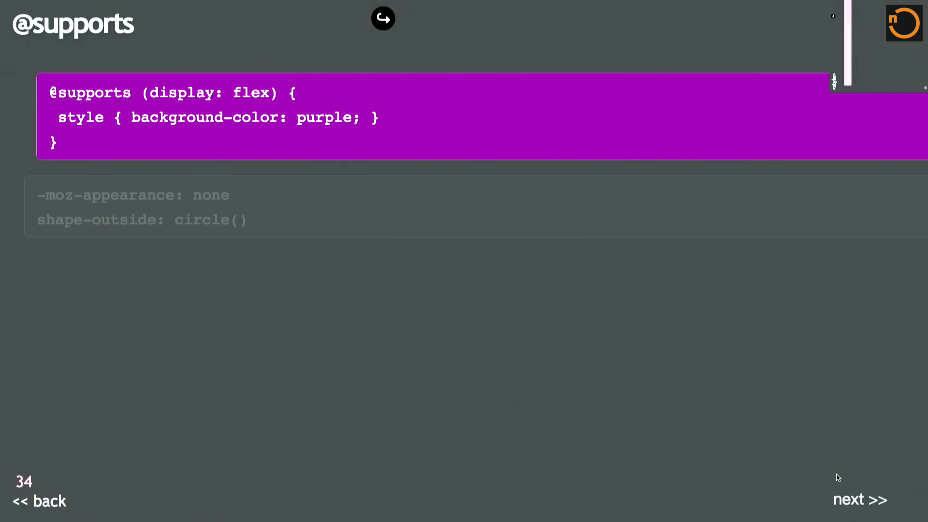
{"action": "mouse_move", "coordinate": [635, 332]}
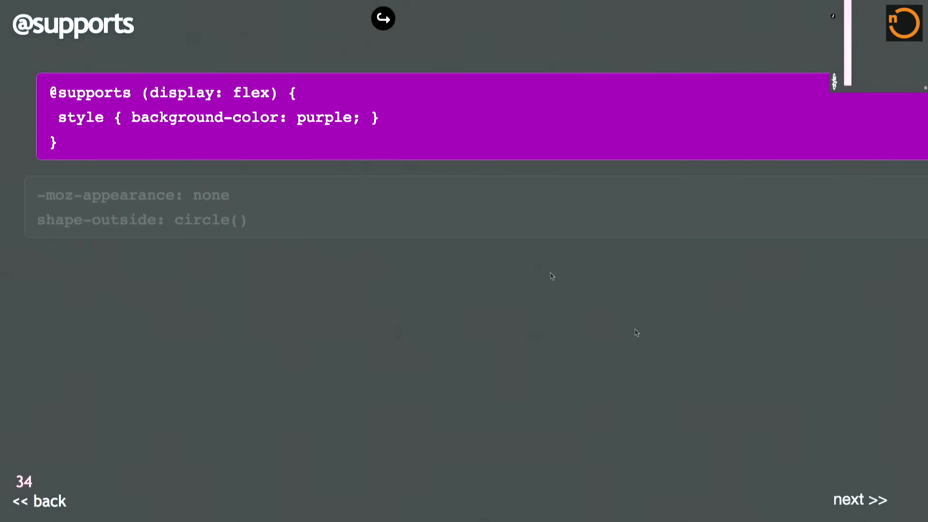
{"action": "double_click", "coordinate": [251, 93]}
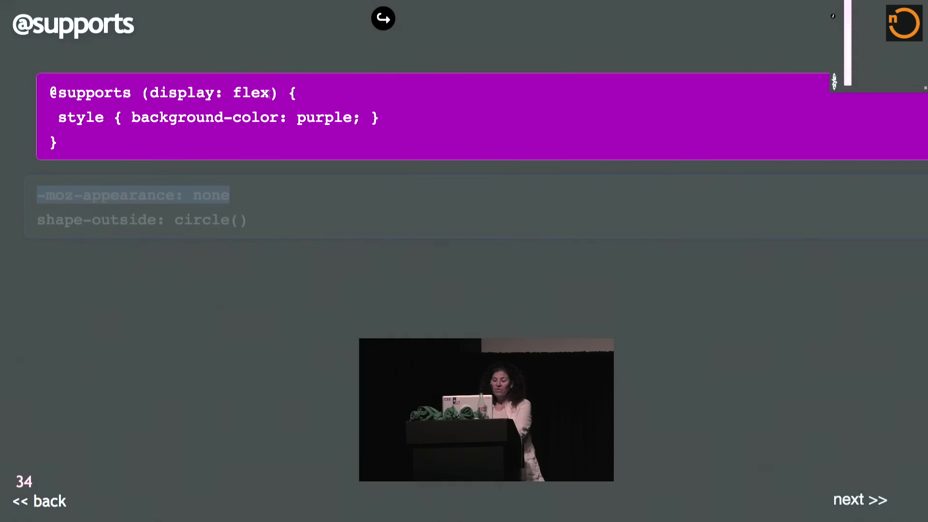
{"action": "double_click", "coordinate": [208, 92]}
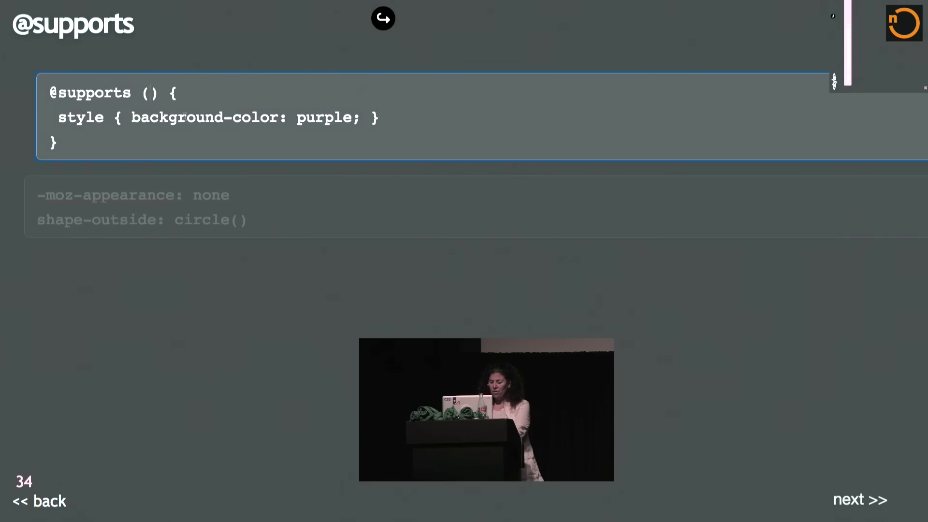
{"action": "type", "text": "-moz-appea"}
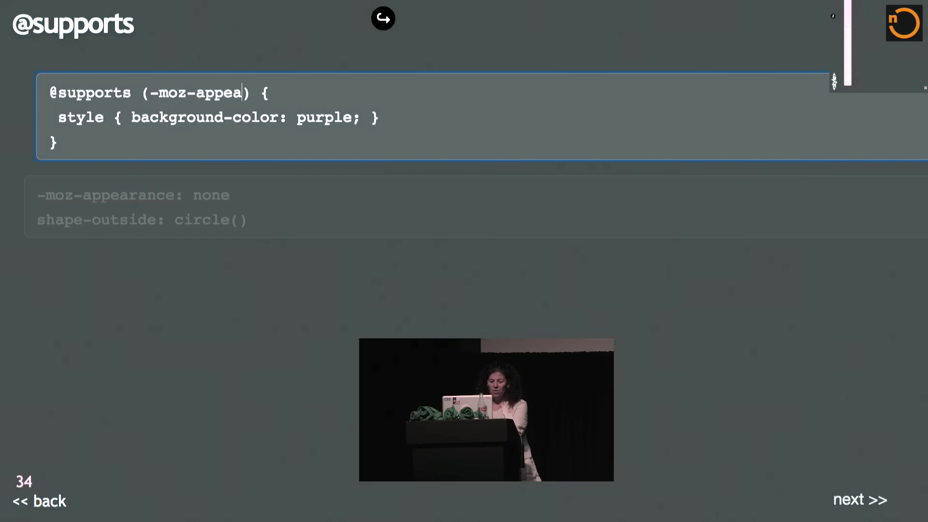
{"action": "type", "text": "rance"}
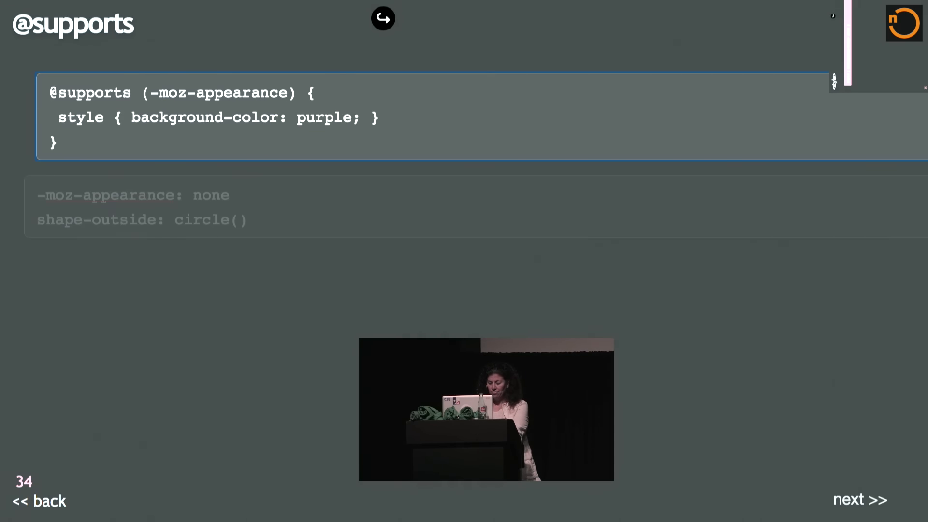
{"action": "type", "text": ": none"}
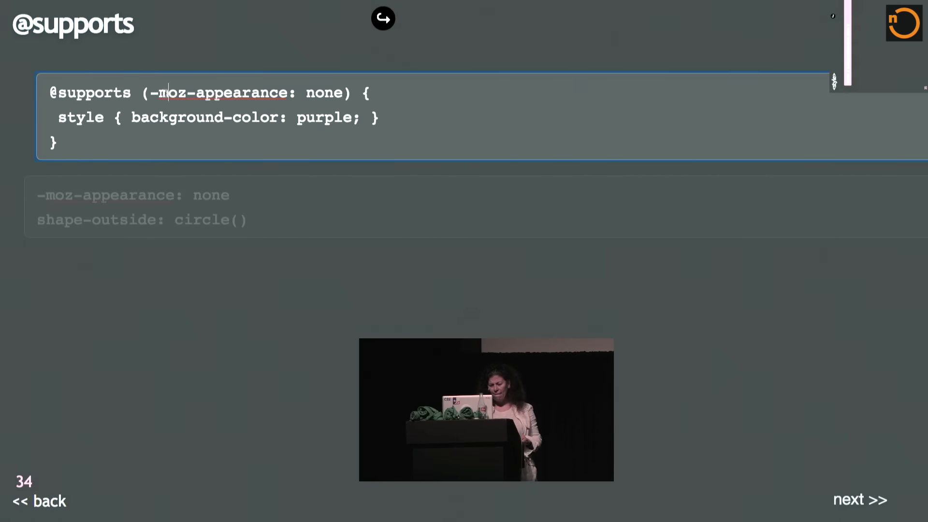
{"action": "type", "text": "webkit"}
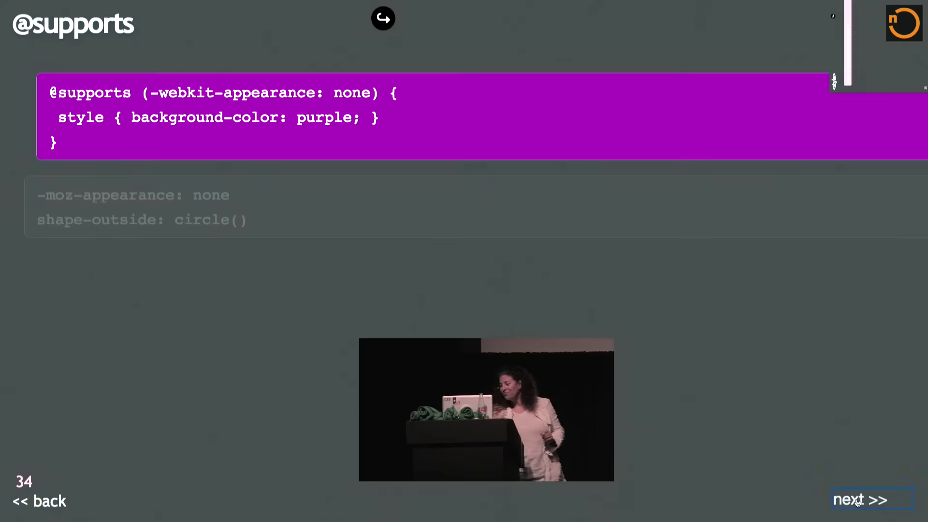
- On slide 35, recolour the style demo rebeccapurple, then slateblue, and reach slide 36
{"action": "left_click", "coordinate": [859, 500]}
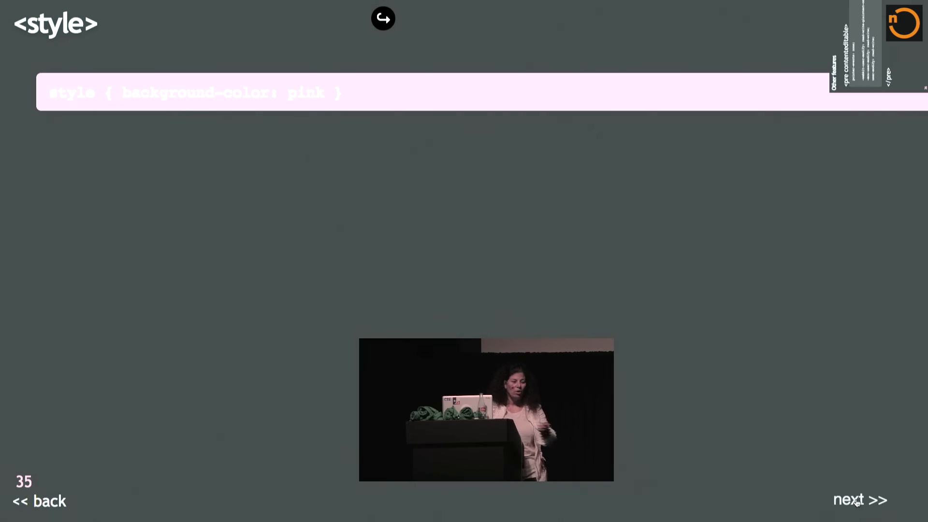
{"action": "mouse_move", "coordinate": [330, 125]}
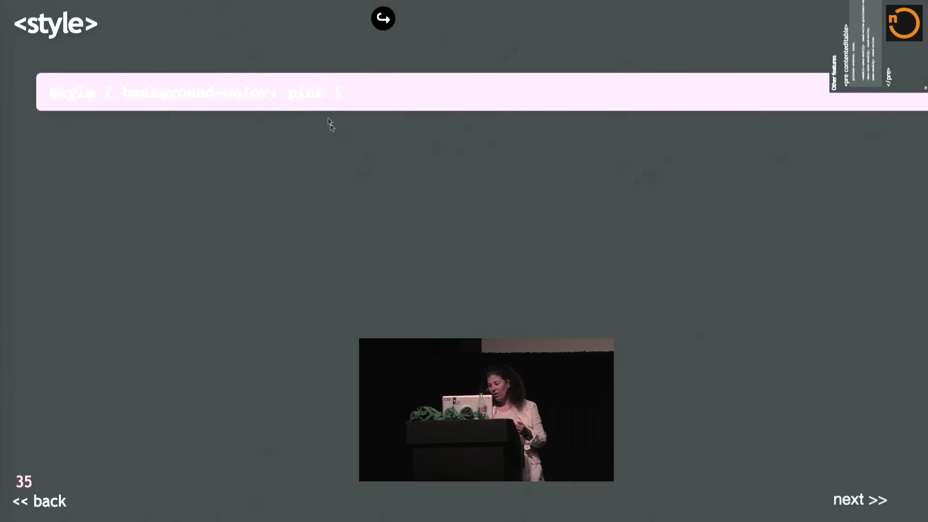
{"action": "type", "text": "re"}
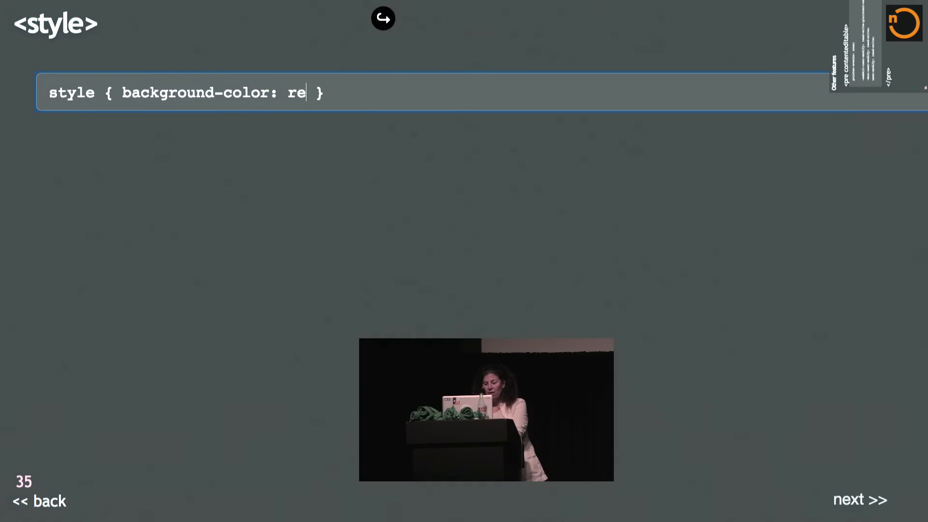
{"action": "type", "text": "bcca"}
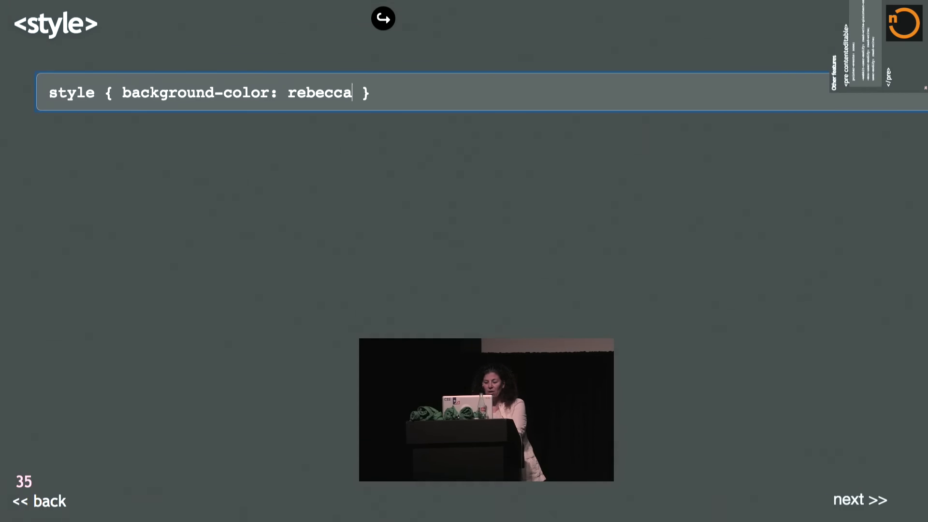
{"action": "type", "text": "purple"}
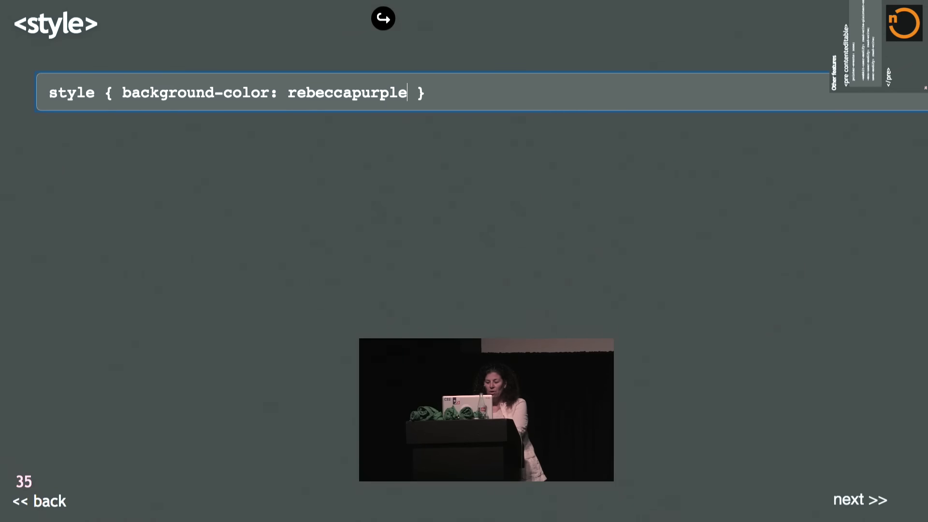
{"action": "key", "text": "Backspace"}
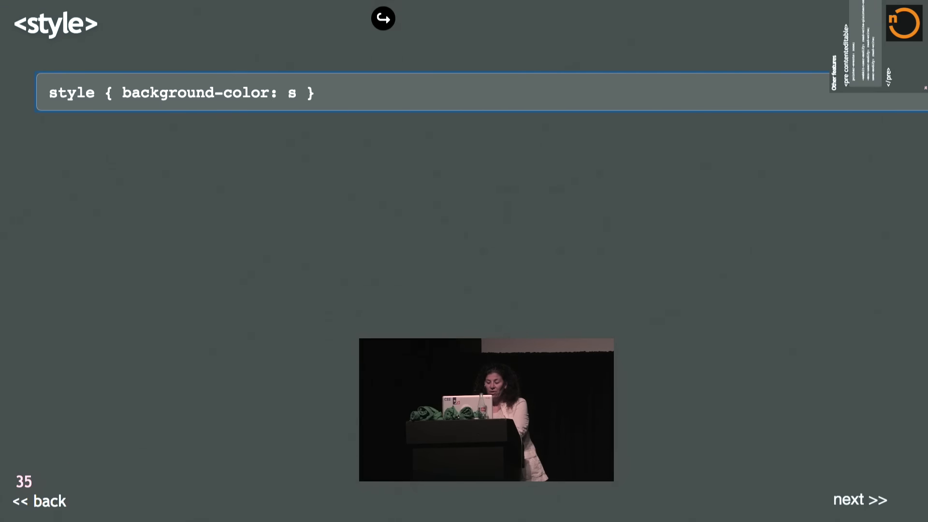
{"action": "type", "text": "lateblue"}
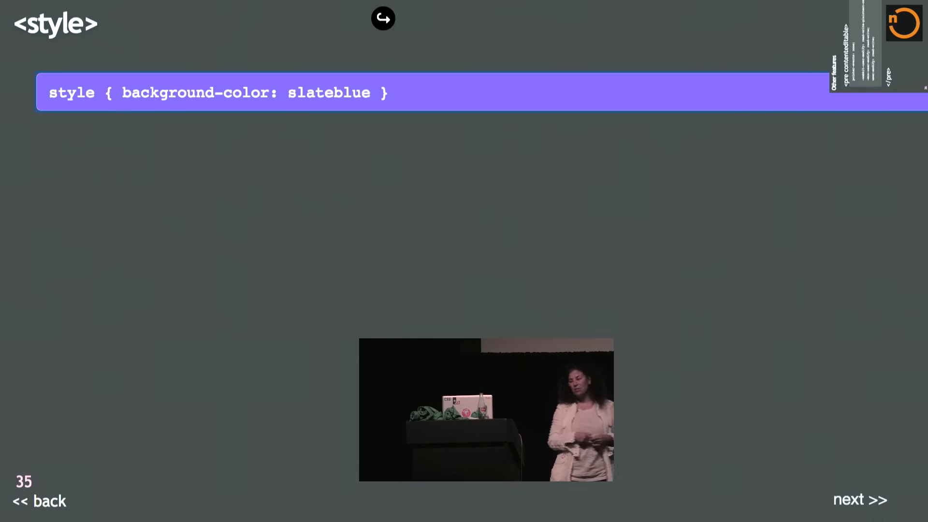
{"action": "left_click", "coordinate": [371, 93]}
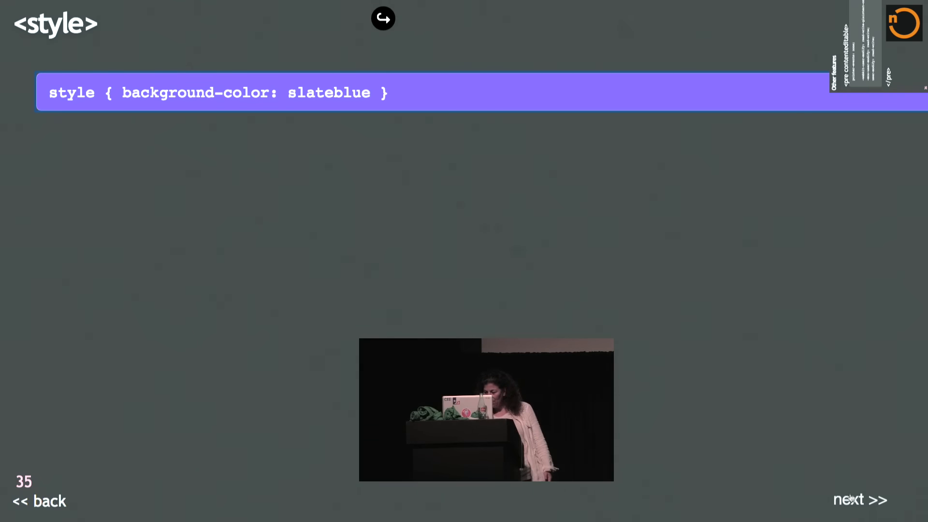
{"action": "left_click", "coordinate": [860, 500]}
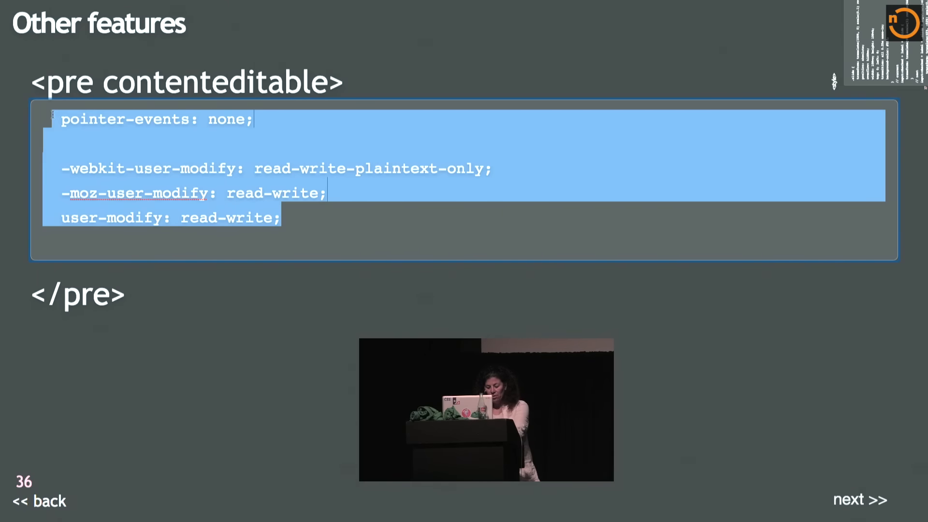
- Select the pointer-events: none line in the editable code block
{"action": "left_click", "coordinate": [283, 218]}
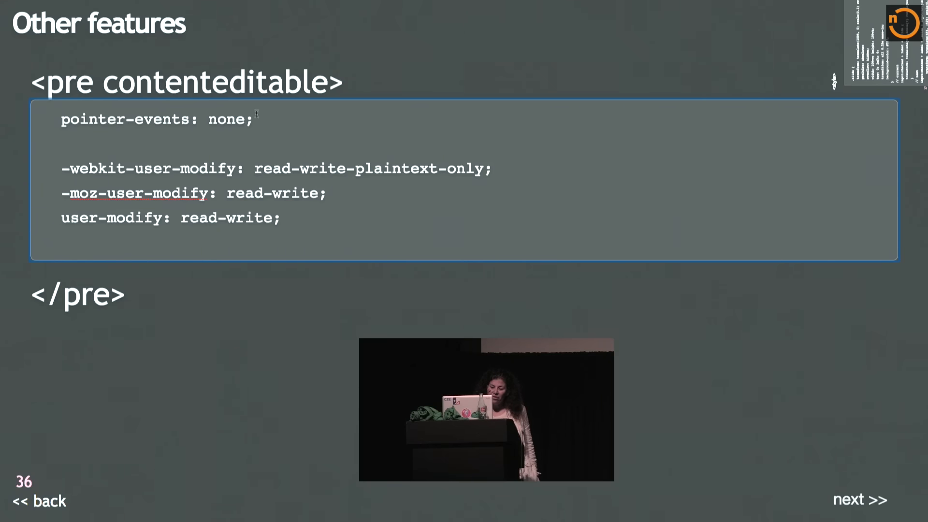
{"action": "triple_click", "coordinate": [157, 119]}
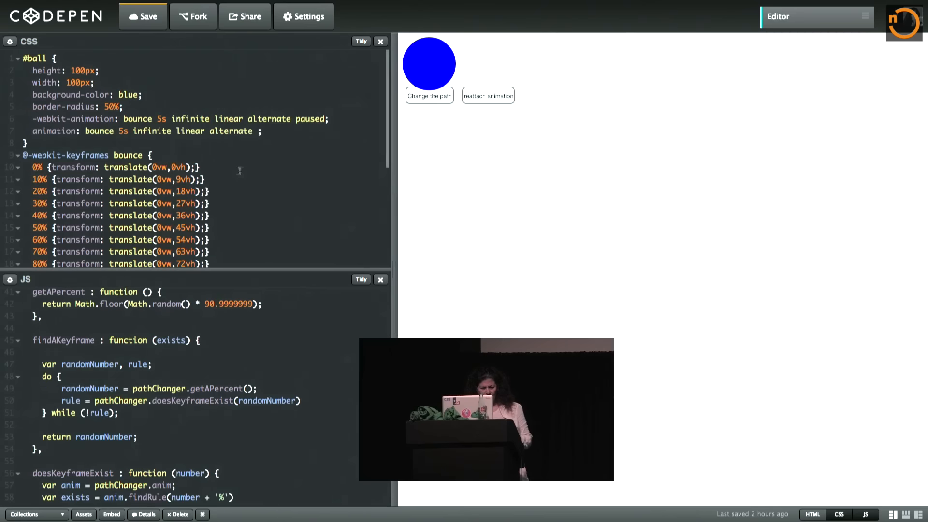
- Remove 'paused' from -webkit-animation and add pointer-events: none to the #ball rule
{"action": "double_click", "coordinate": [308, 119]}
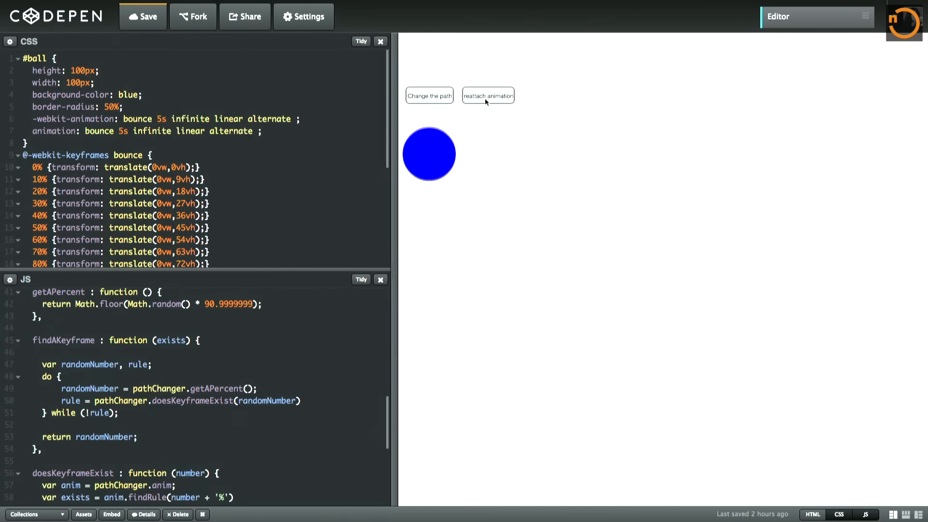
{"action": "mouse_move", "coordinate": [527, 245]}
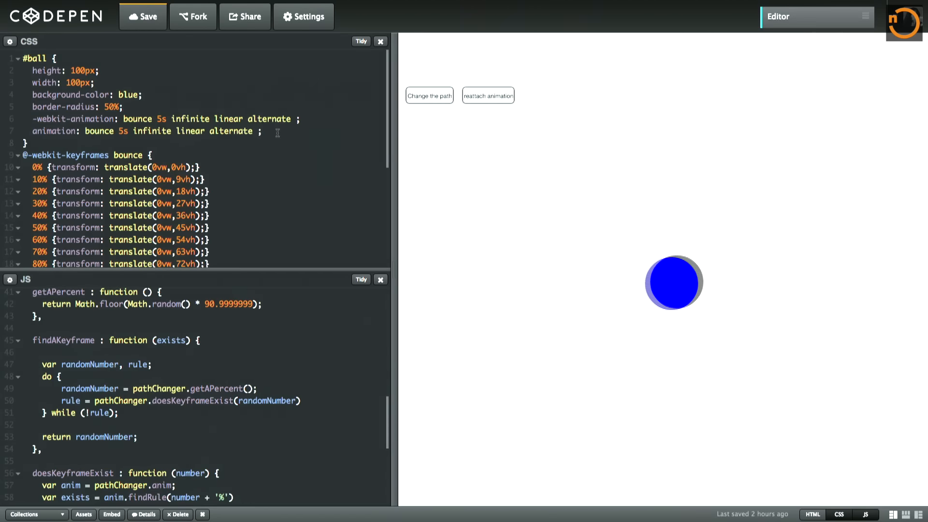
{"action": "type", "text": "pointer-event"}
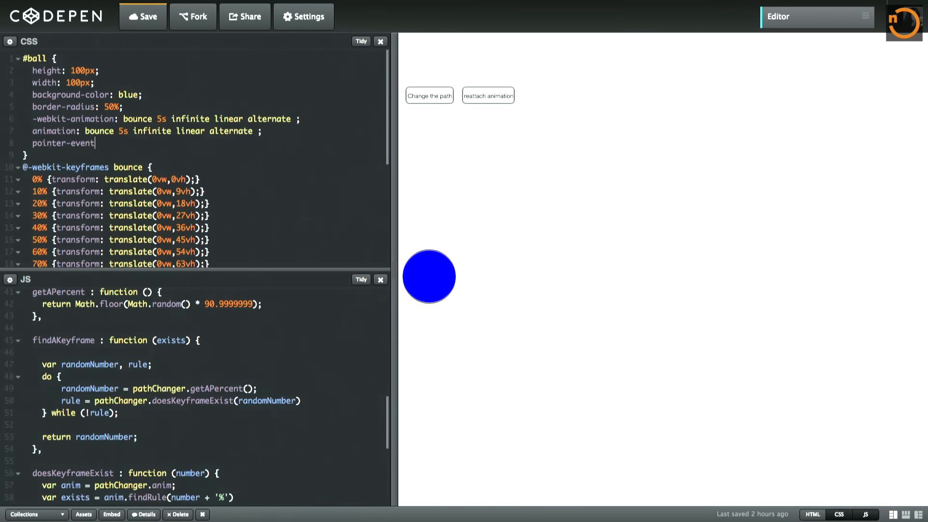
{"action": "type", "text": "s: none"}
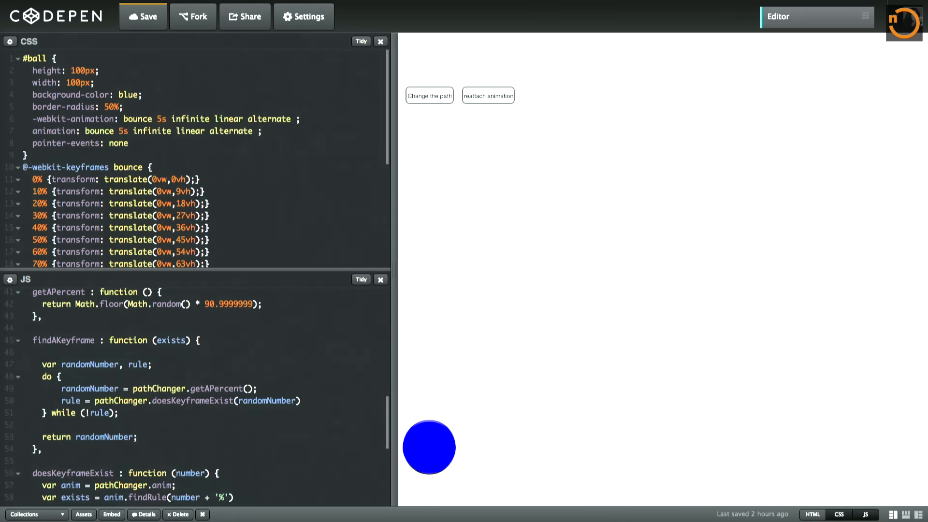
{"action": "left_click", "coordinate": [429, 96]}
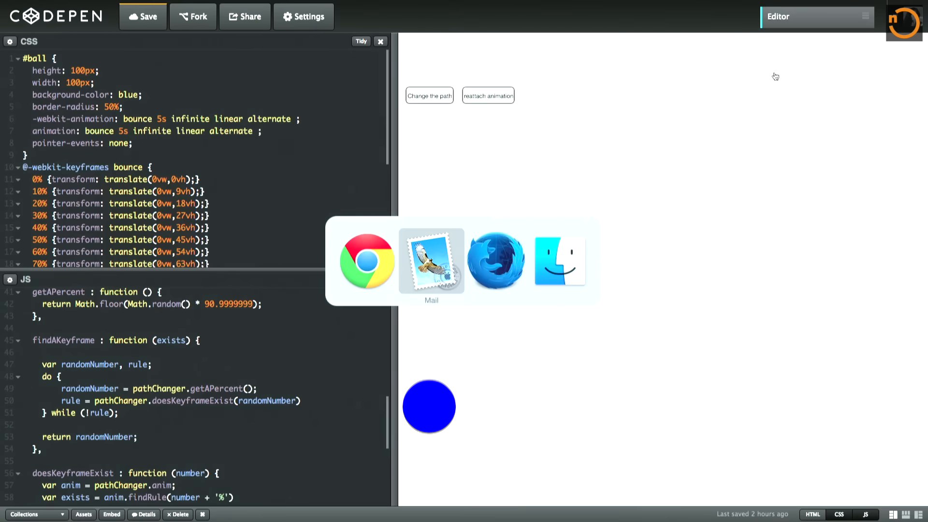
{"action": "mouse_move", "coordinate": [559, 260]}
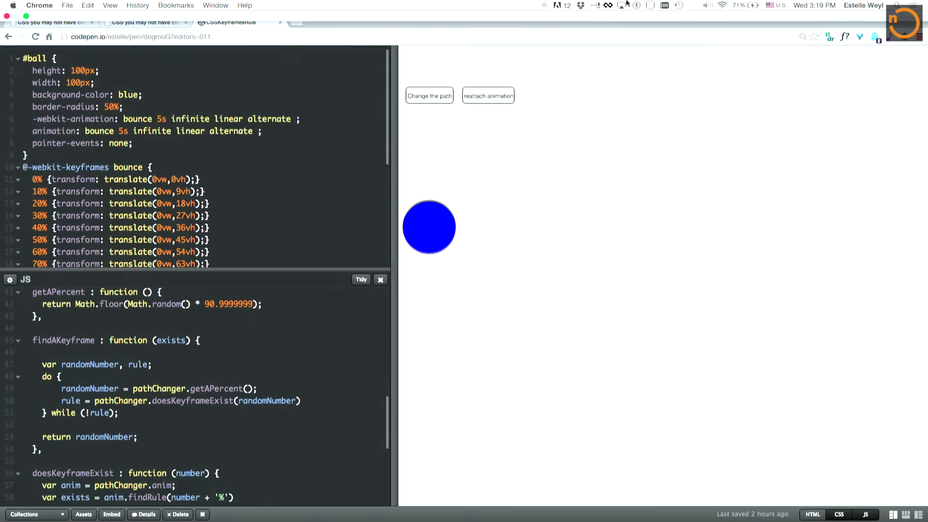
- Return to the slide deck and select slide 37's next-slide combinator selector
{"action": "left_click", "coordinate": [231, 23]}
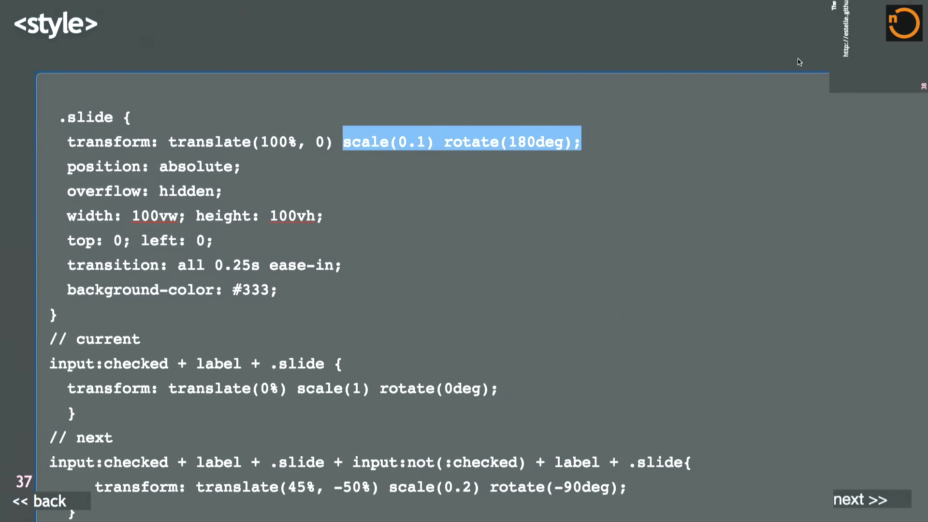
{"action": "mouse_move", "coordinate": [877, 63]}
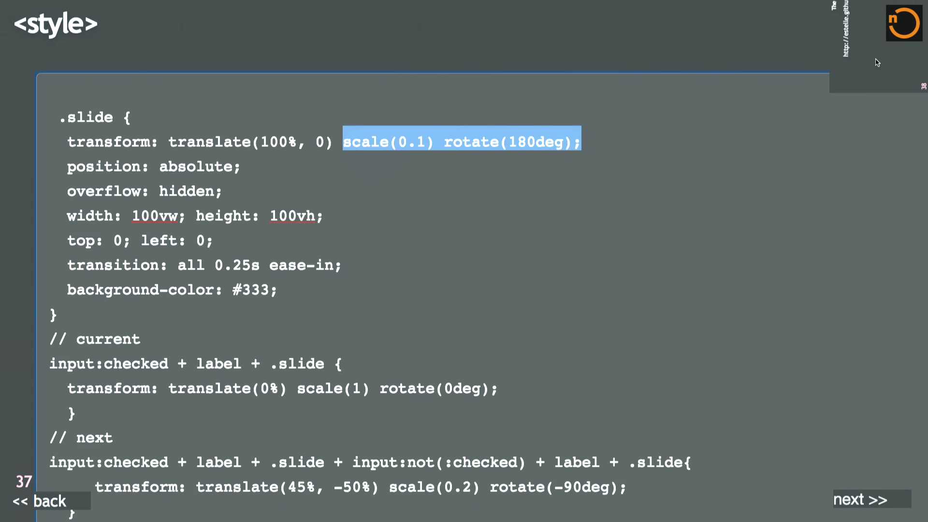
{"action": "mouse_move", "coordinate": [467, 226]}
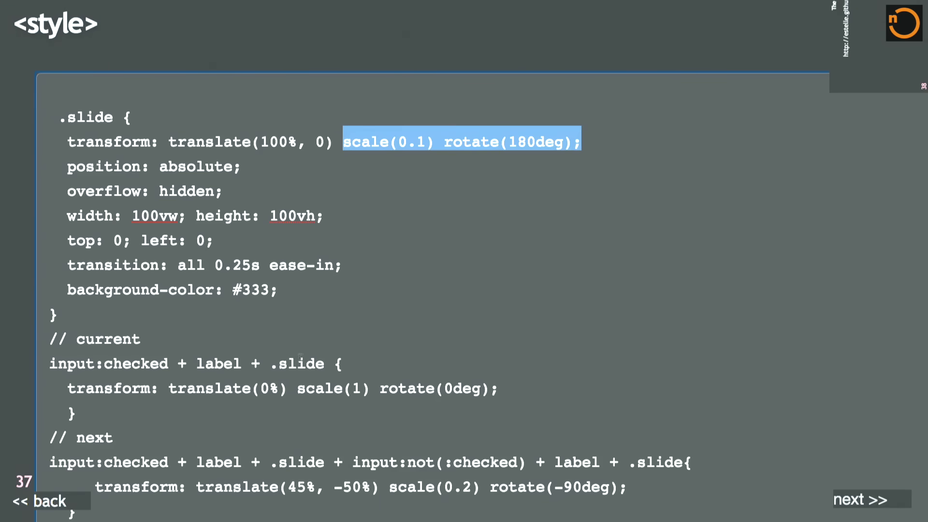
{"action": "double_click", "coordinate": [295, 363]}
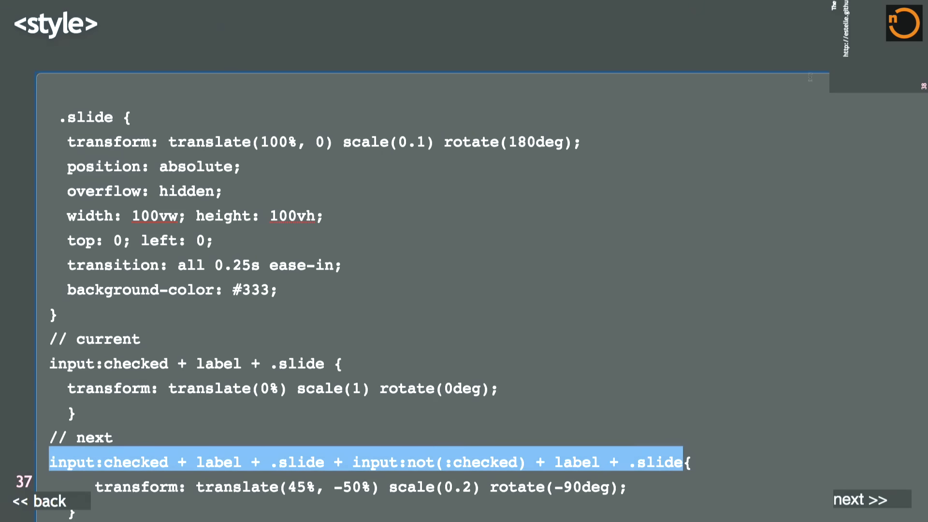
{"action": "mouse_move", "coordinate": [904, 40]}
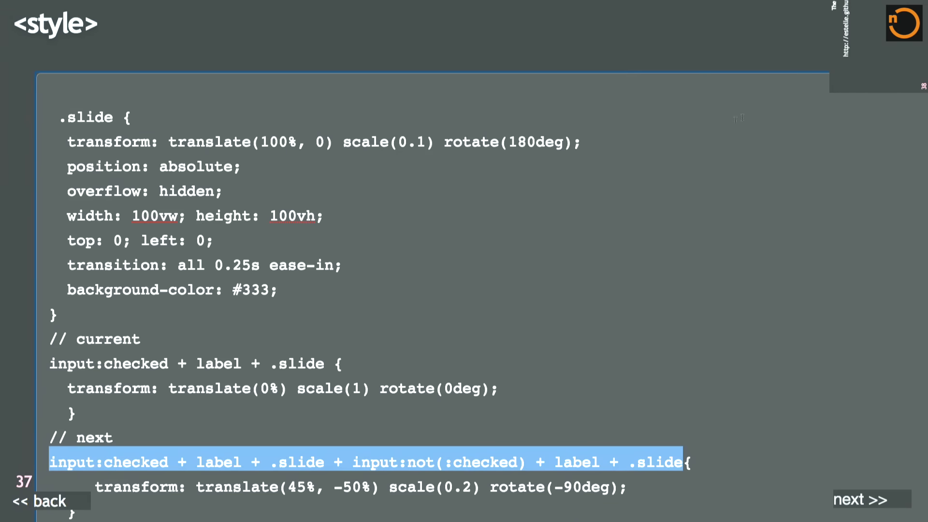
{"action": "mouse_move", "coordinate": [871, 47]}
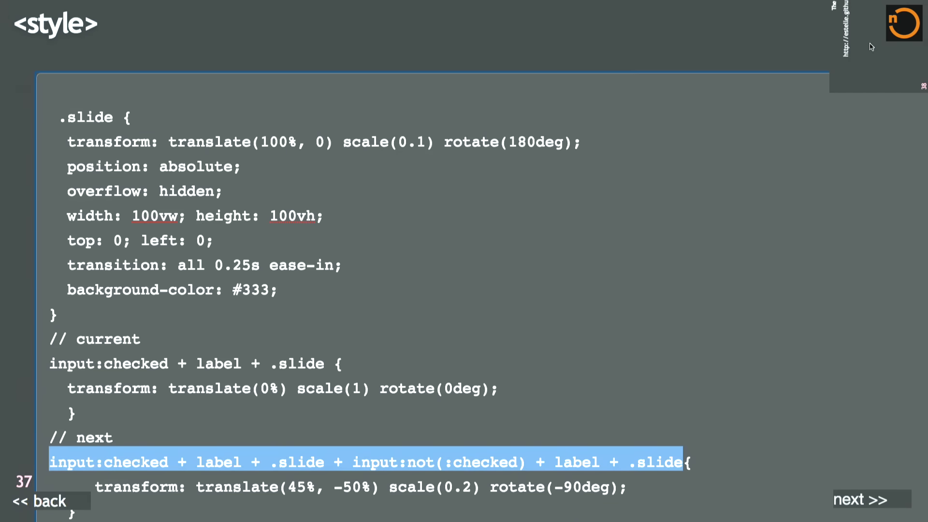
{"action": "mouse_move", "coordinate": [816, 395]}
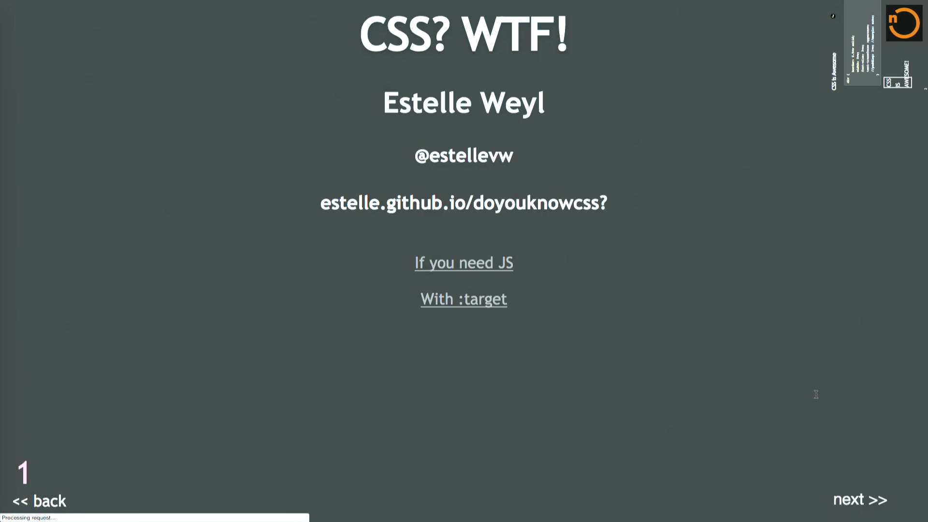
{"action": "mouse_move", "coordinate": [149, 444]}
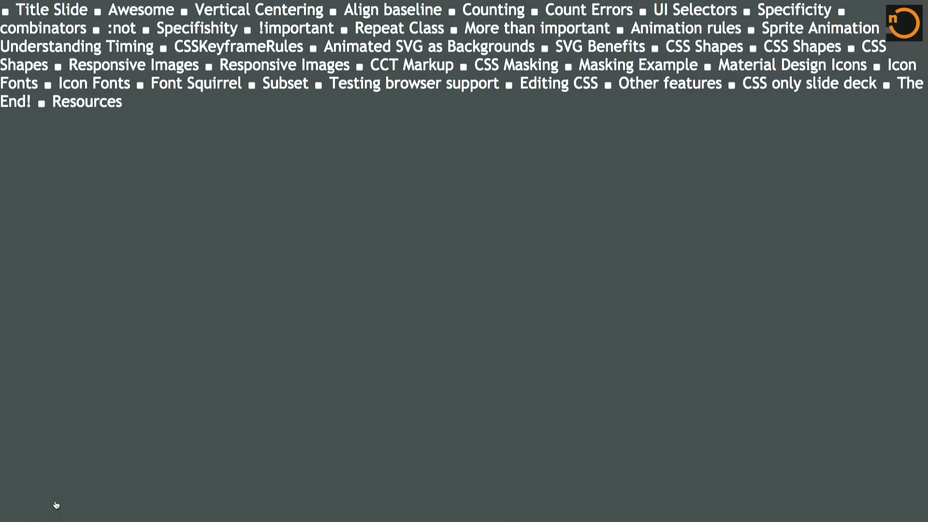
{"action": "mouse_move", "coordinate": [307, 237]}
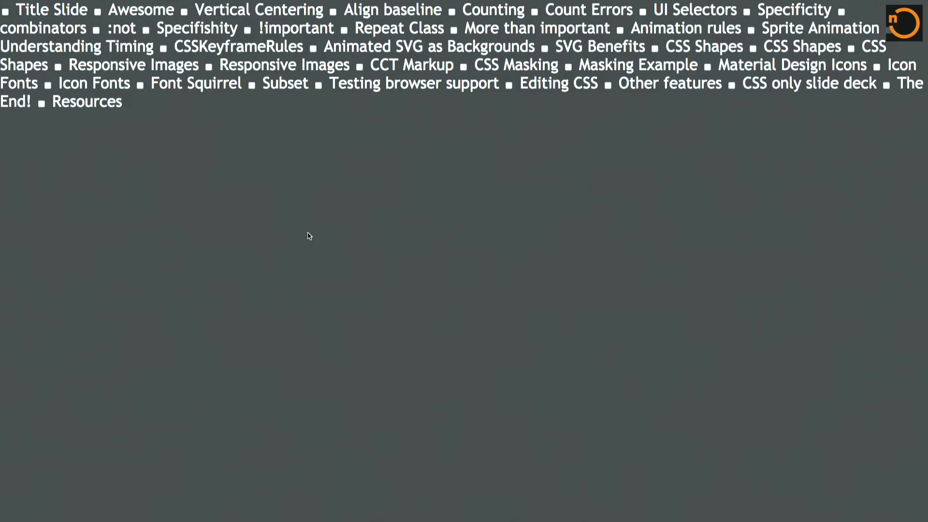
{"action": "mouse_move", "coordinate": [634, 106]}
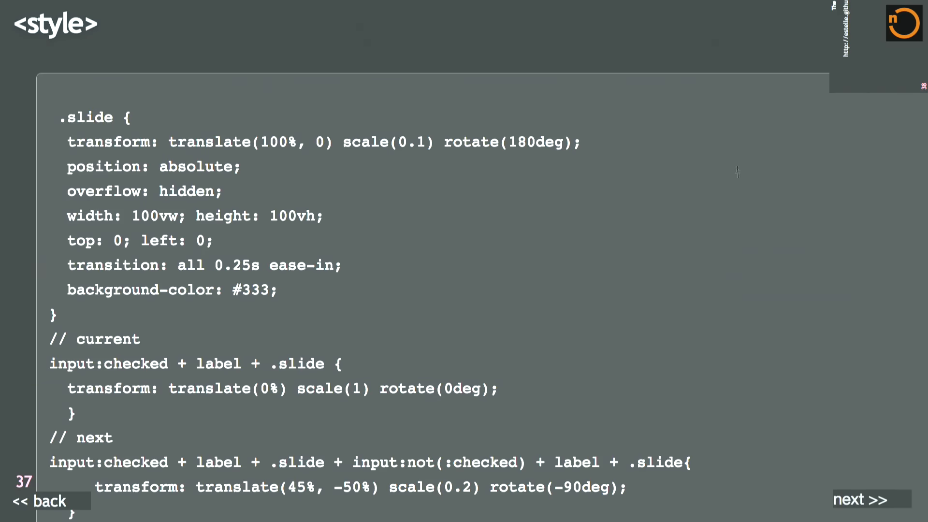
{"action": "mouse_move", "coordinate": [855, 501]}
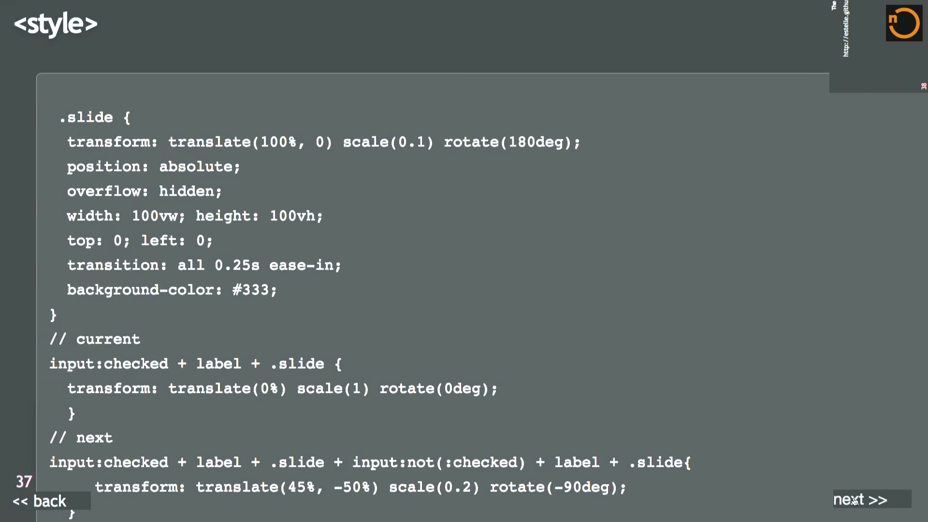
- Advance to slide 39, Resources
{"action": "left_click", "coordinate": [860, 499]}
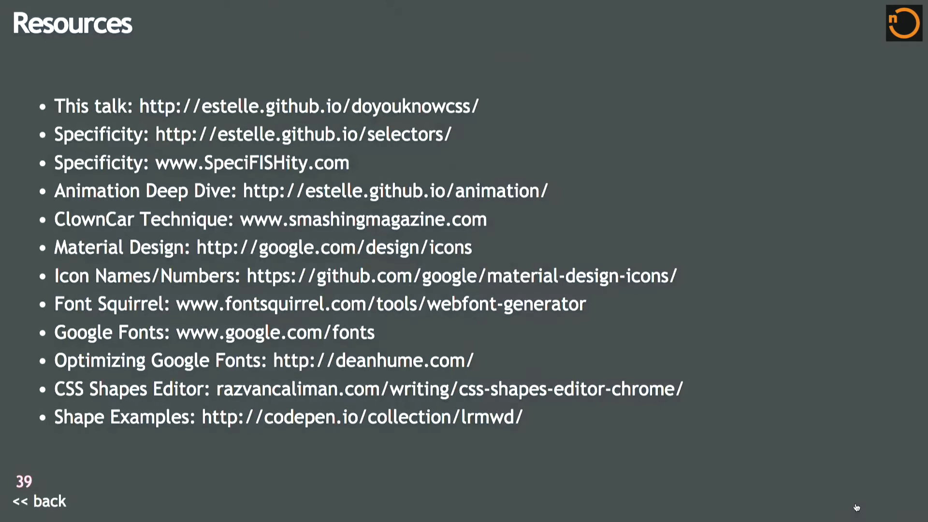
{"action": "mouse_move", "coordinate": [335, 515]}
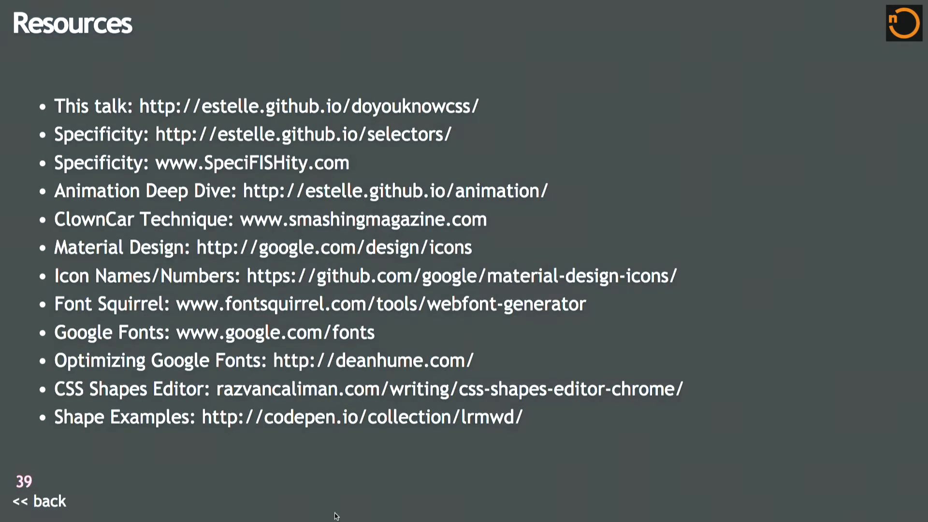